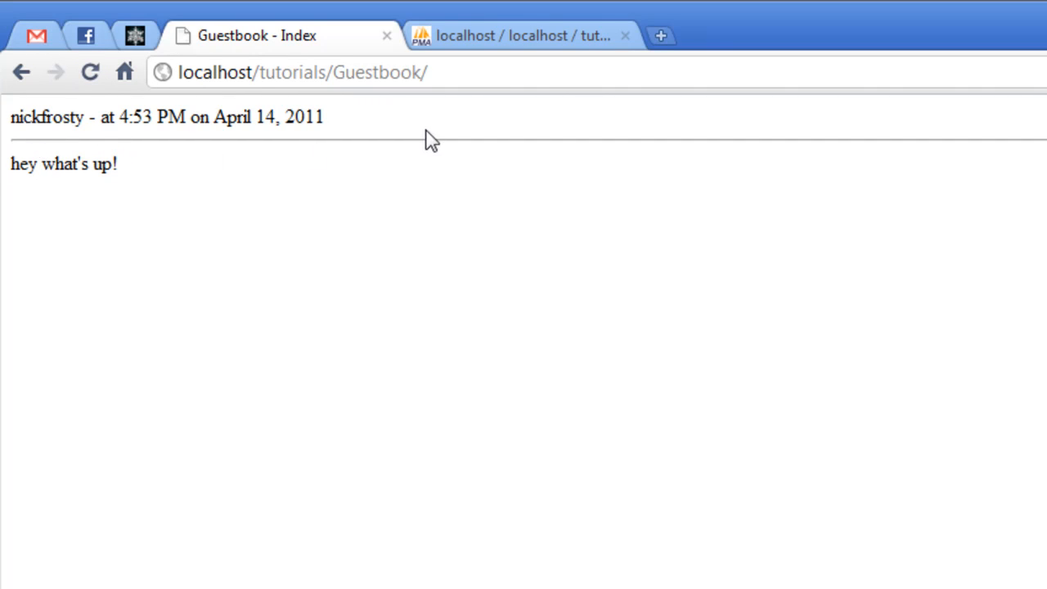
mouse_move(412, 172)
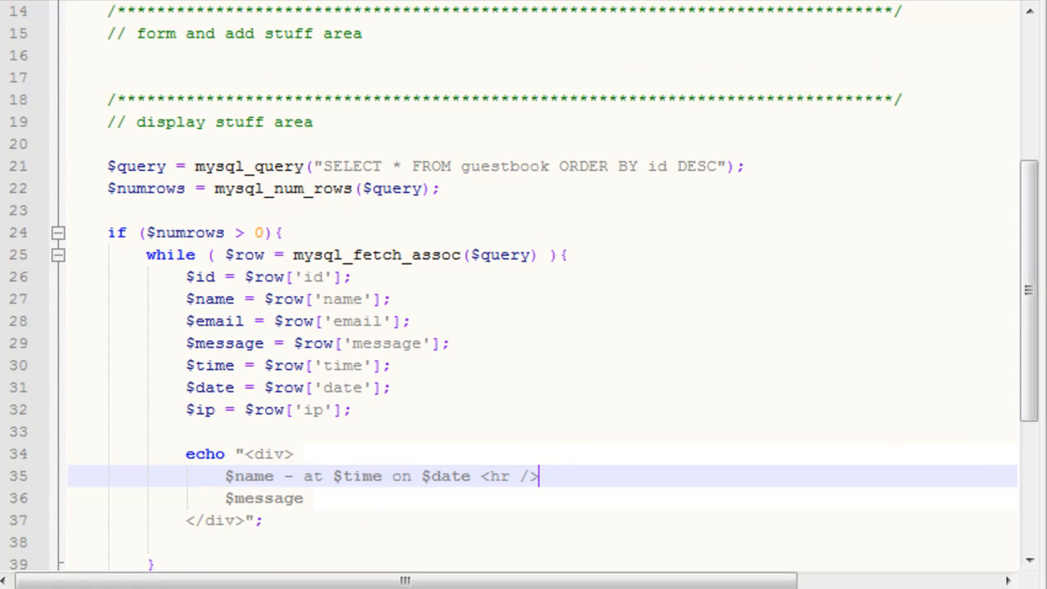
mouse_move(326, 557)
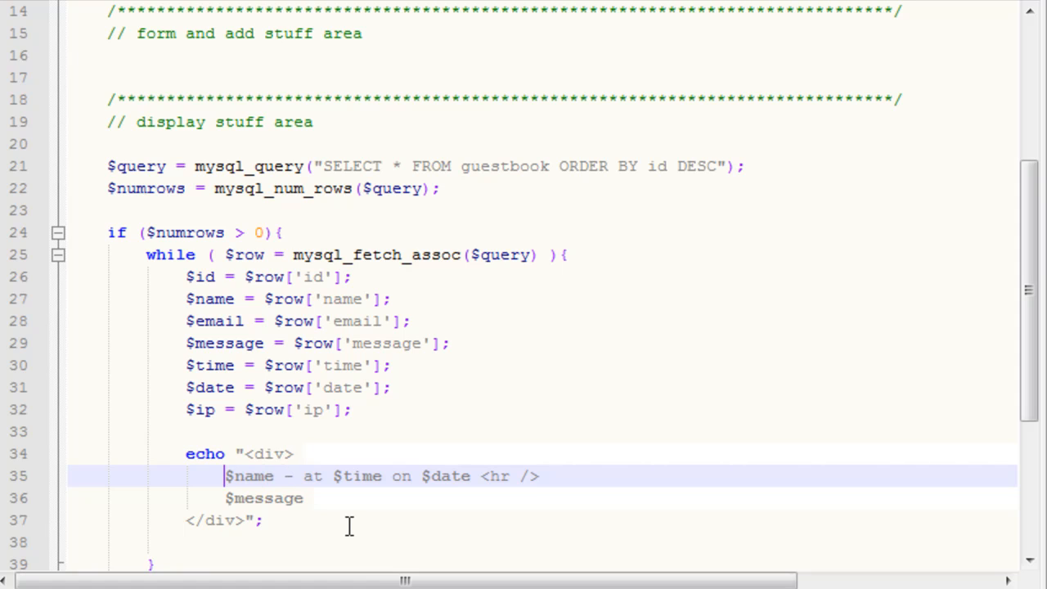
Rewrite the echo to 'By <b>$name</b> at <b>$time</b> on <b>$date'
type("By <>")
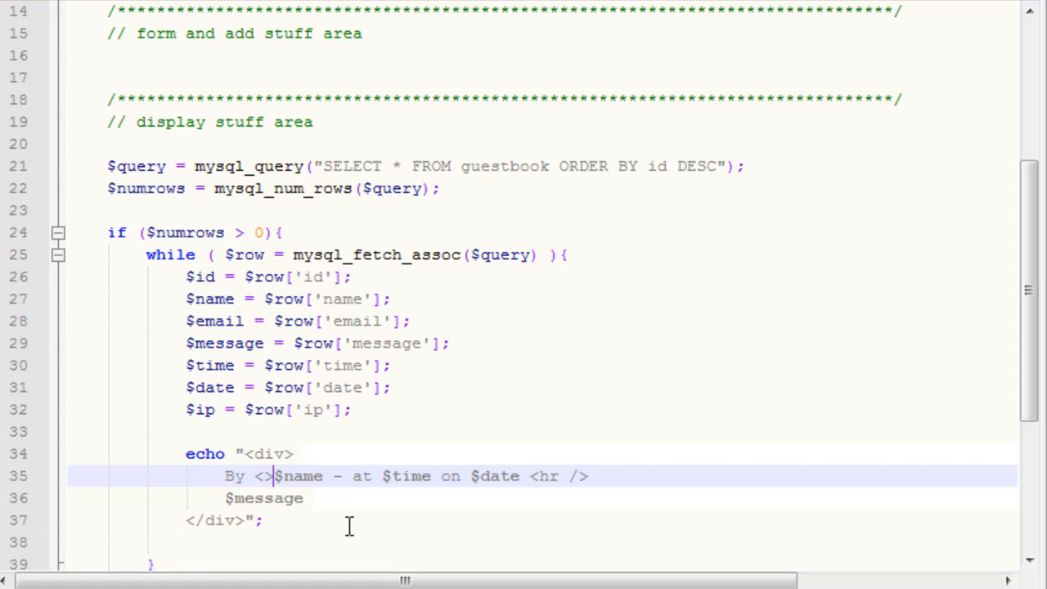
type("b")
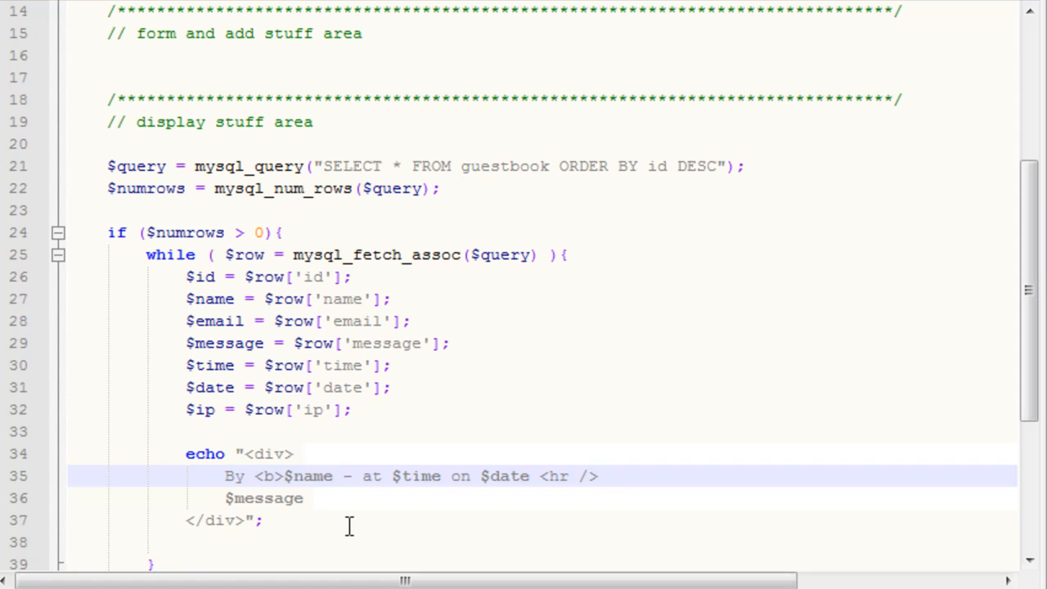
type("</b>")
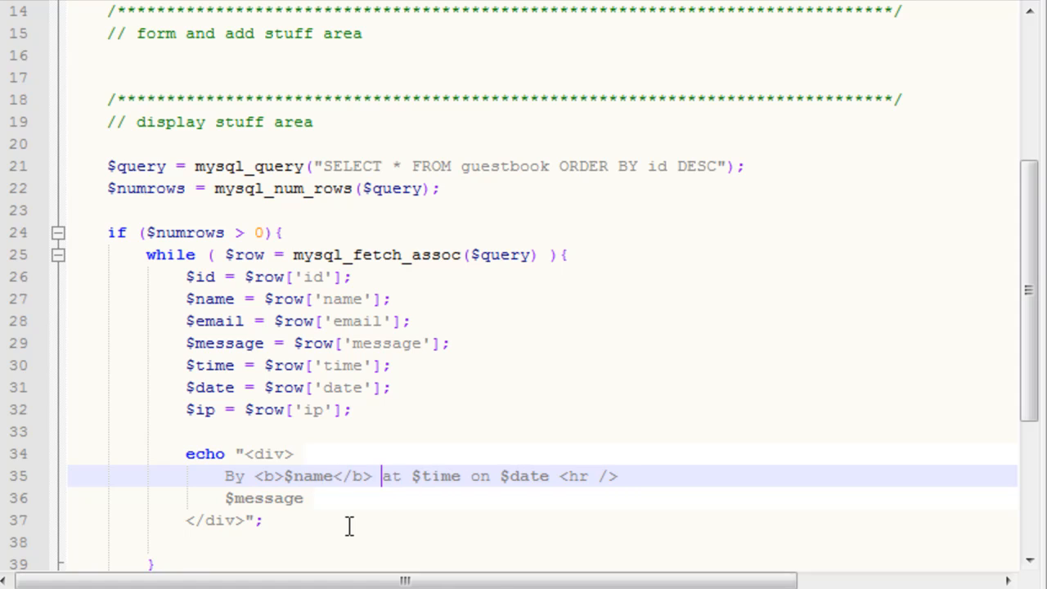
type("<b>")
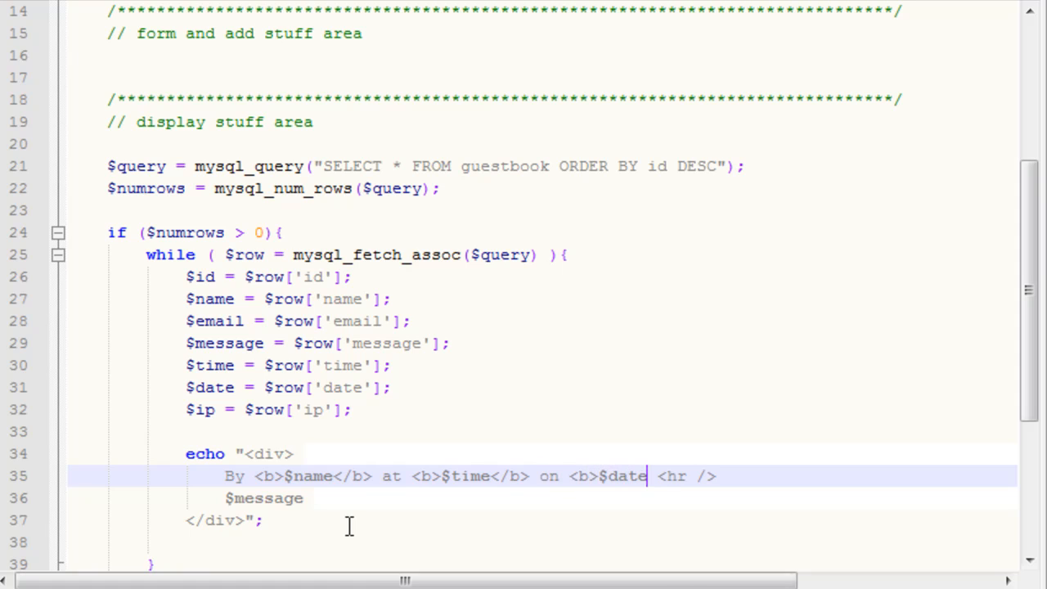
type("</b>")
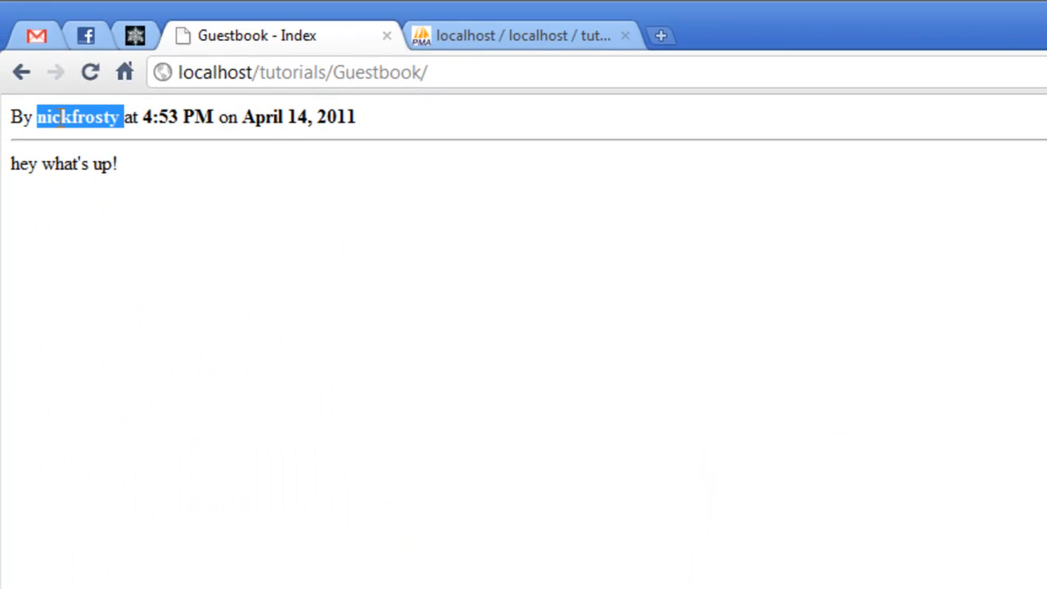
Add </b> after $date and start a new line above the echo inside the loop
left_click(158, 179)
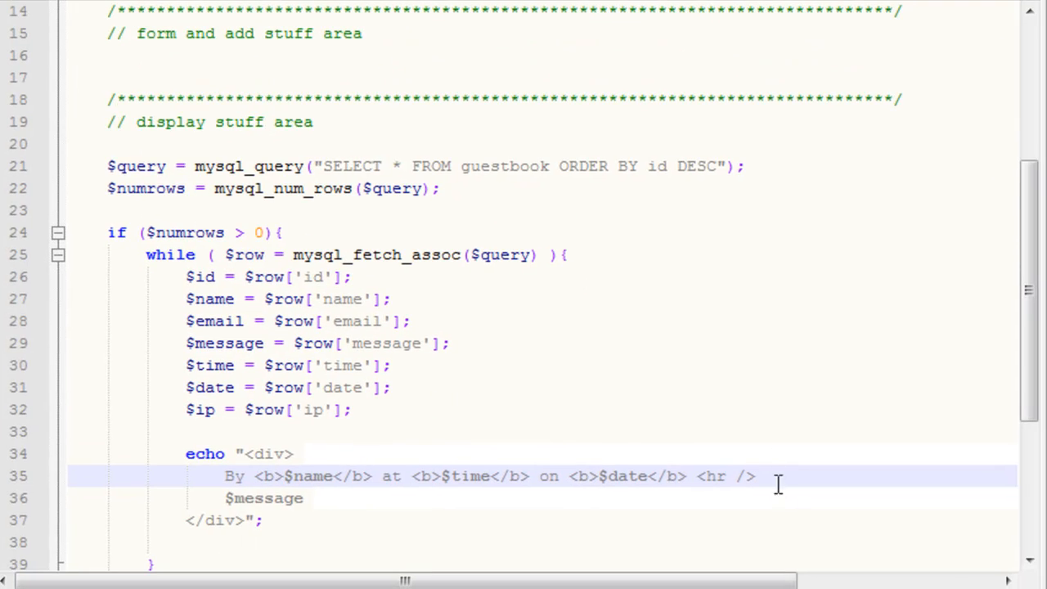
left_click(677, 476)
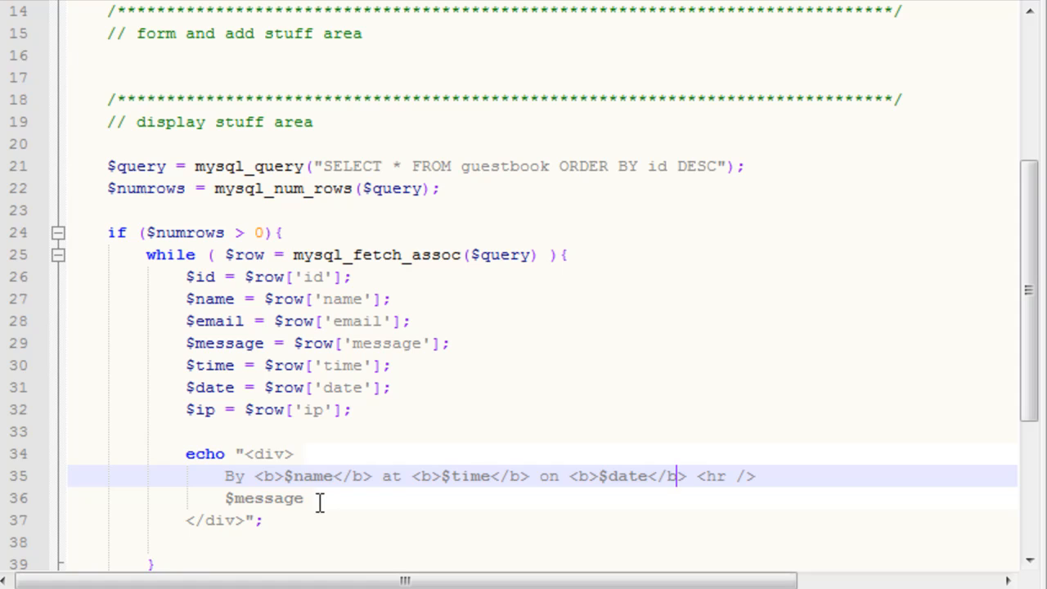
left_click(348, 432)
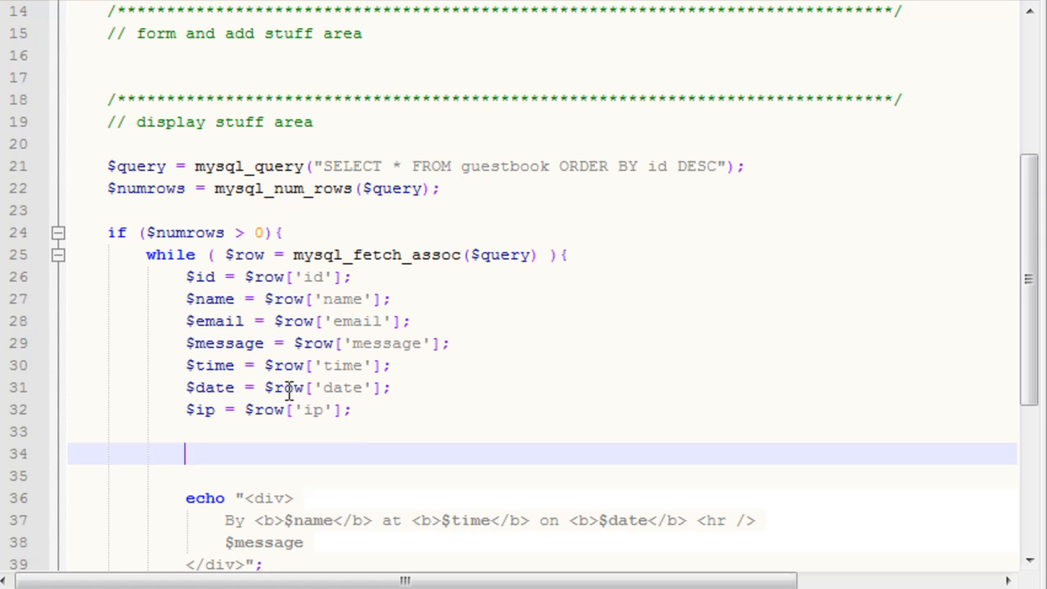
Add the line $message = nl2br($message); above the echo in the loop
type("$mes")
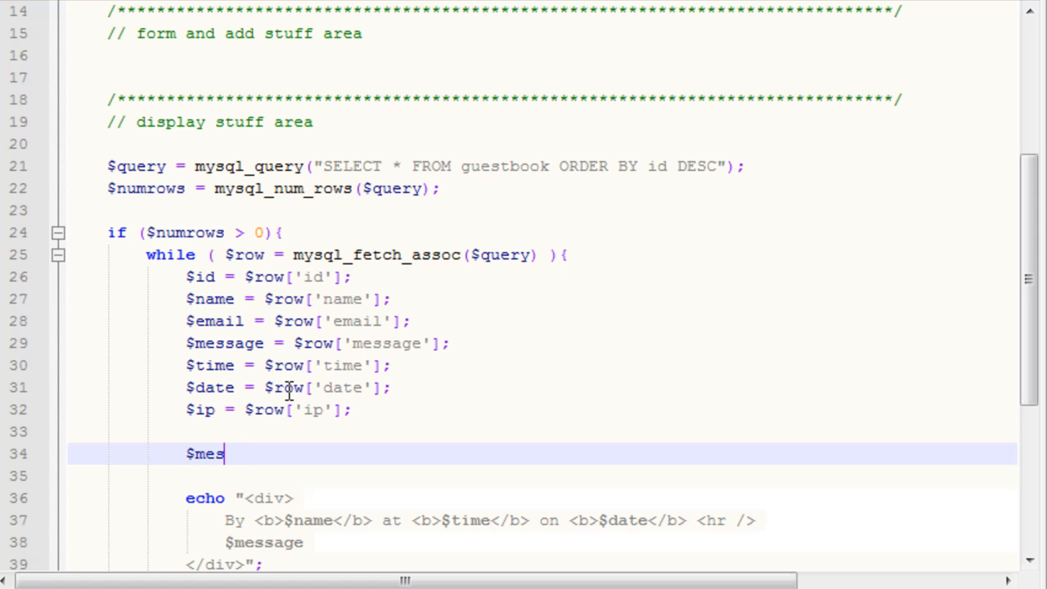
type("sage")
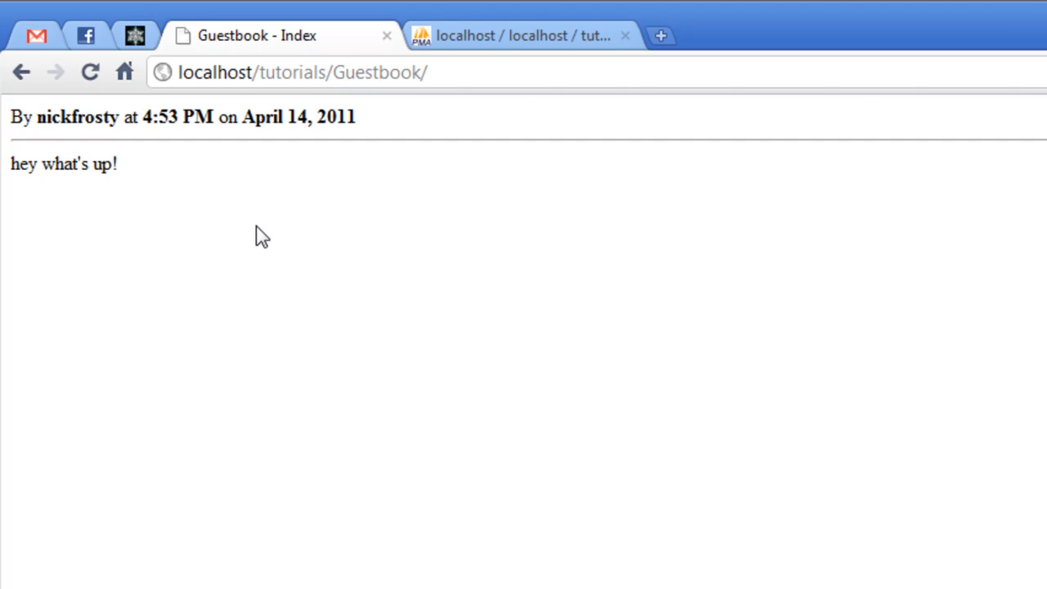
mouse_move(260, 211)
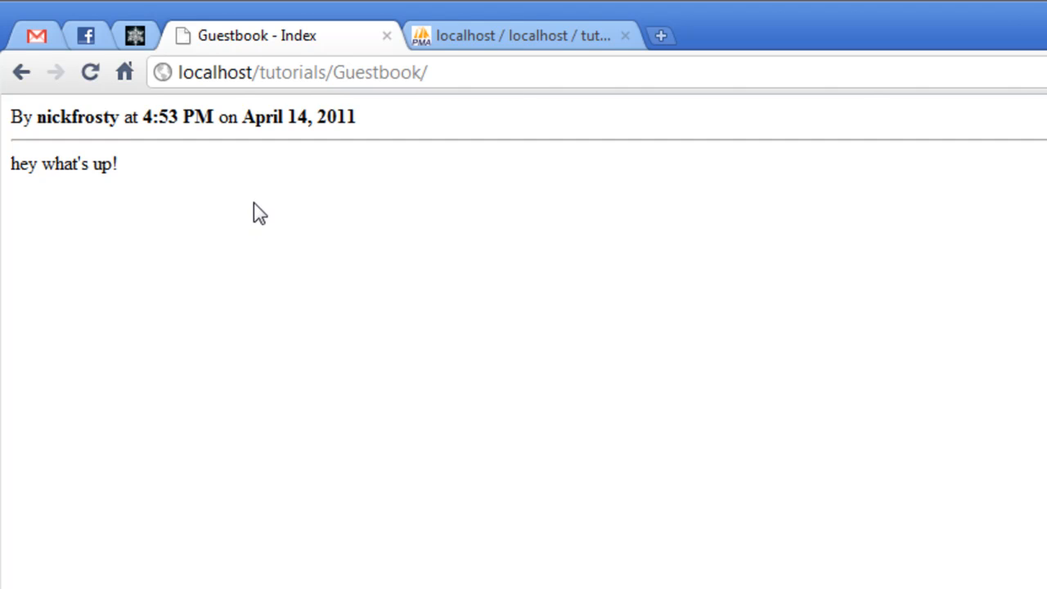
left_click_drag(10, 163, 117, 164)
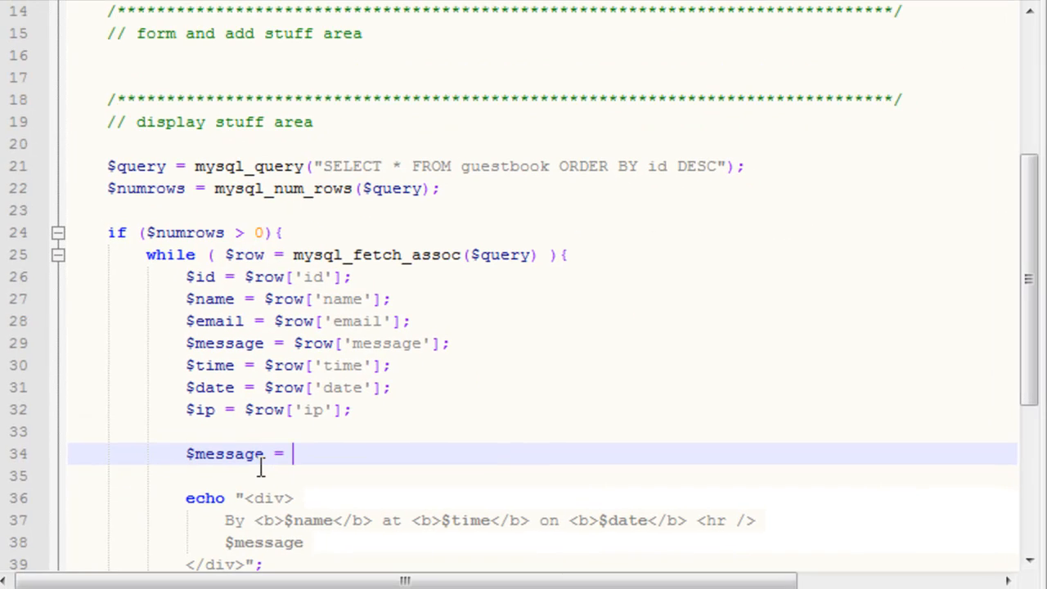
type("nl2")
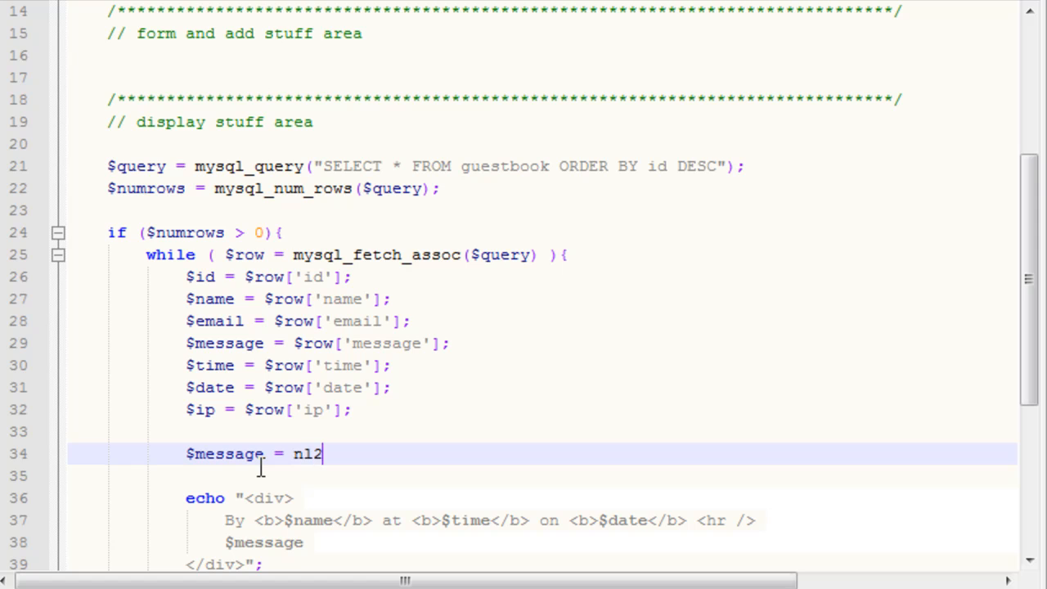
type("br")
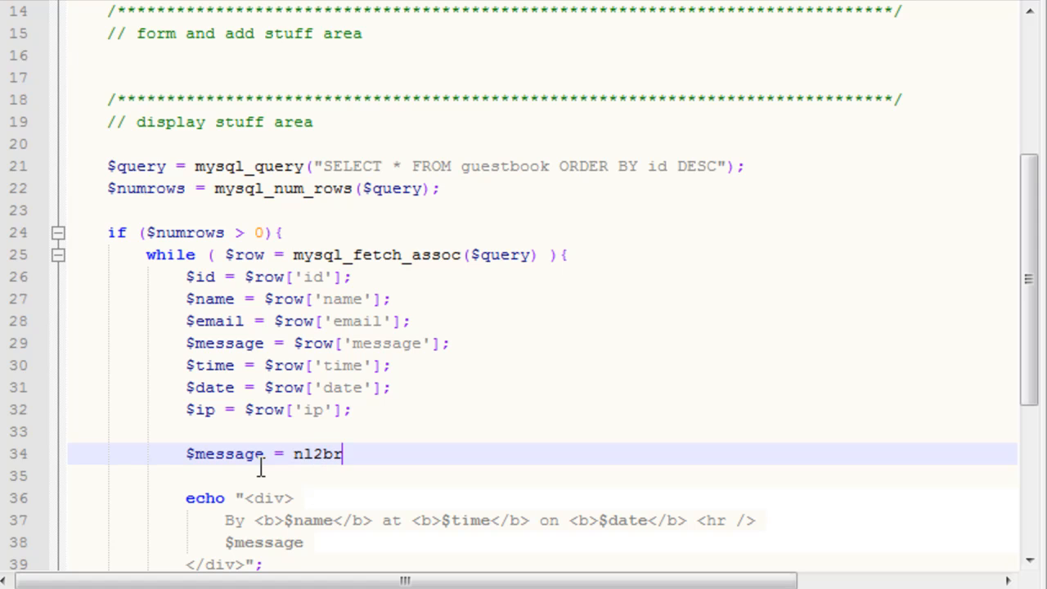
type("();")
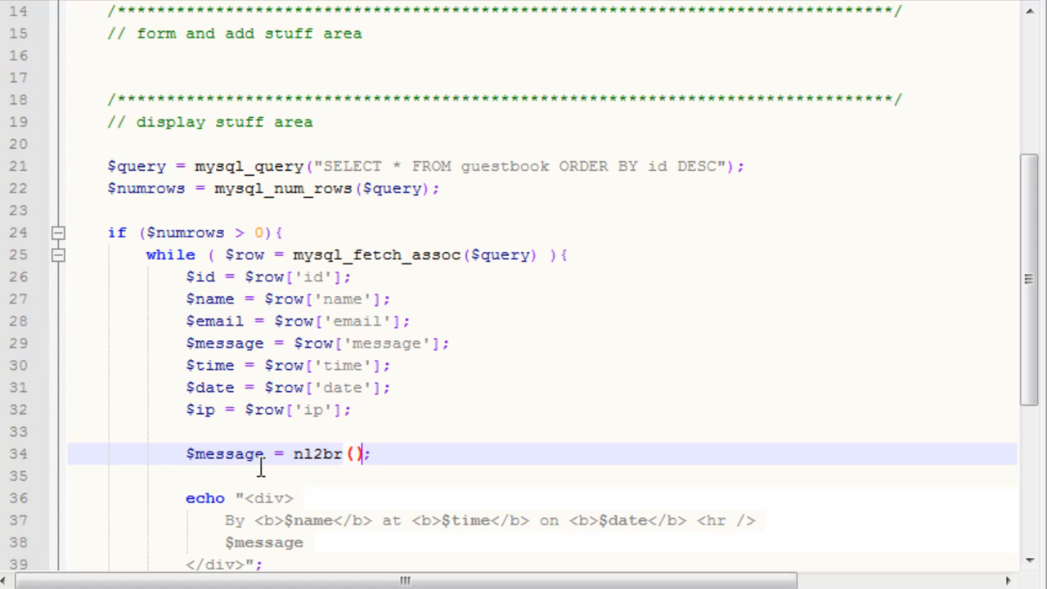
type("$message")
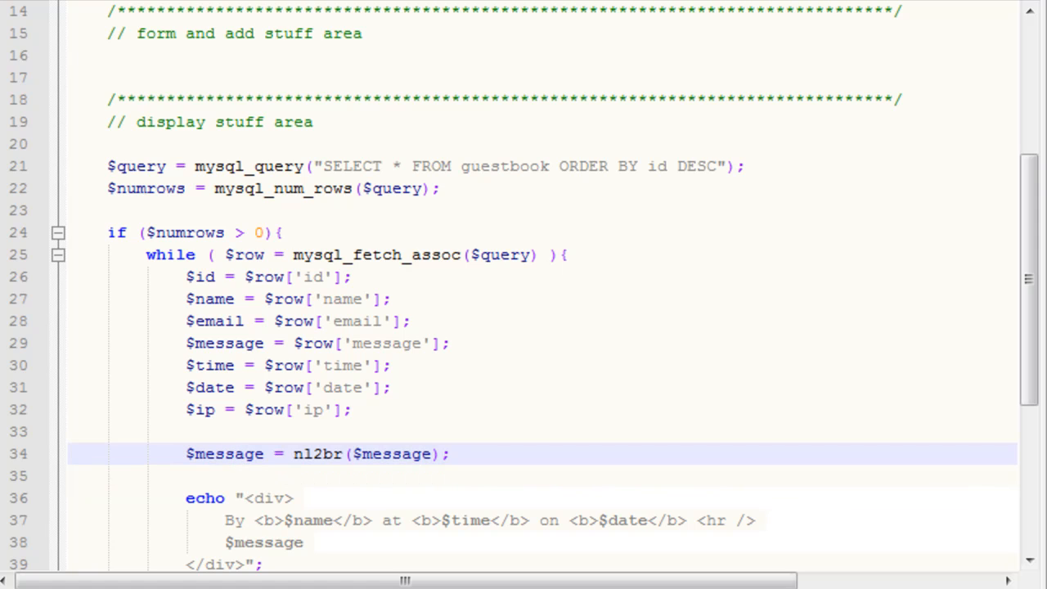
mouse_move(305, 350)
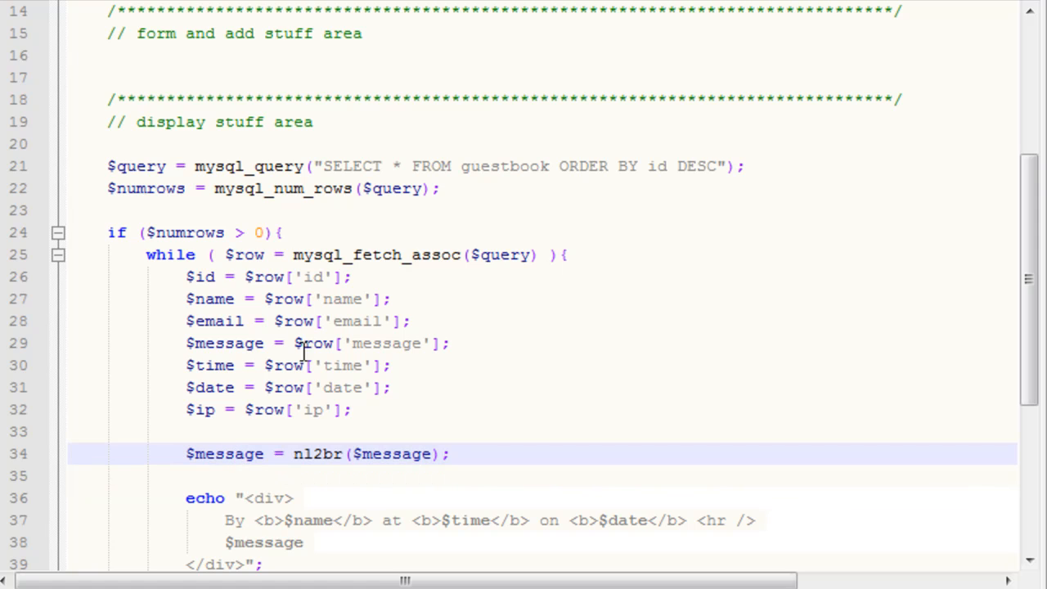
scroll("down", 3)
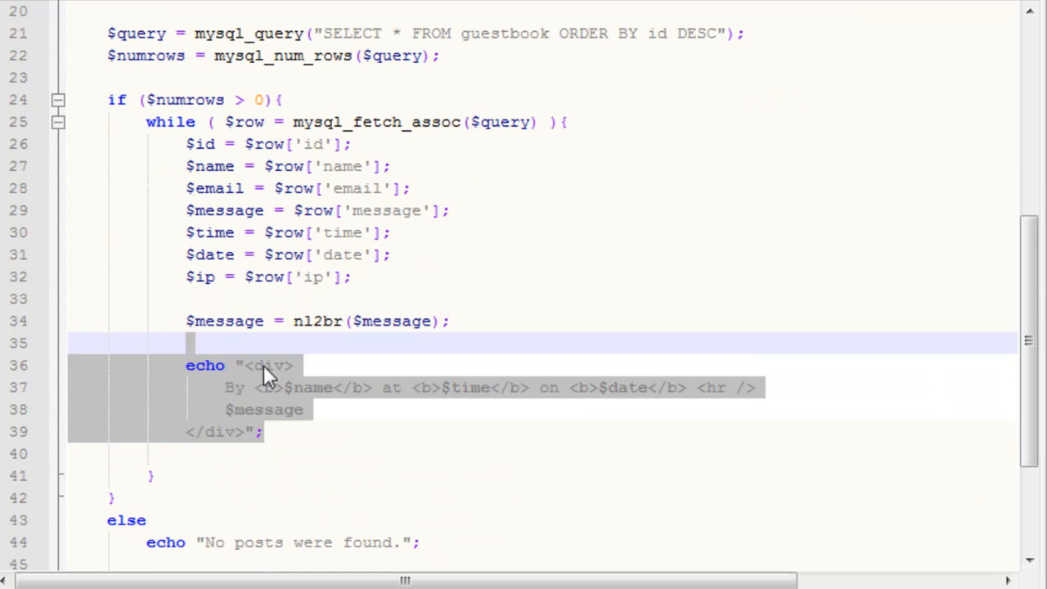
In the guestbook table's Insert form, enter name john, his email and message 'whats happin'
left_click(518, 35)
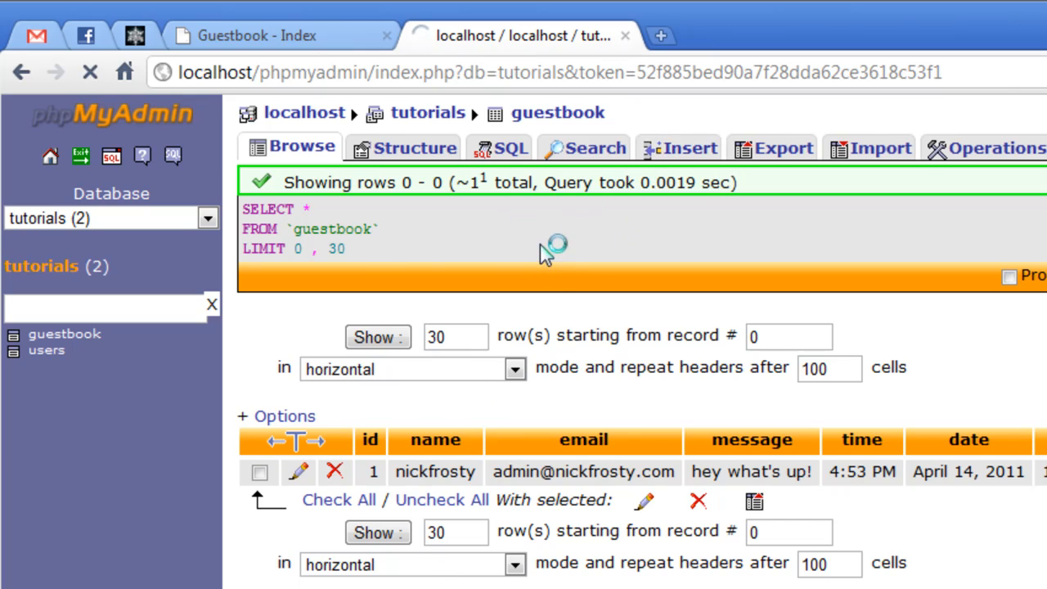
left_click(678, 149)
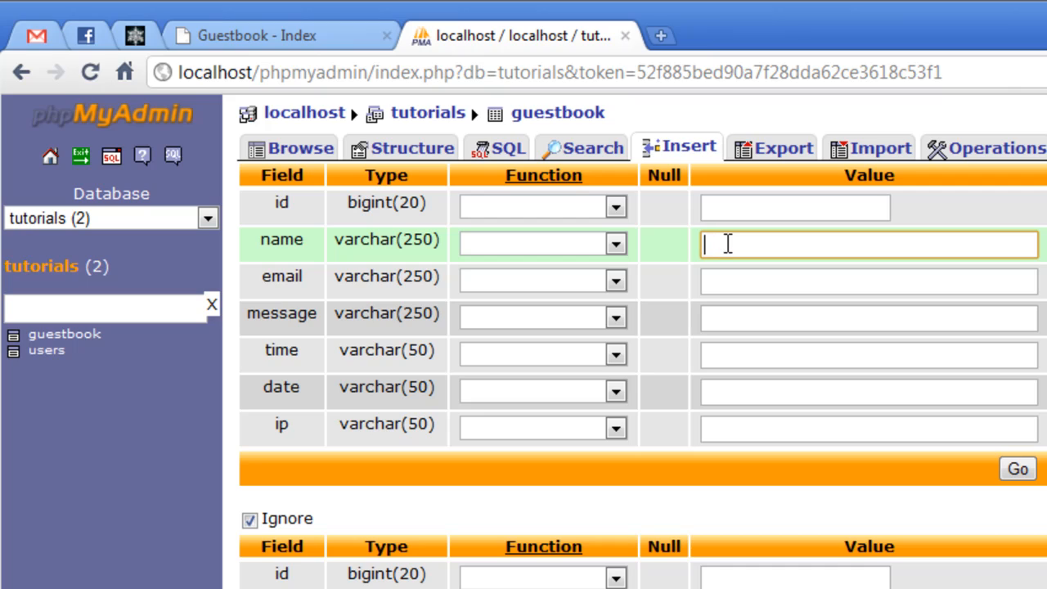
type("john")
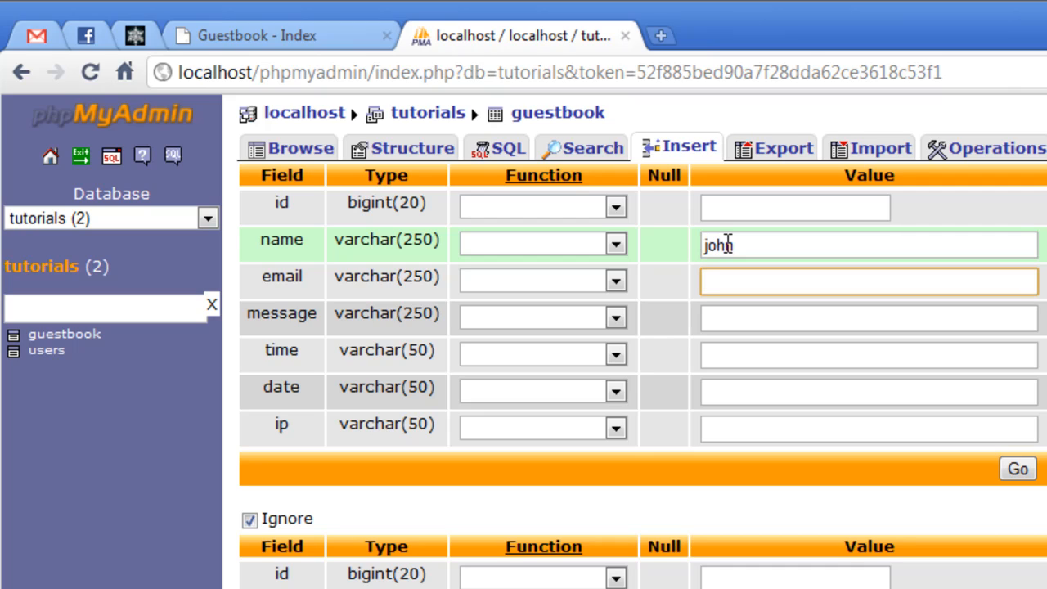
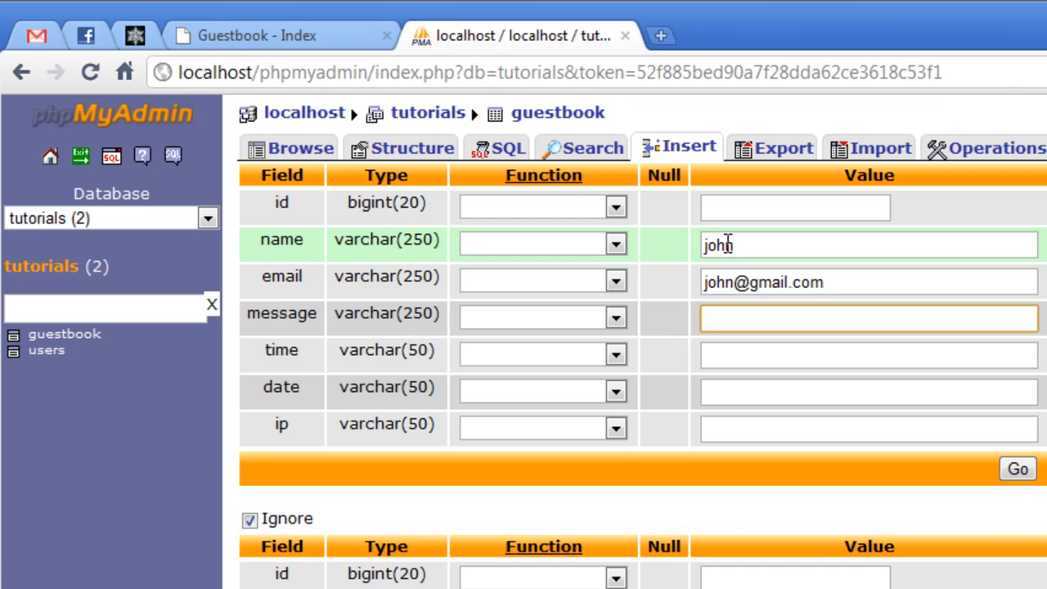
type("whats happin")
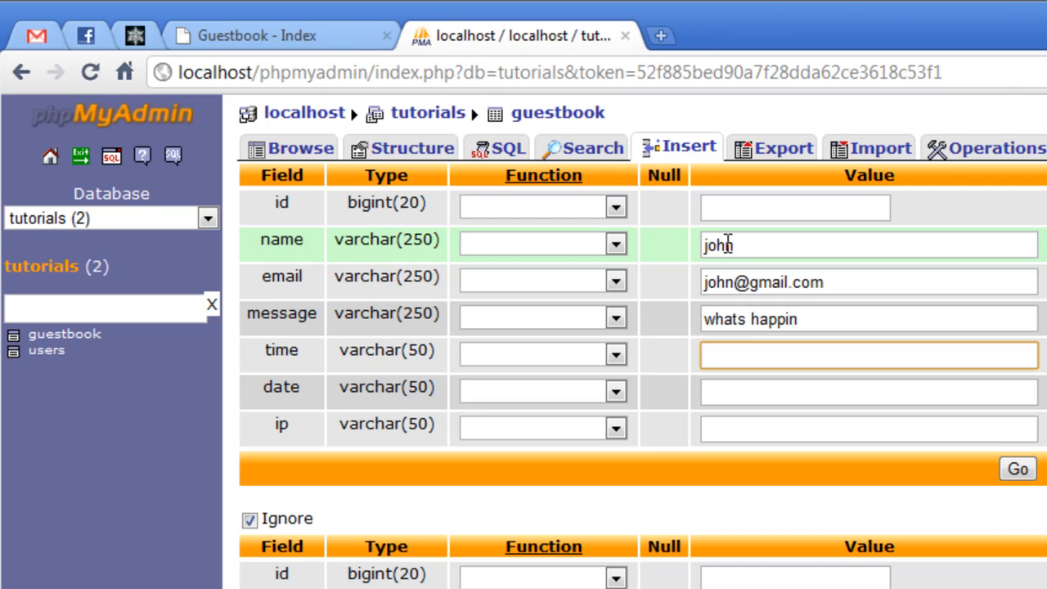
Enter time 5:04 PM, date April 14, 2011, IP 127.0.0.1 and submit the row with Go
type("5")
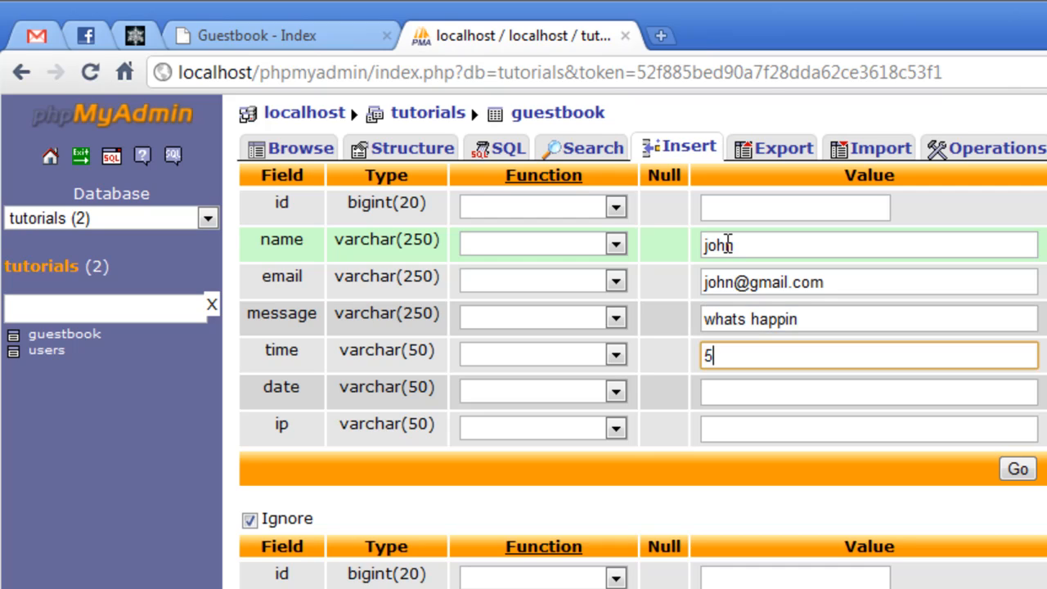
type(":04")
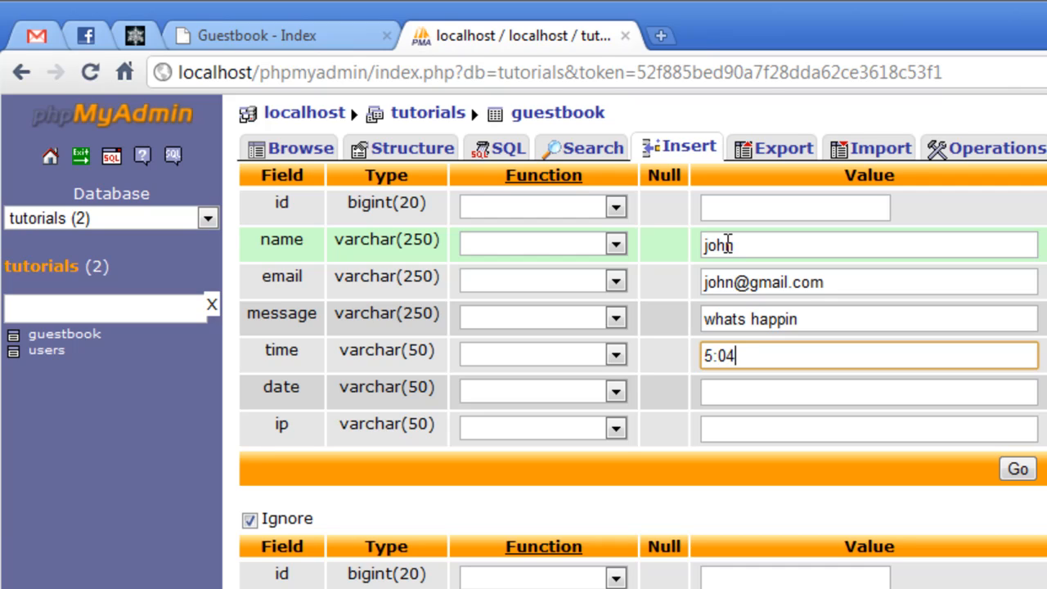
type("PM")
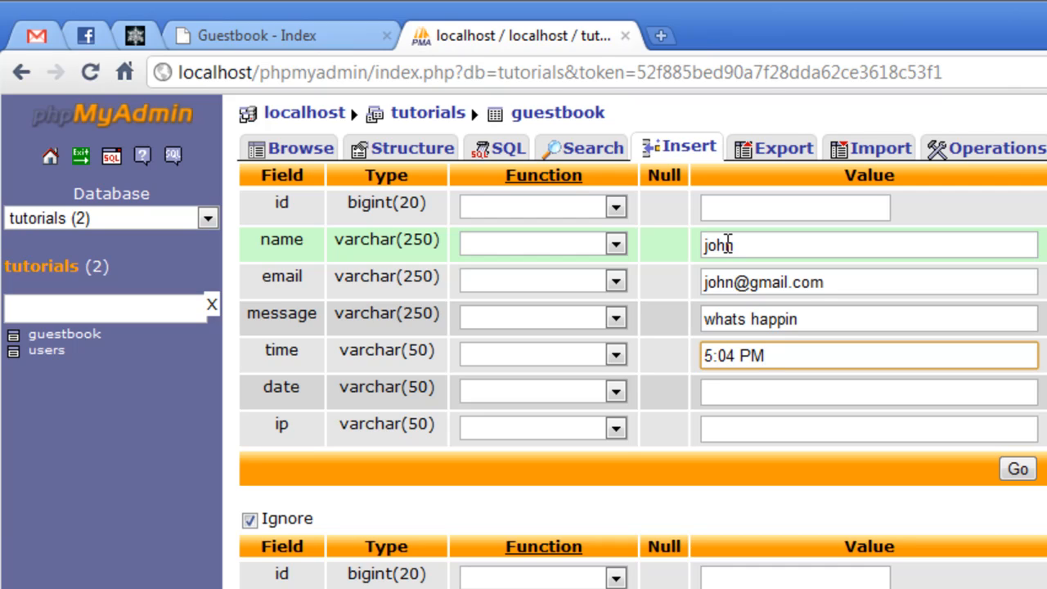
type("April 1")
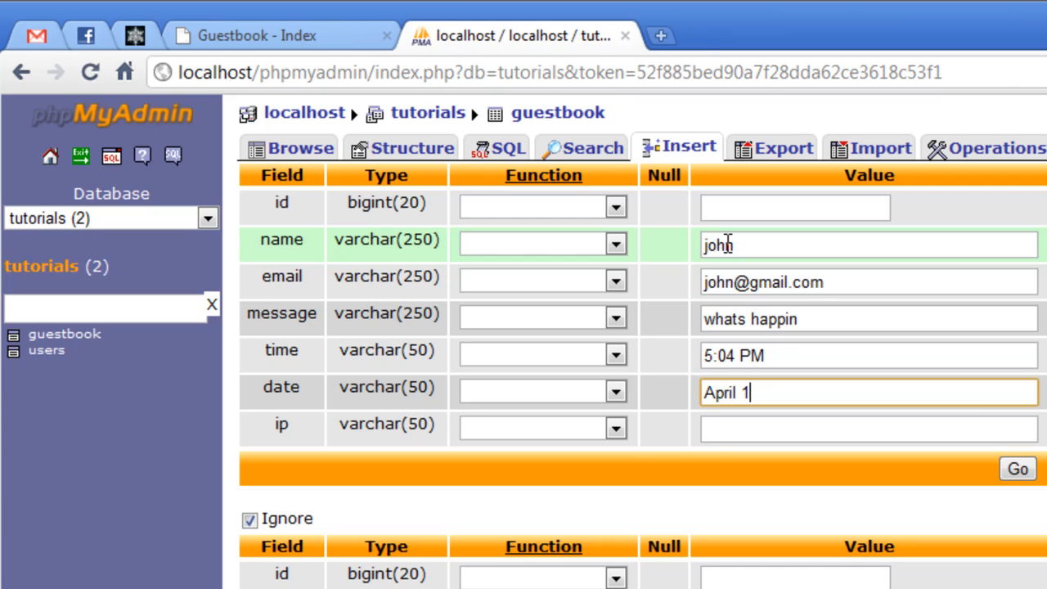
type("4, 201")
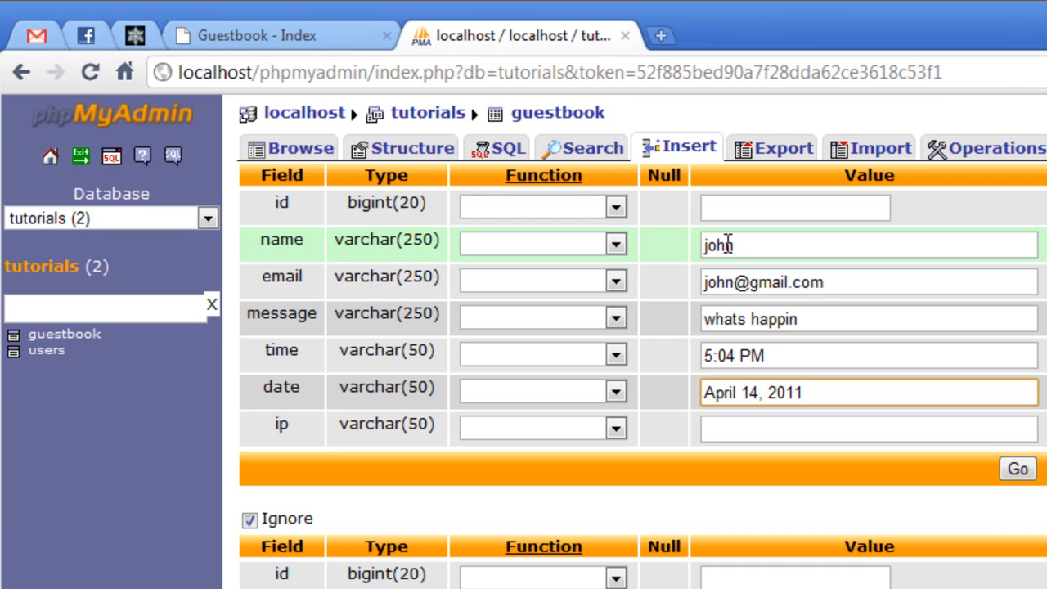
type("127")
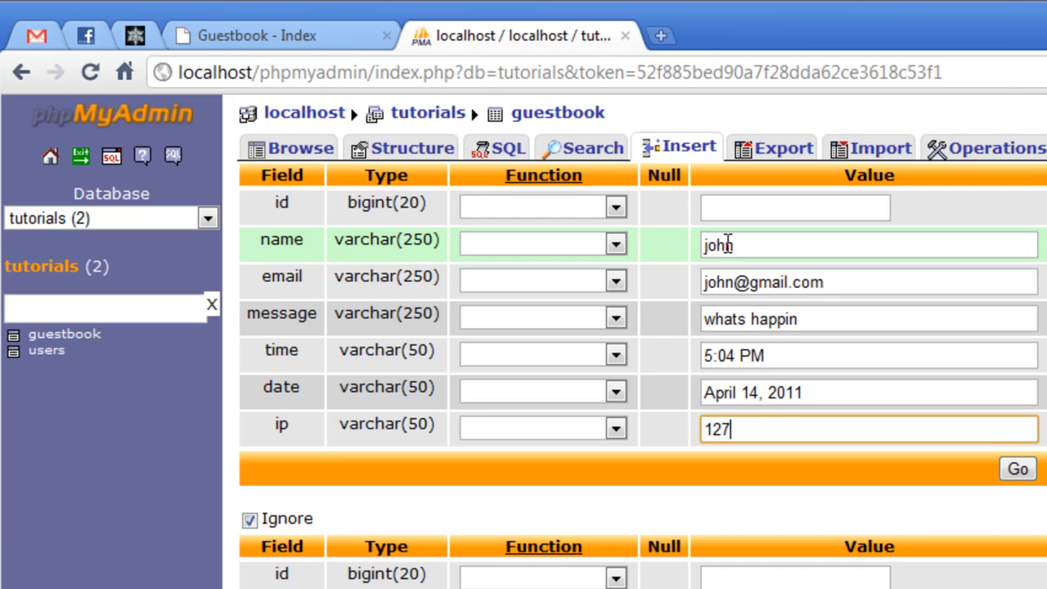
type(".0.0.")
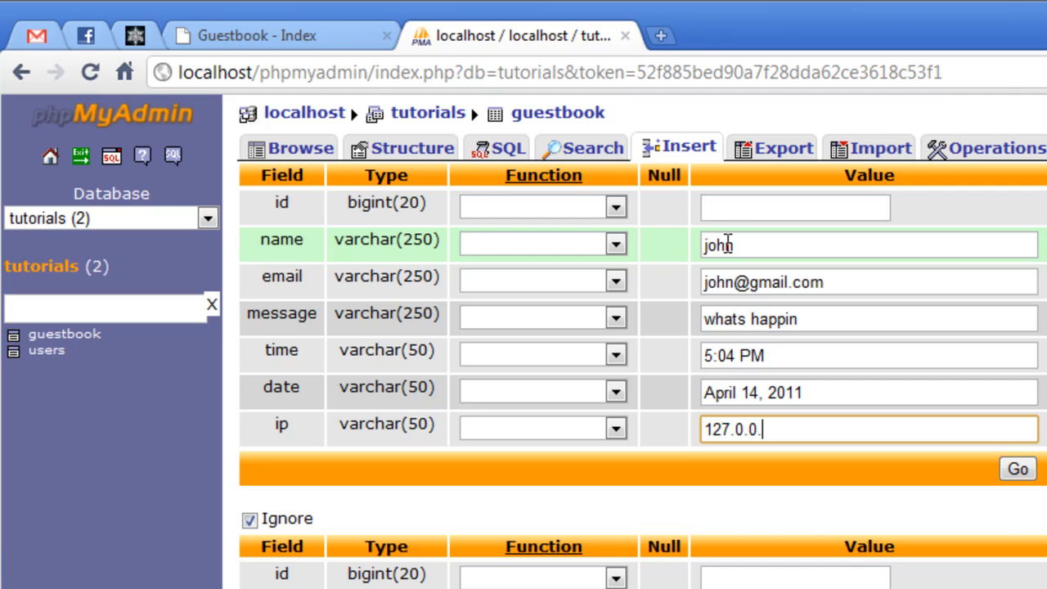
type("1")
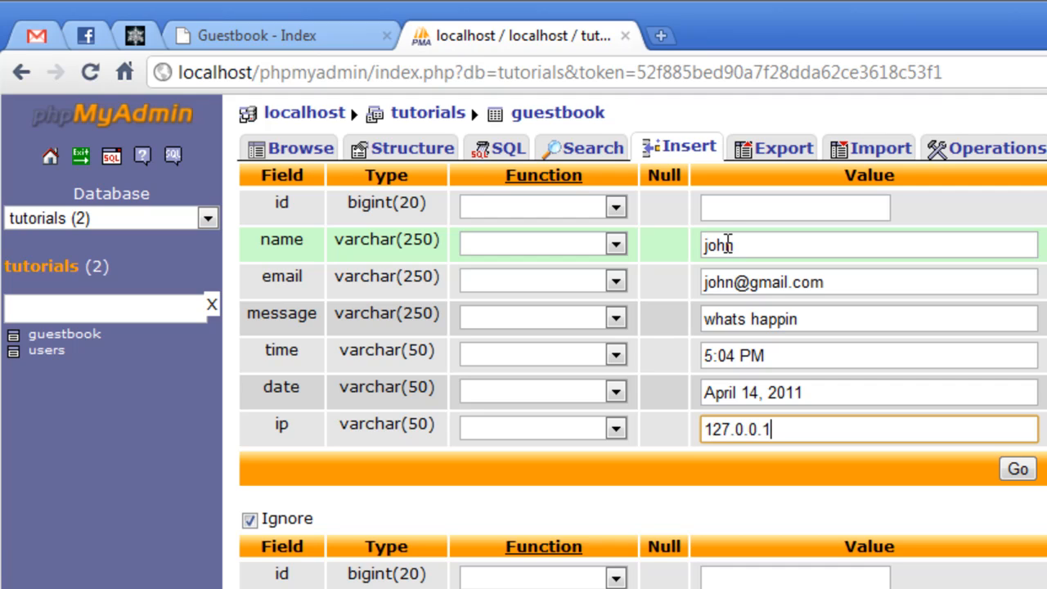
left_click(1017, 469)
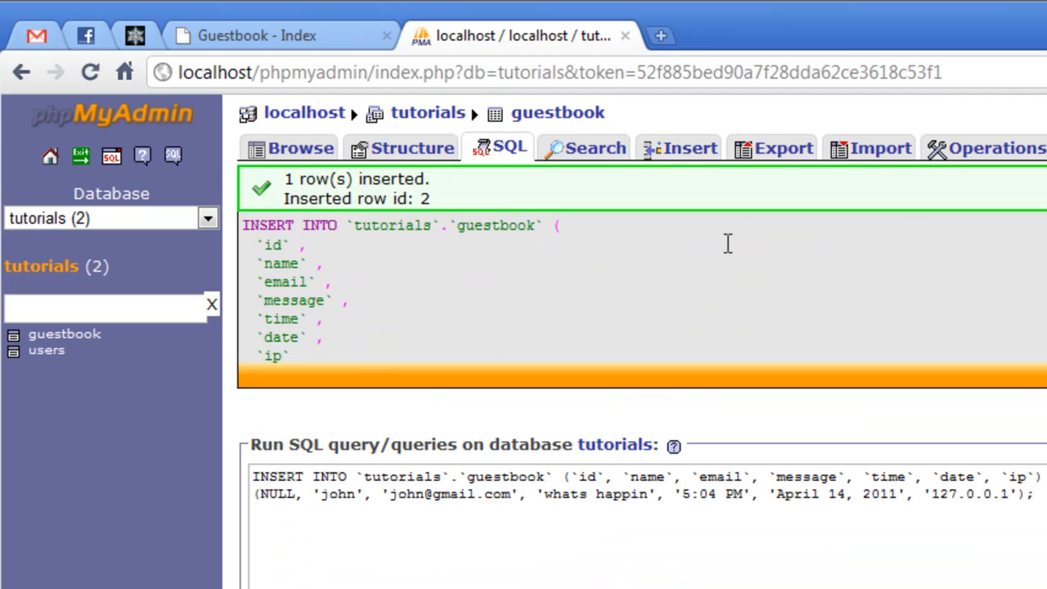
Reload the Guestbook - Index tab showing john's 5:04 PM post above nickfrosty's
left_click(256, 36)
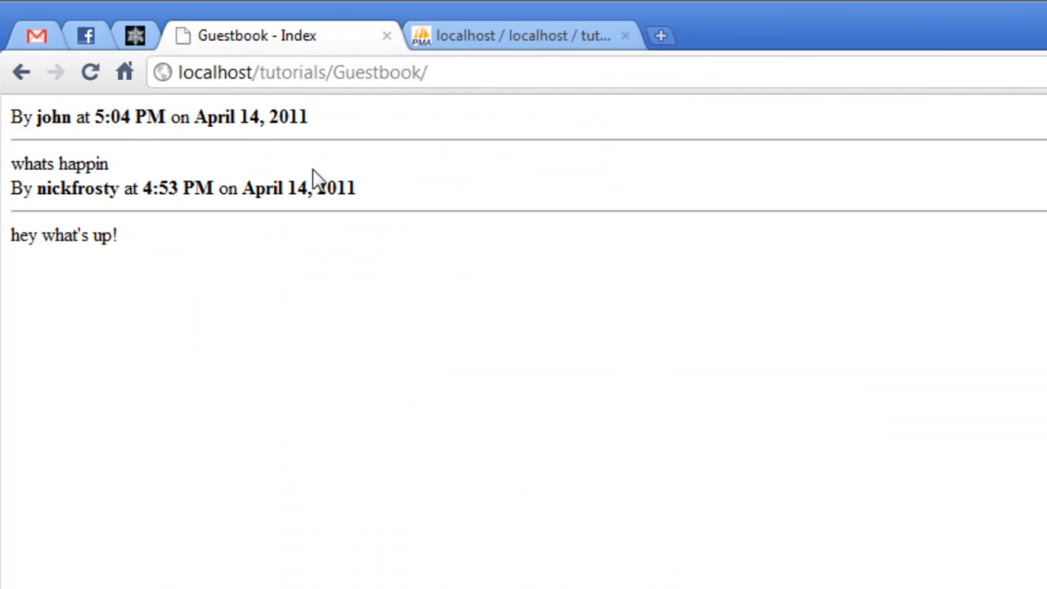
mouse_move(36, 158)
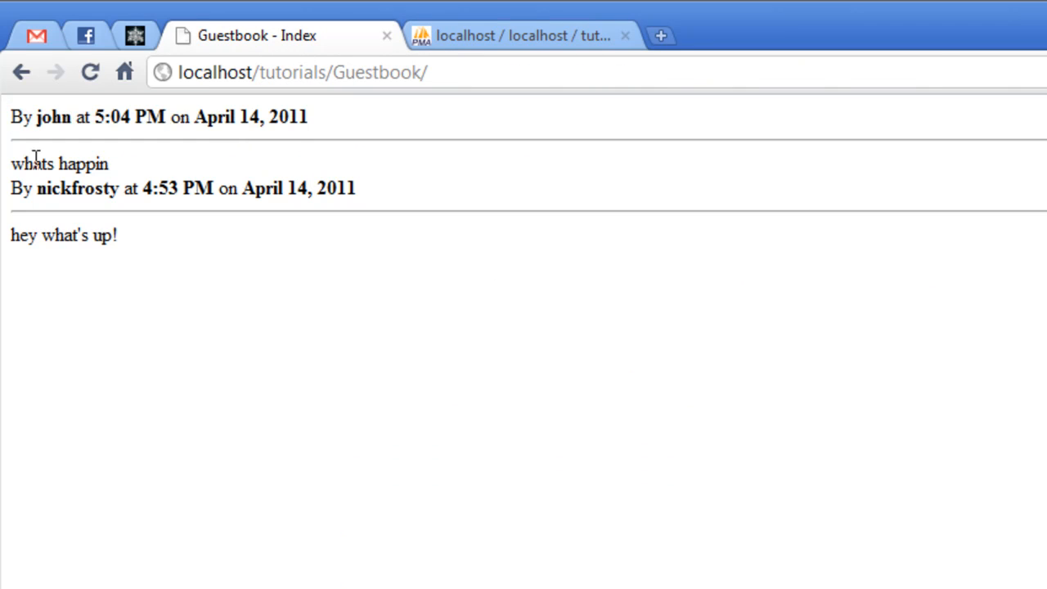
double_click(65, 235)
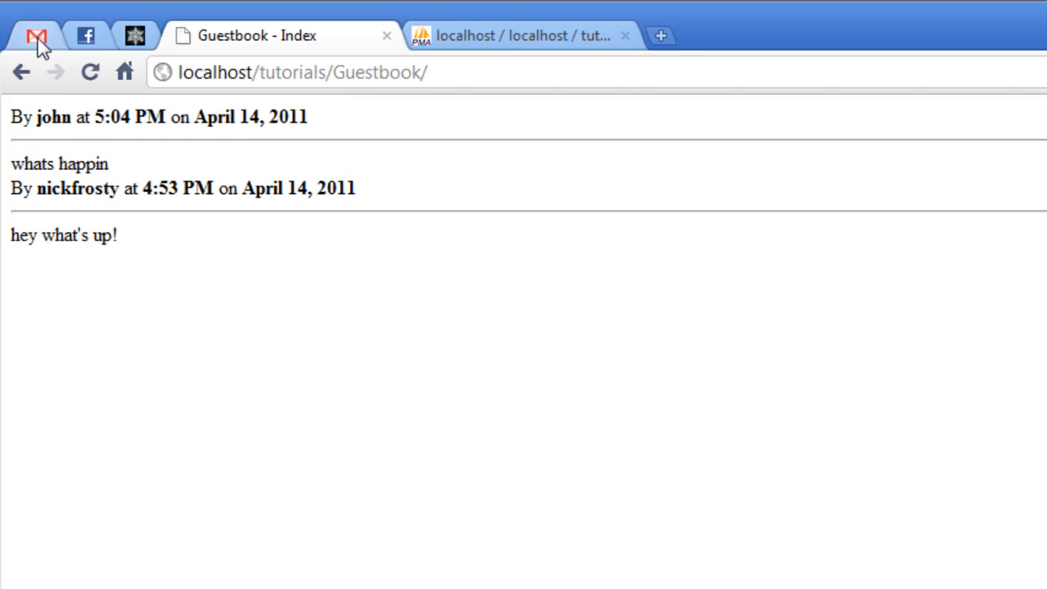
mouse_move(31, 170)
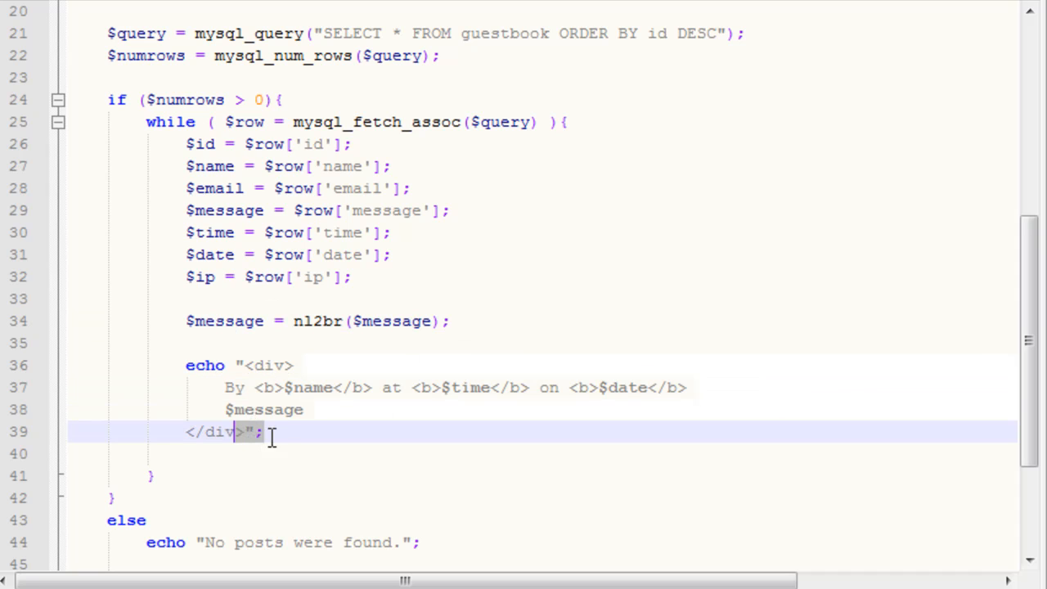
Add <hr /> after </div>, <br /> after the date's </b>, and echo ""; above the while loop
type("<hr />")
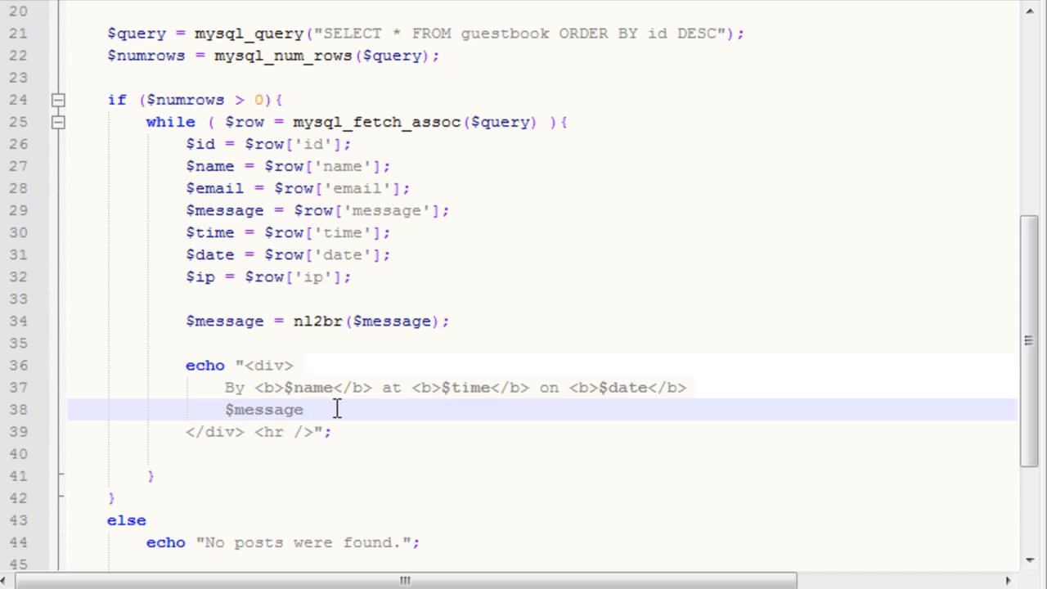
left_click(700, 388)
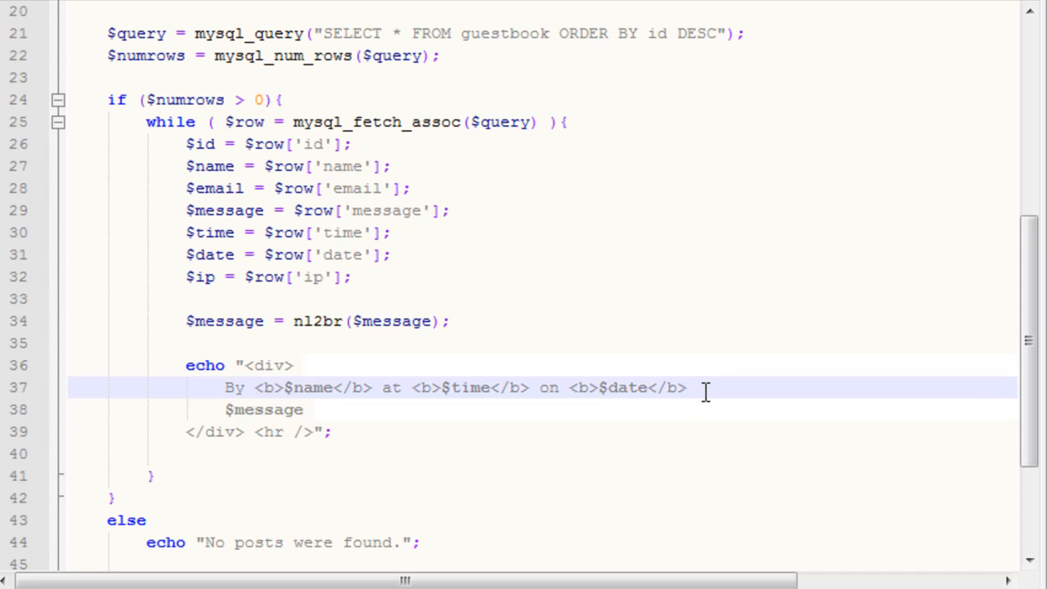
type("<br />")
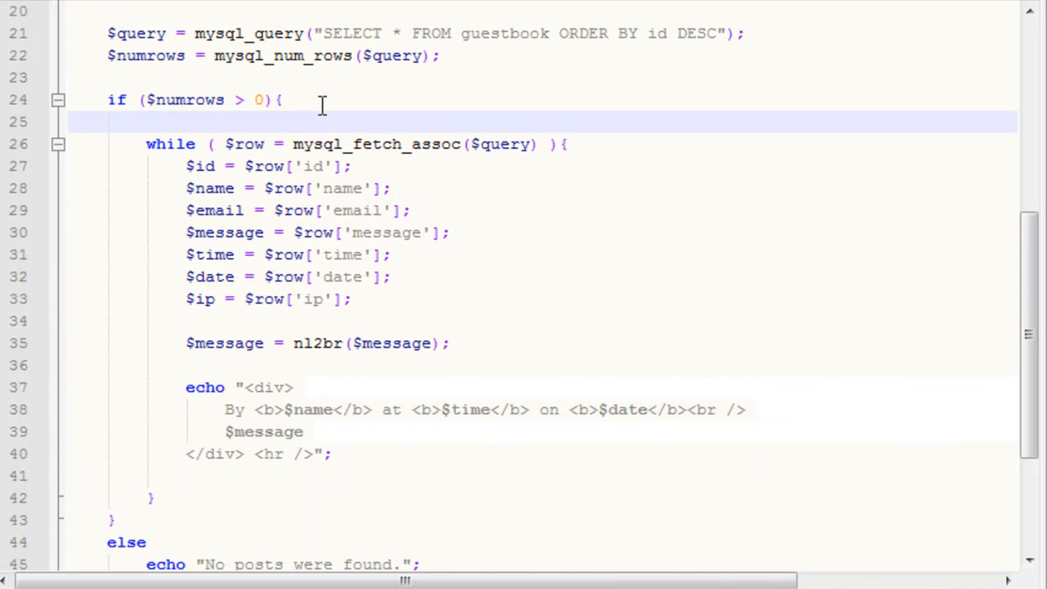
type("echo \"\";")
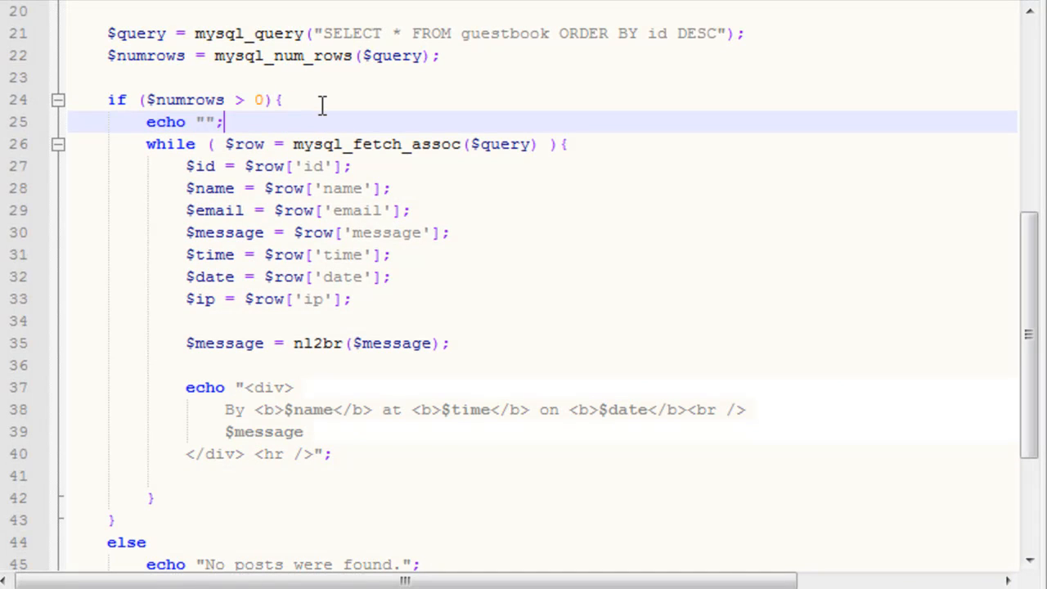
left_click(257, 36)
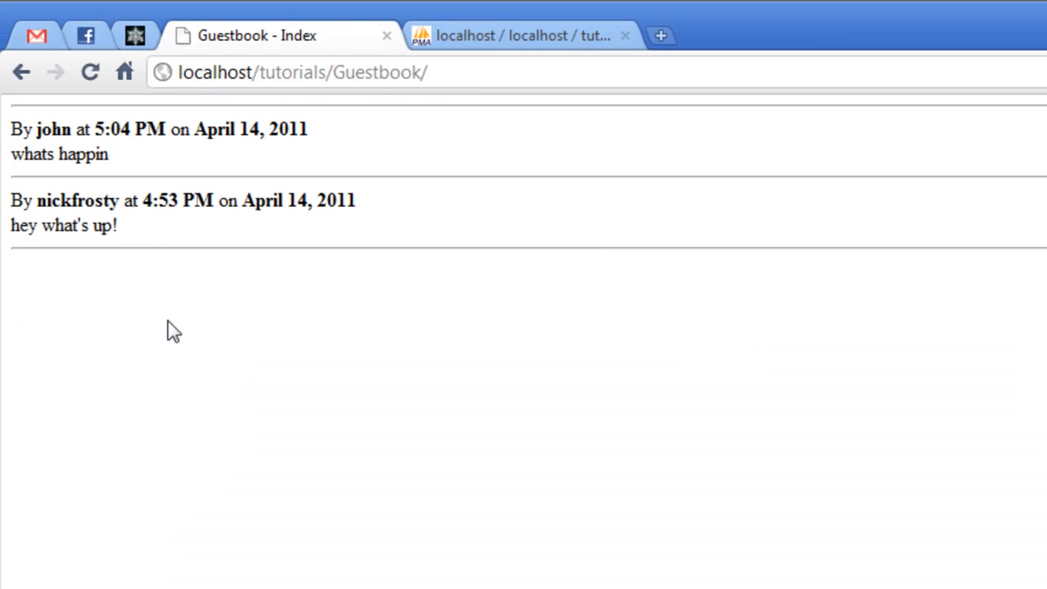
Check on the refreshed page that each message sits on its own line below its byline
triple_click(59, 154)
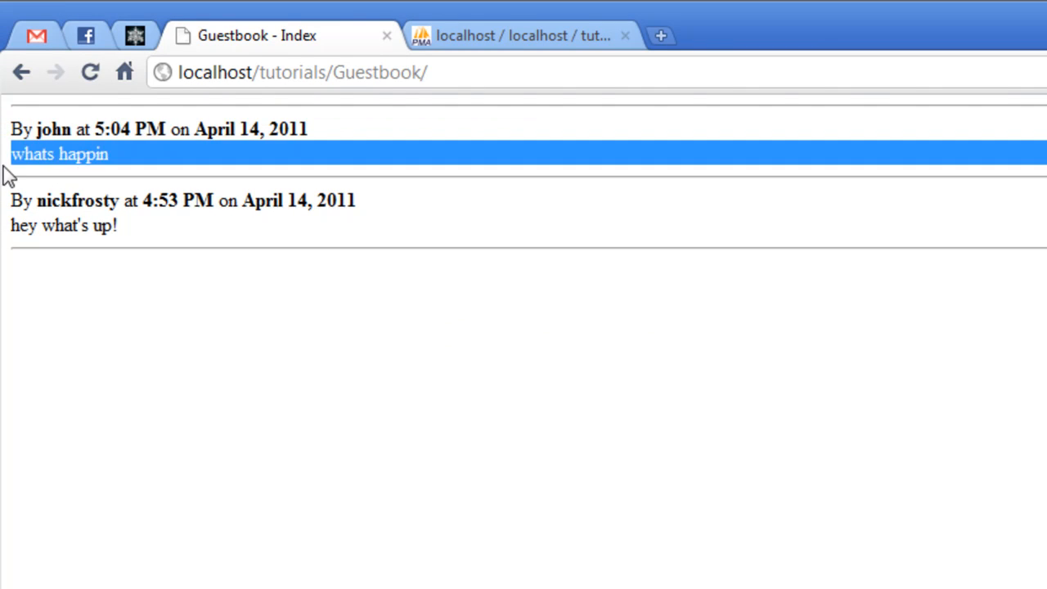
left_click(63, 225)
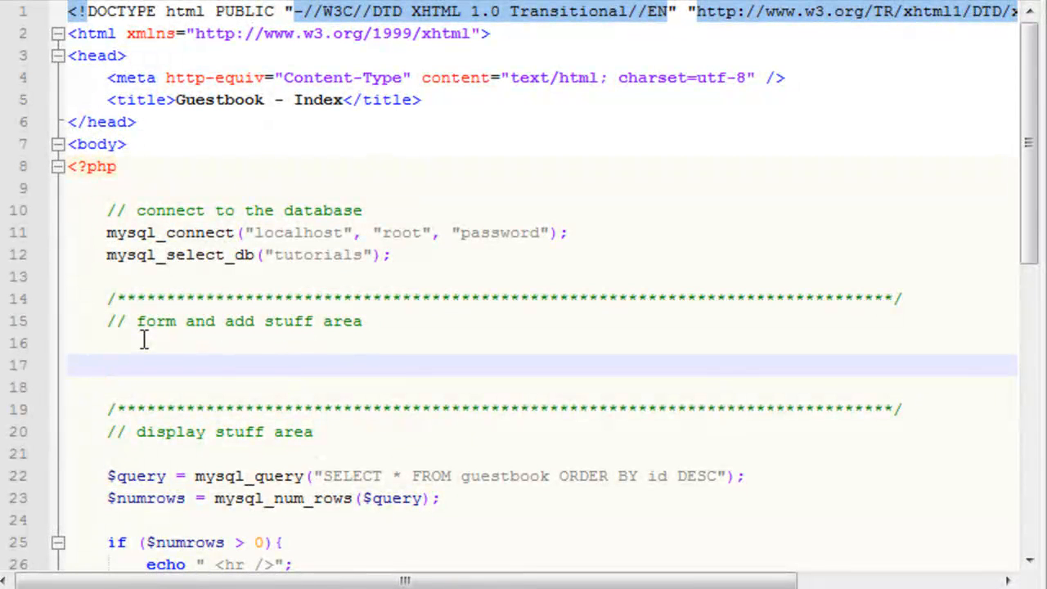
Echo a <form action='./index.php' method='post'></form> under the form comment
type("echo \"\"")
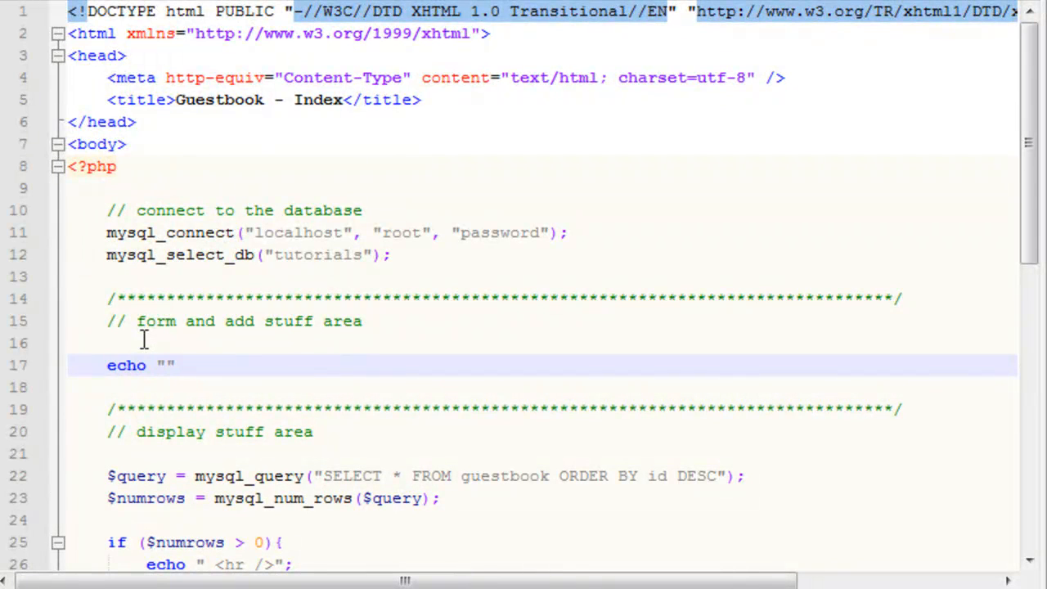
type("<><>")
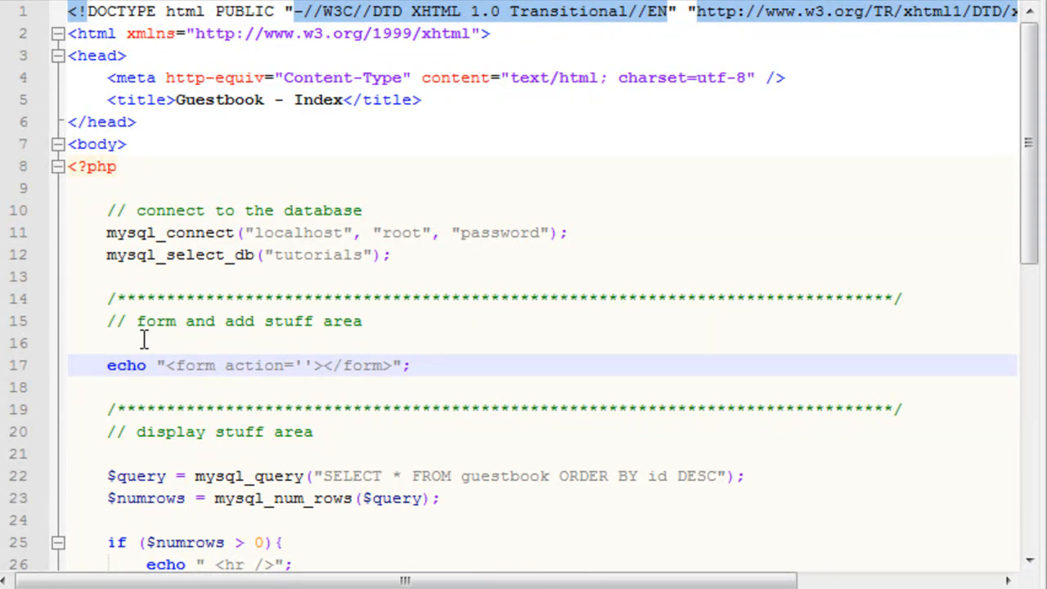
type("./i")
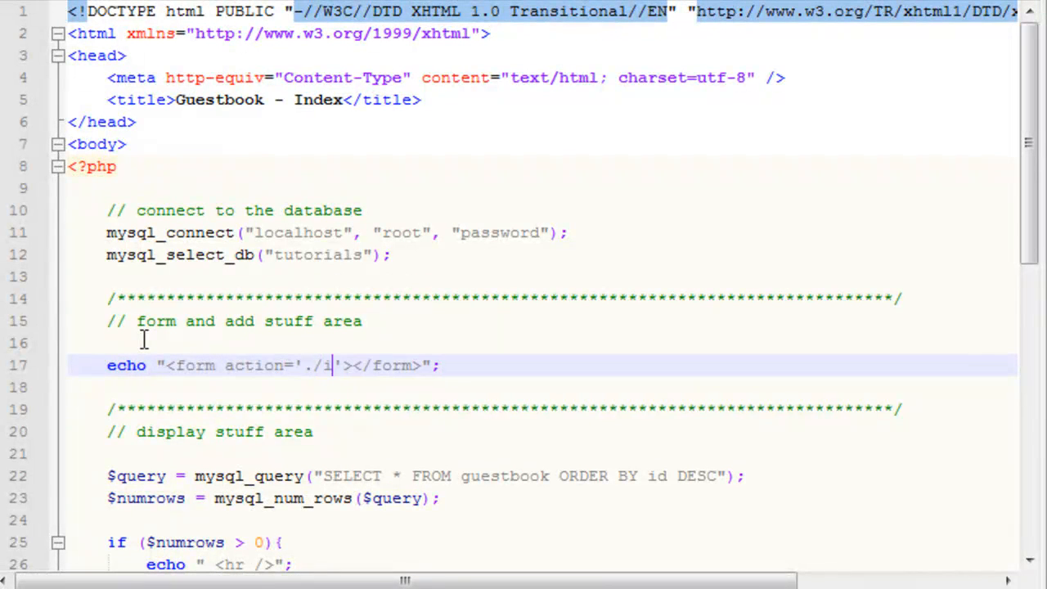
key("Backspace")
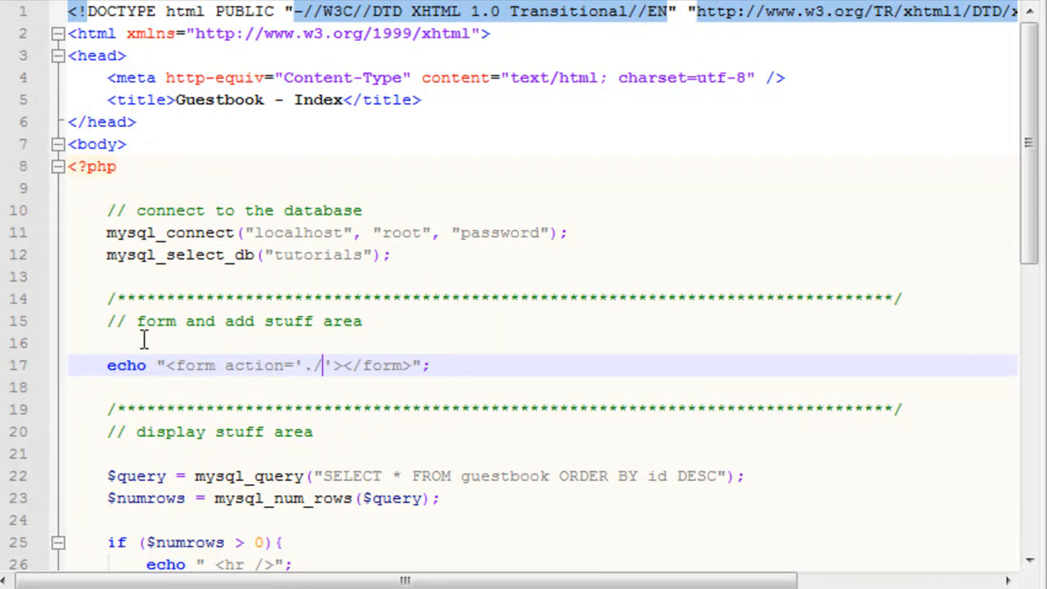
type("index.php")
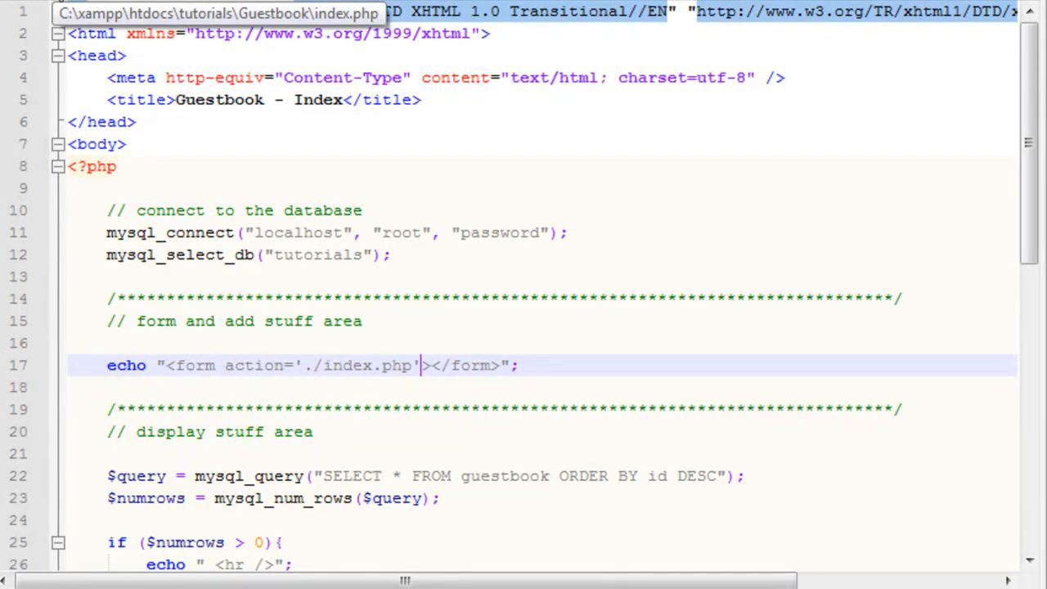
type("method")
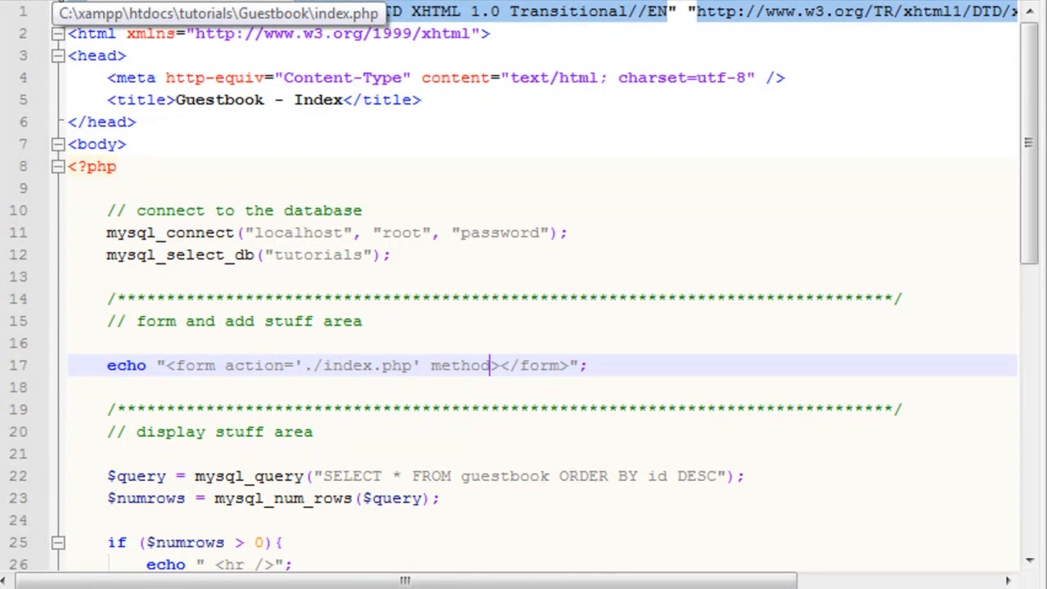
type("'post'")
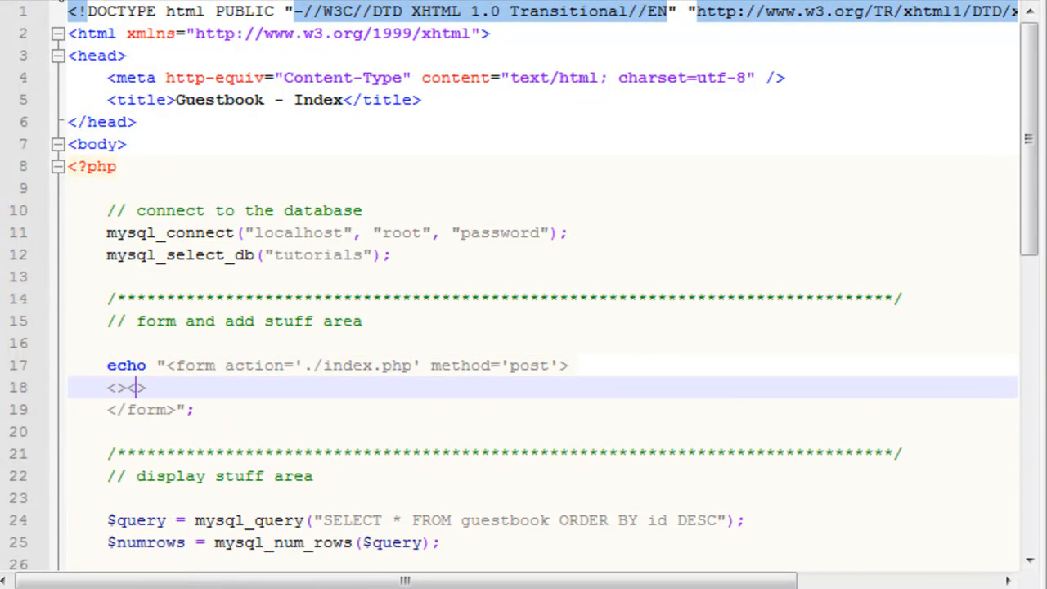
Add an empty <table></table> inside the form and a 'Post to the Guestbook' heading
type("/table")
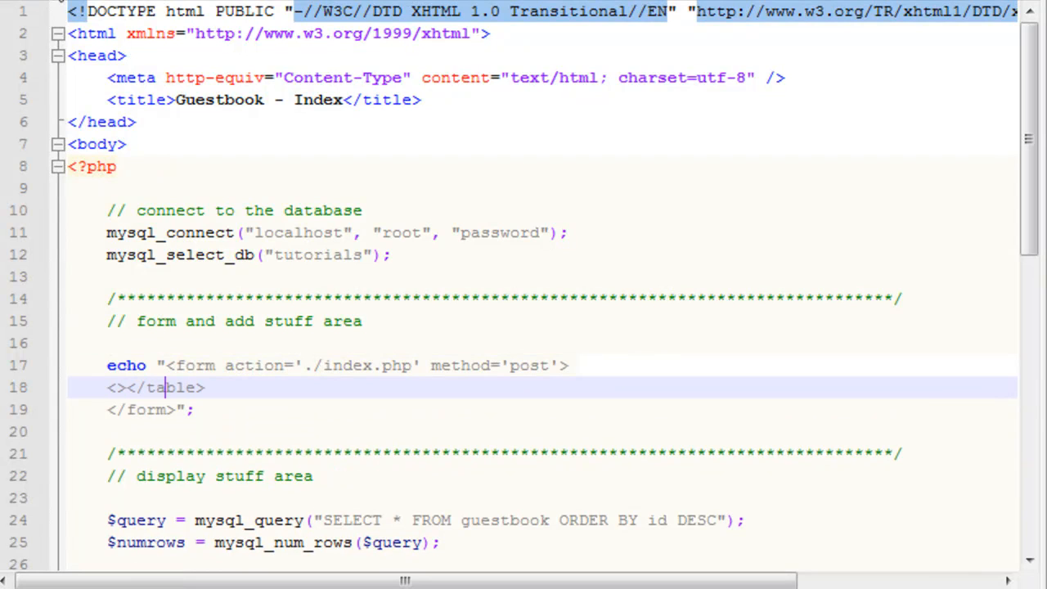
type("table")
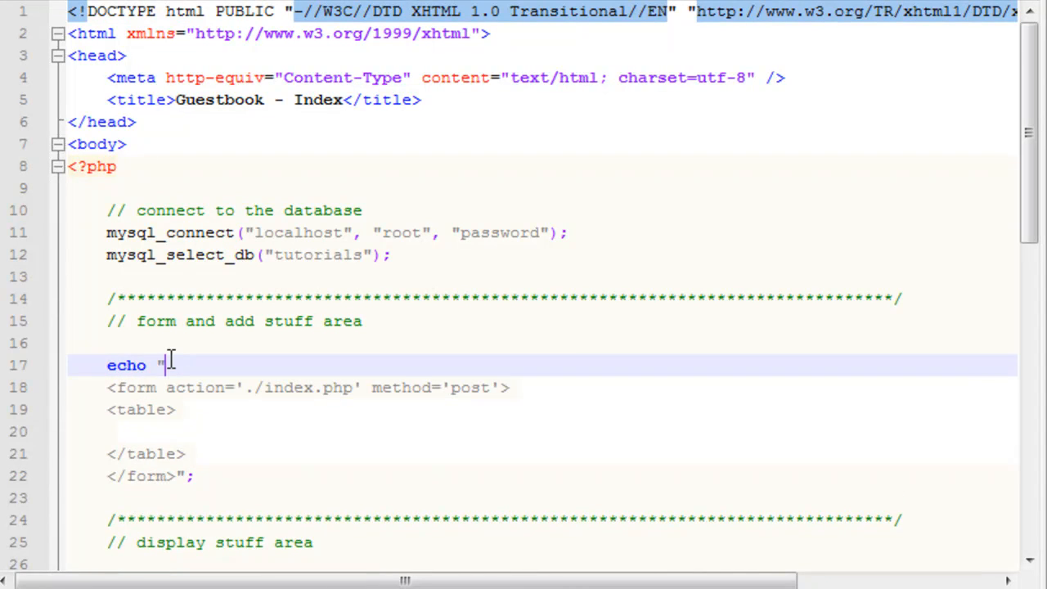
type("<></hr>")
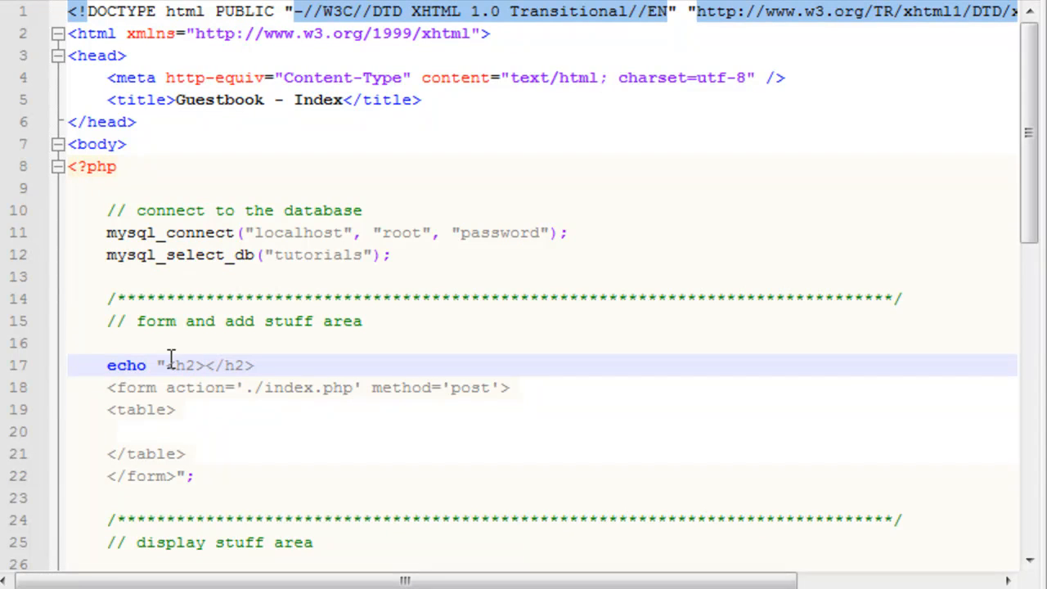
type("Post to")
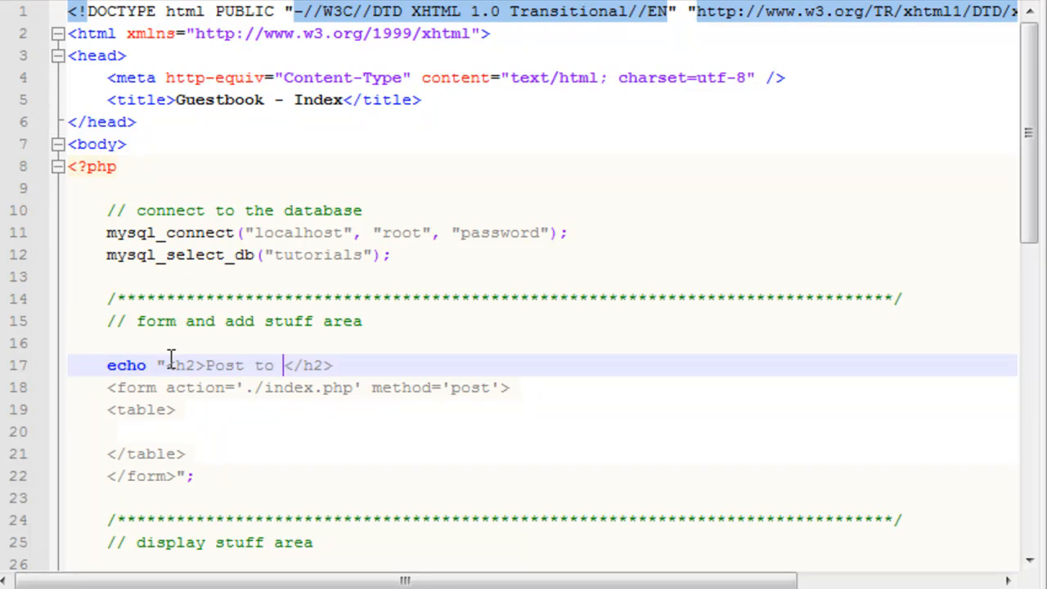
type("the Guestbook")
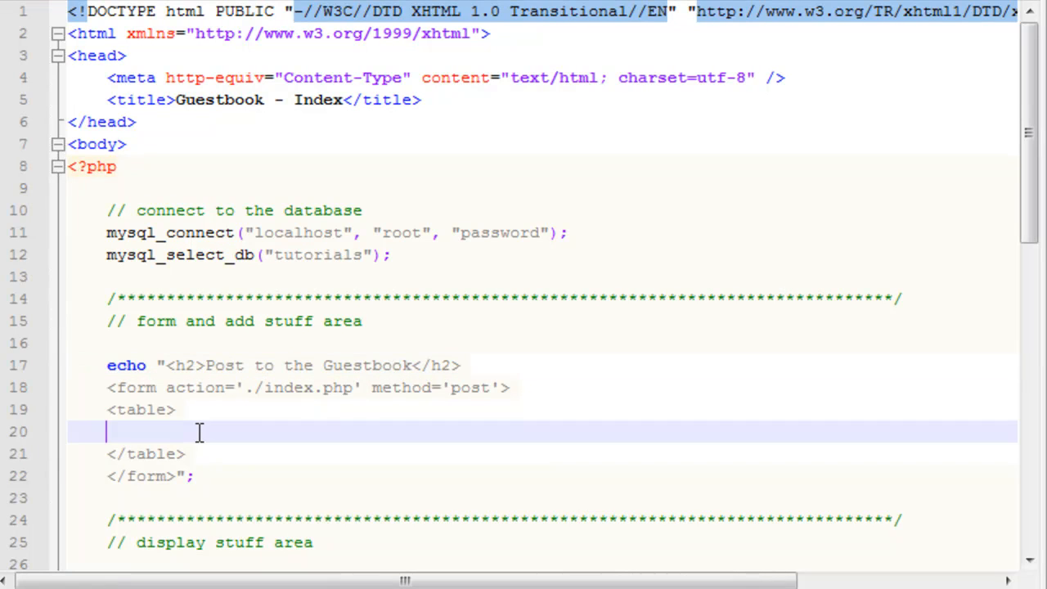
Echo an h2 'Current Posts' heading above the display area's post loop
scroll("down", 3)
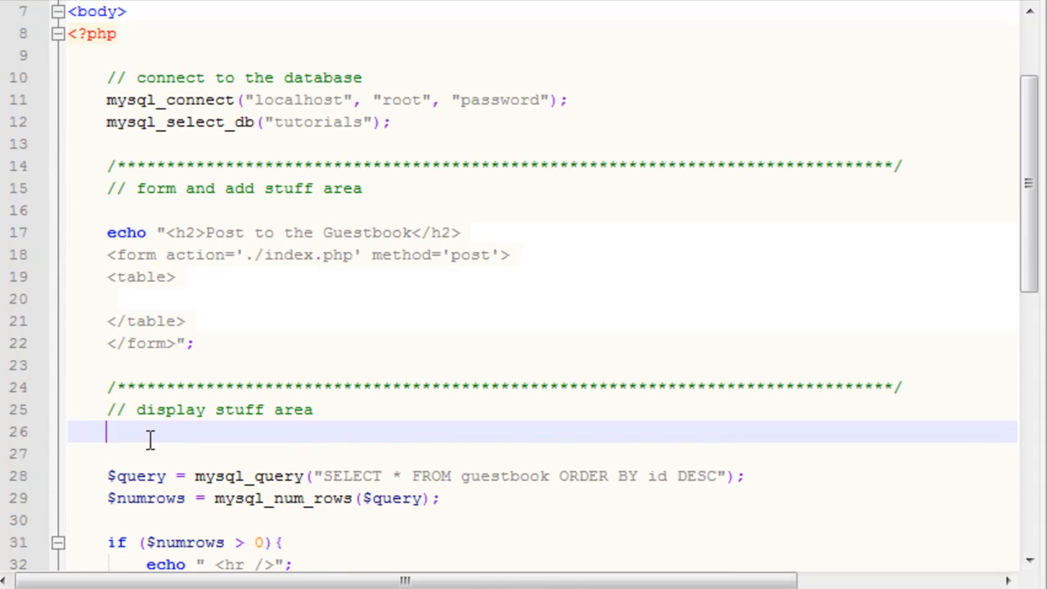
type("echo \"\";")
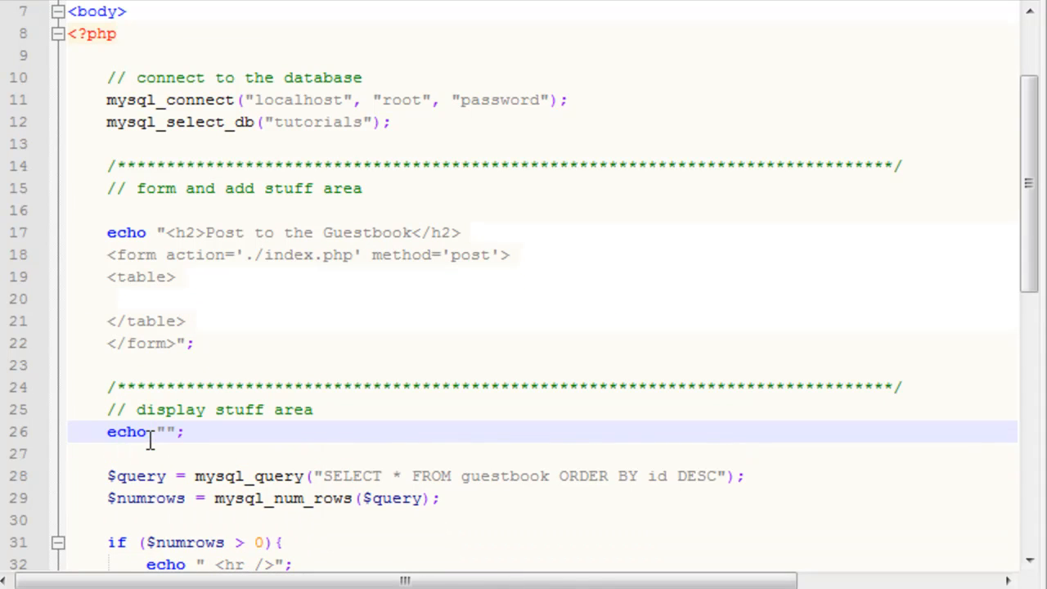
type("<></>")
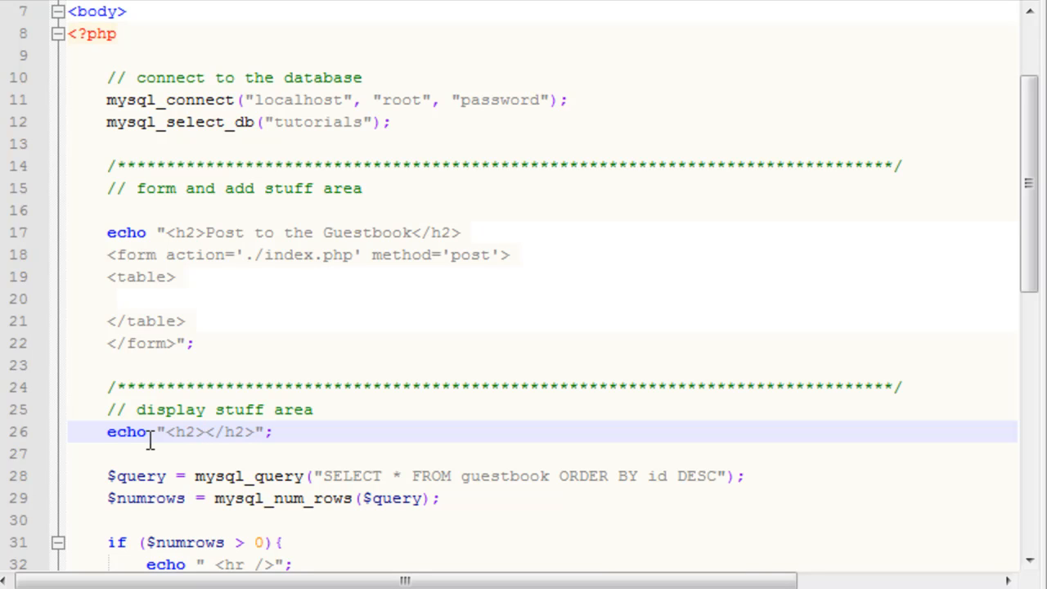
type("Current Posts")
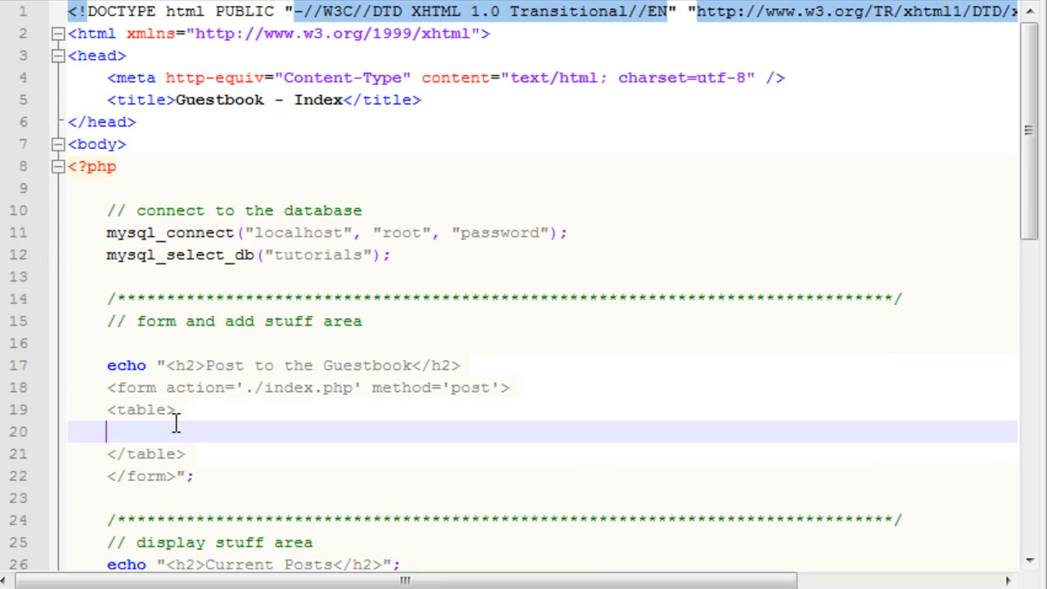
Add a <tr> with two <td> cells, the first holding the label 'Name:'
type("<></>")
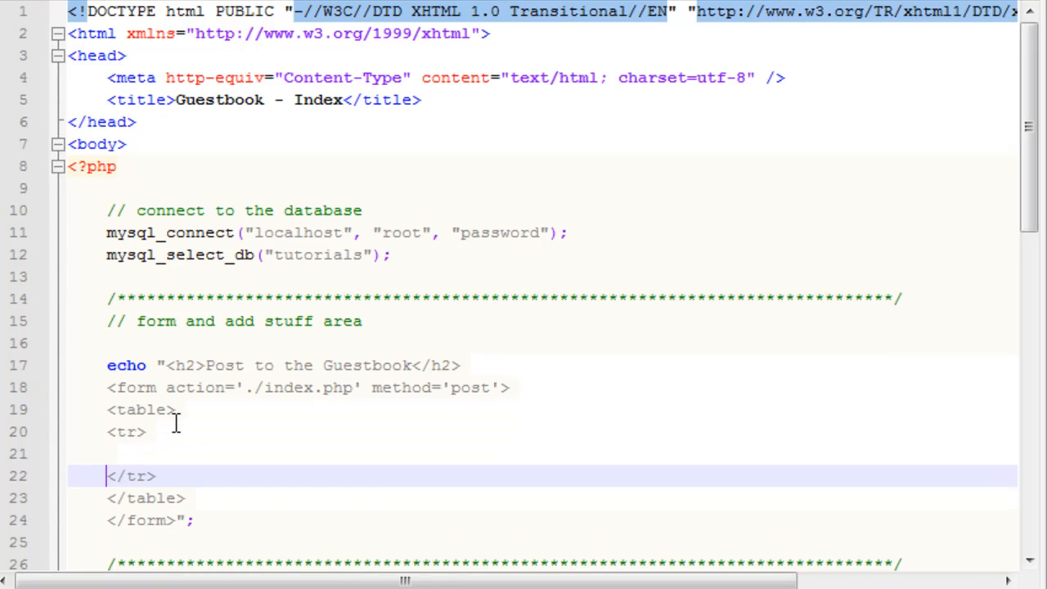
type("<><>")
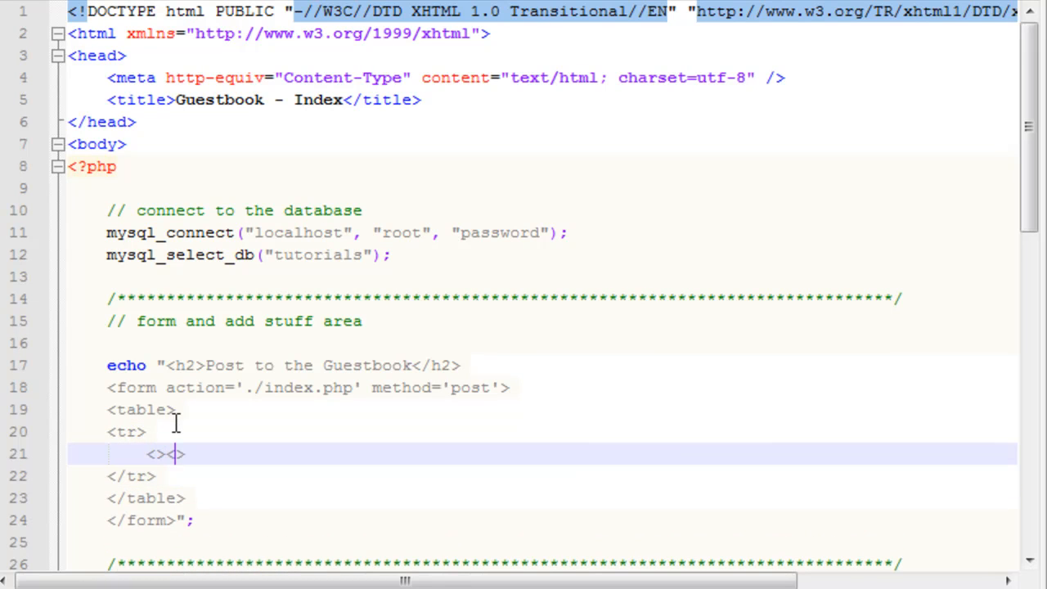
type("/td>")
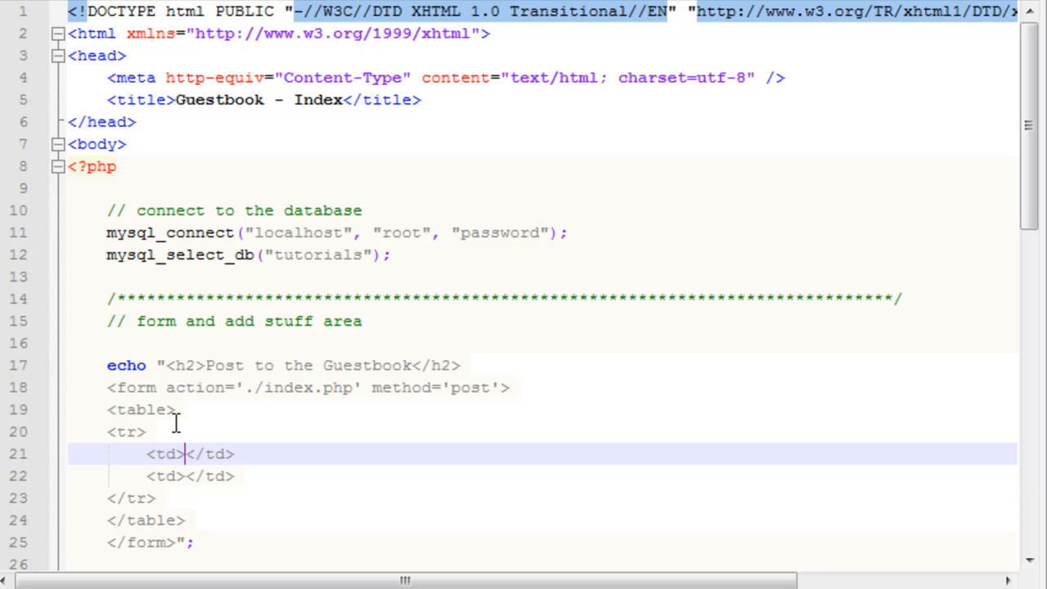
type("Nam")
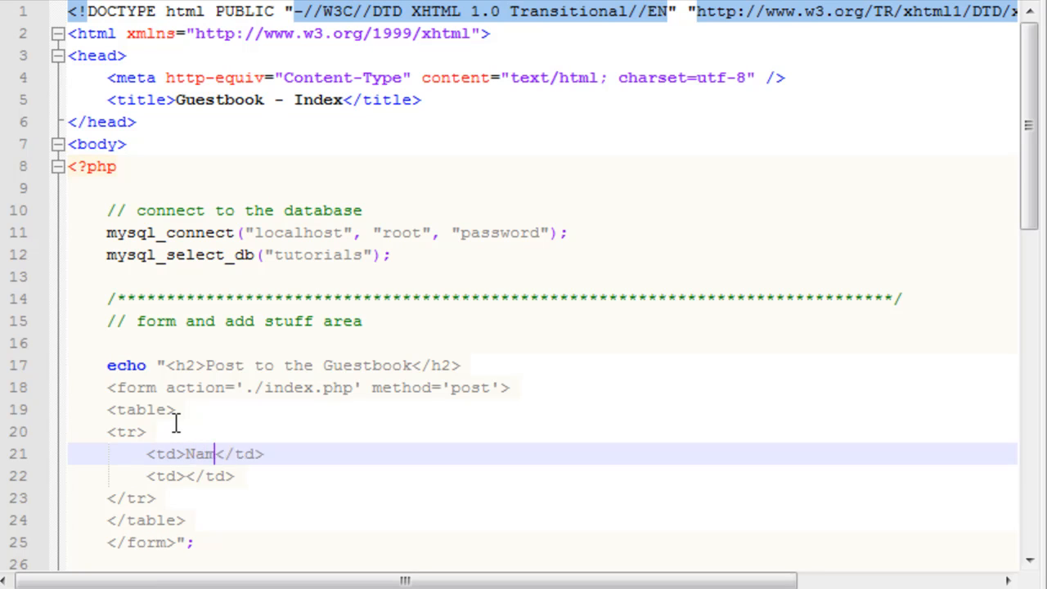
type("e:")
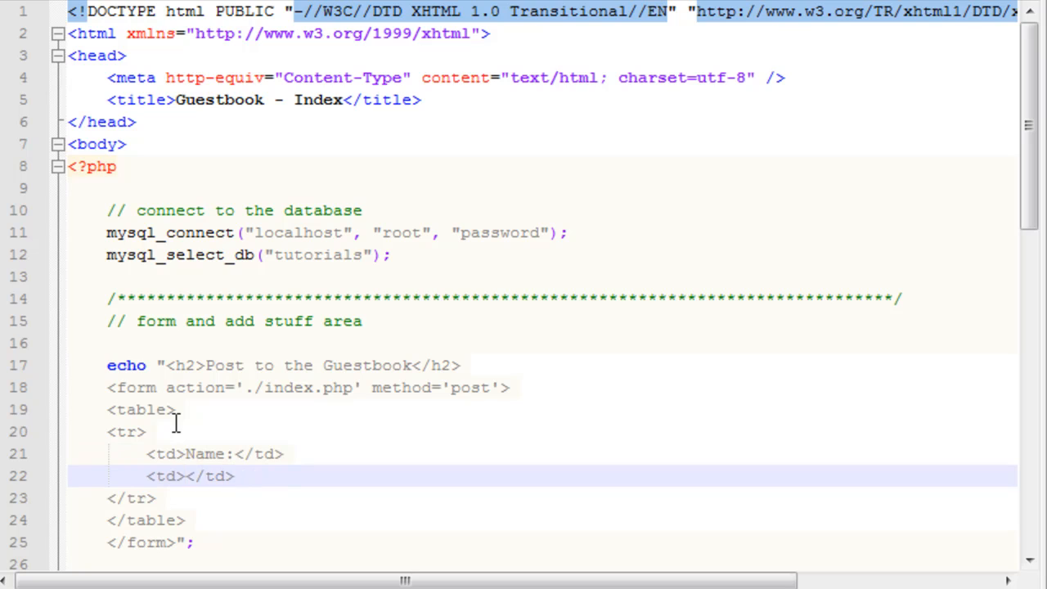
Fill the second cell with <input type='text' name='name' style='width: 200px' />
type("<")
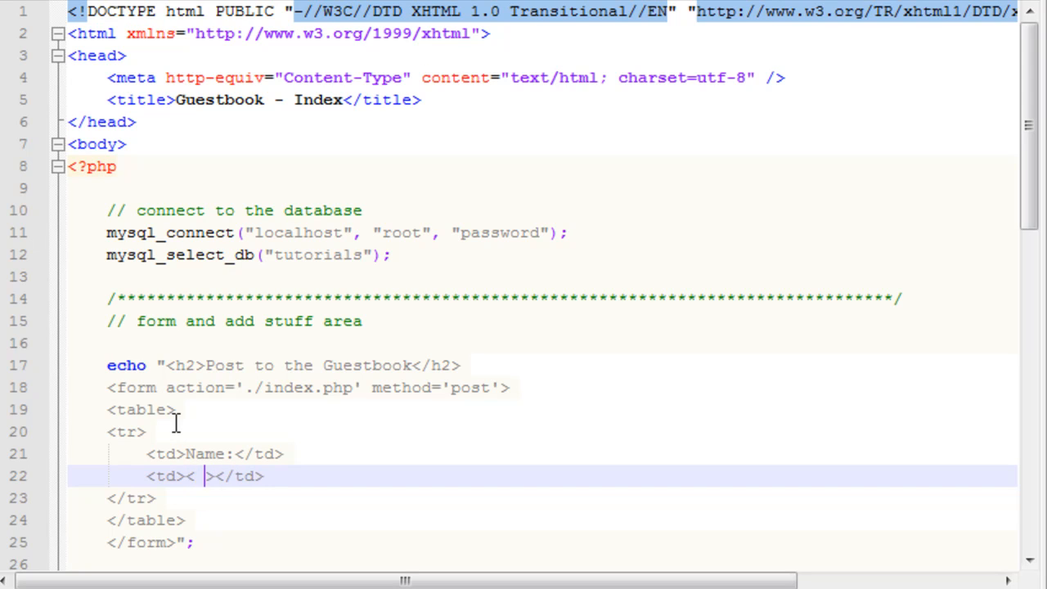
type("in")
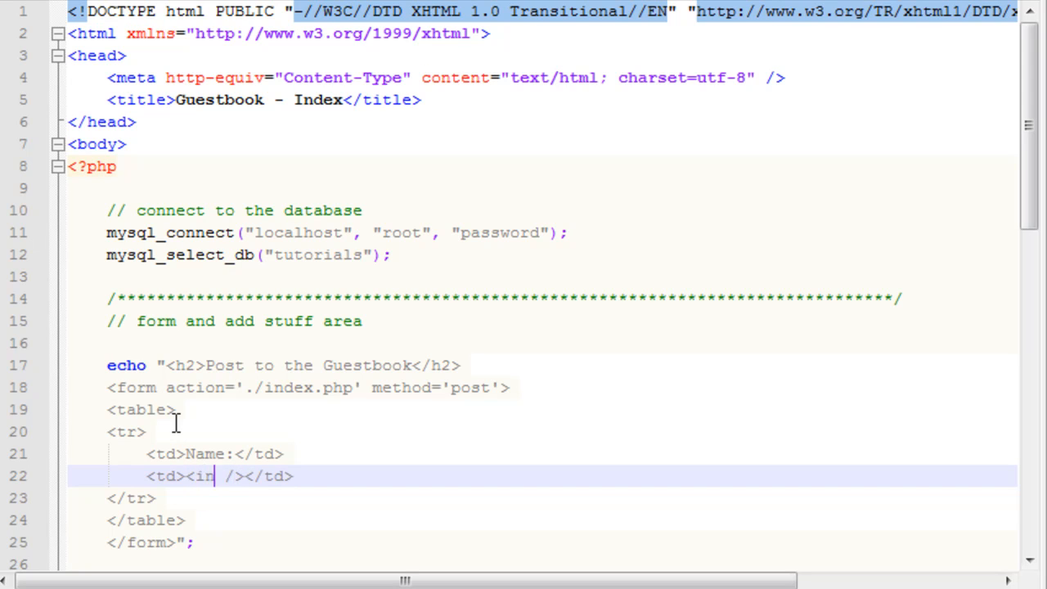
type("put type='t")
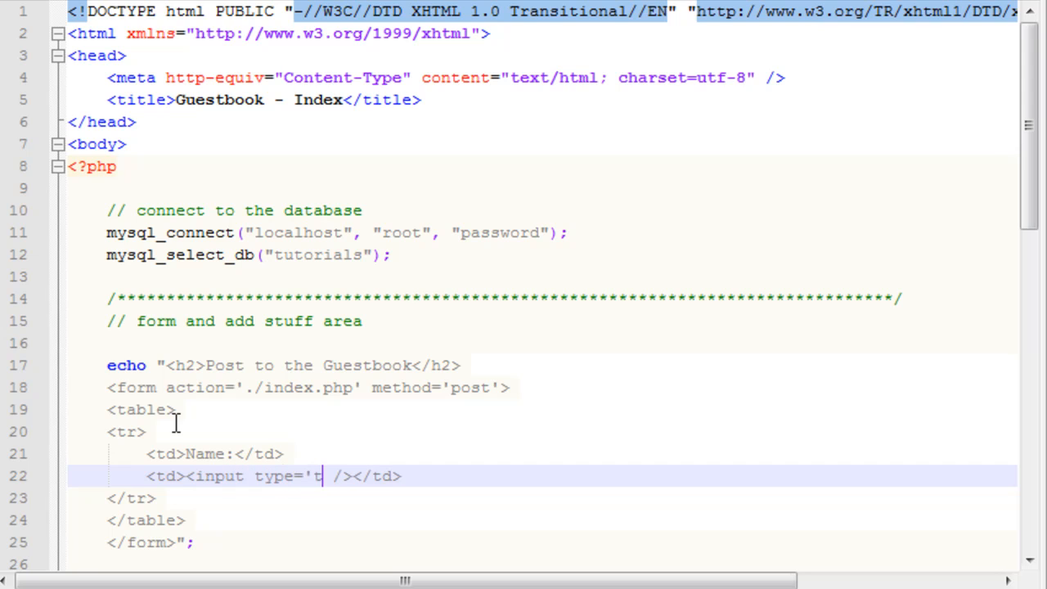
type("ext' nam")
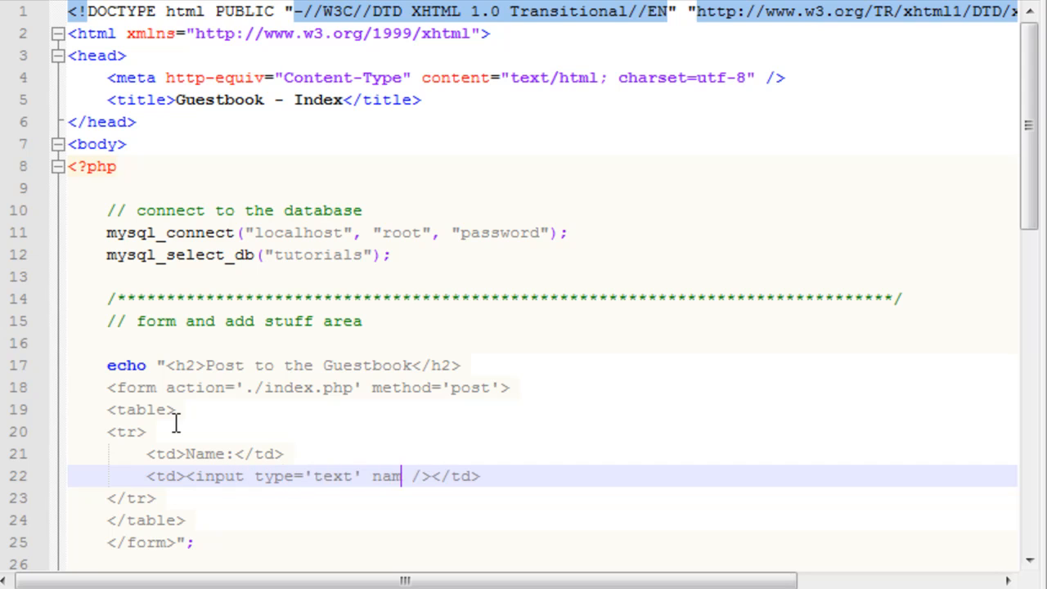
type("e='name'")
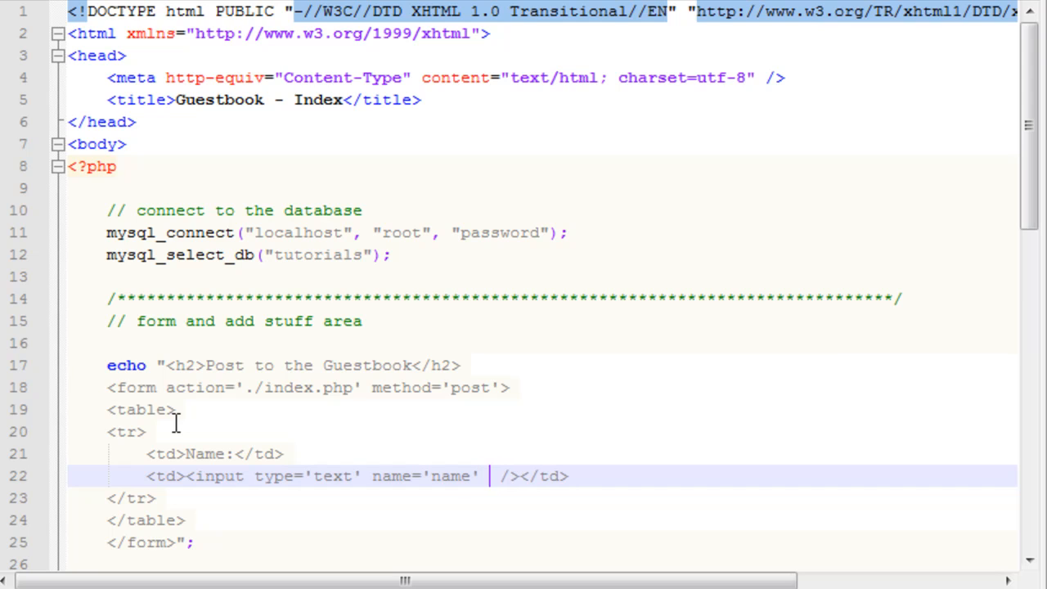
type("style=''")
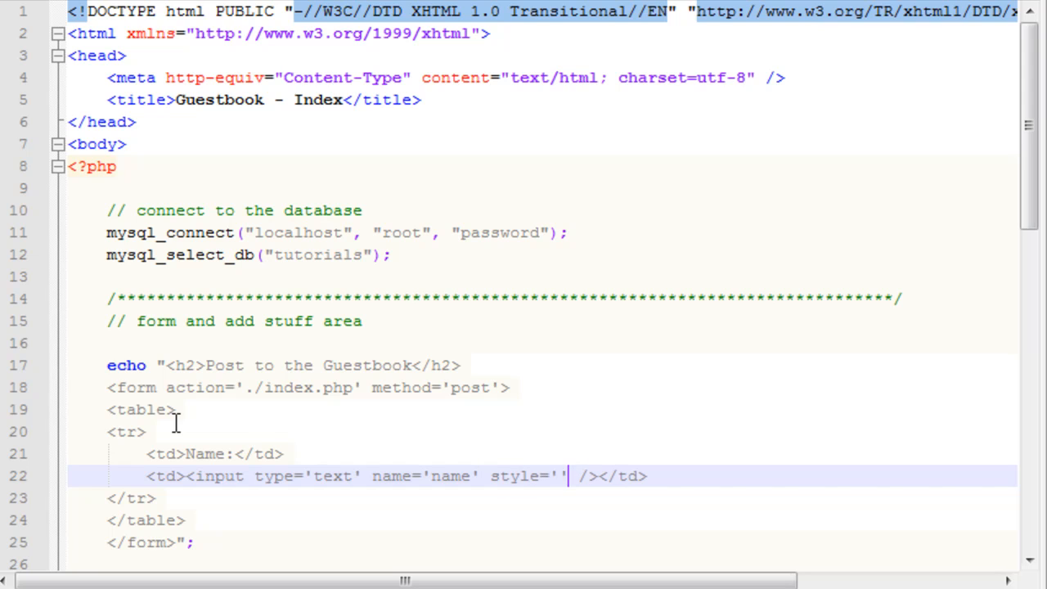
type("width:")
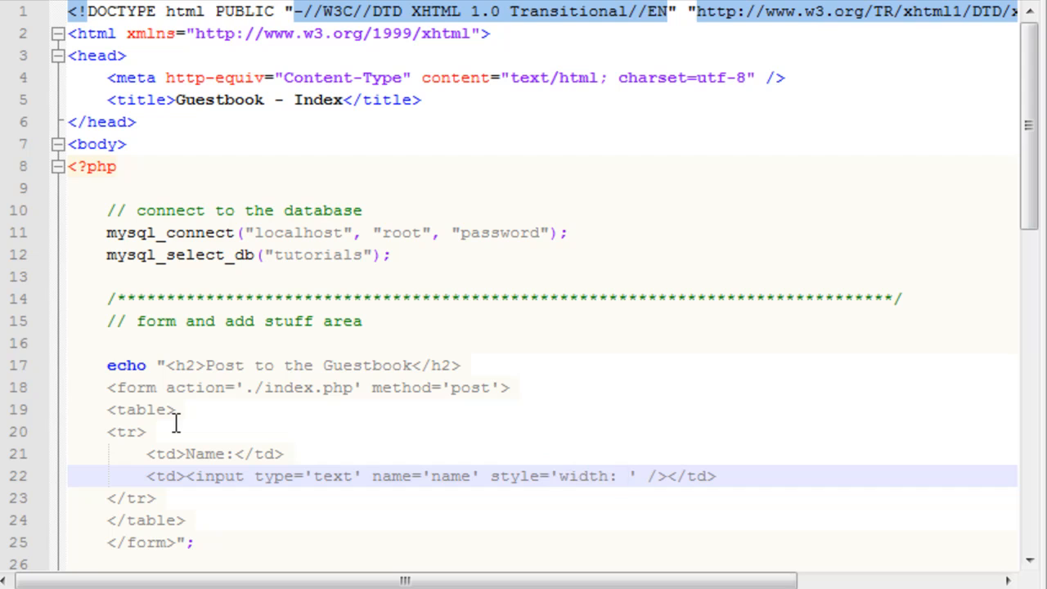
type("200")
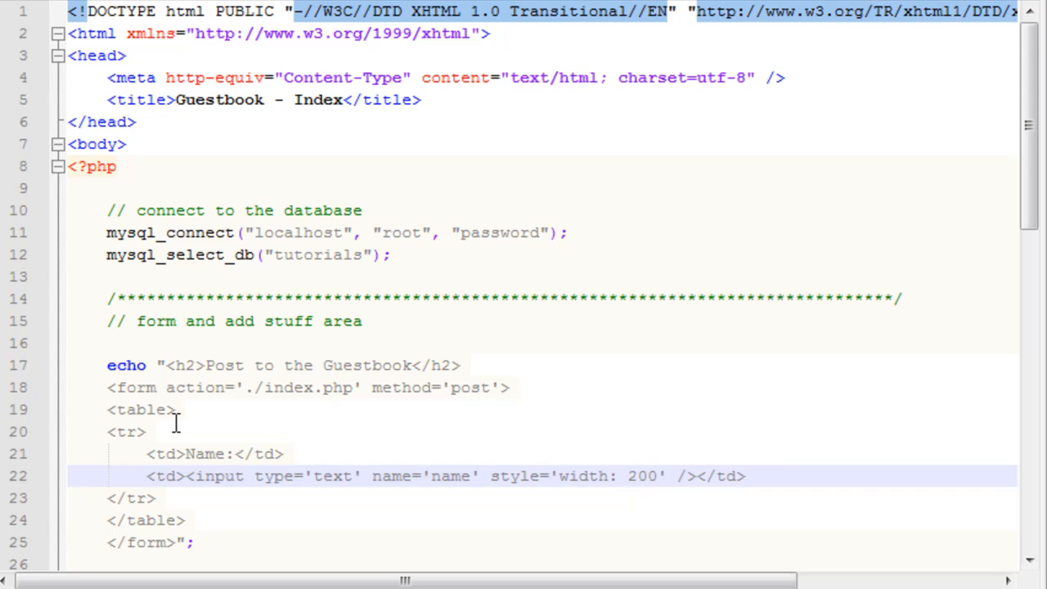
type("px")
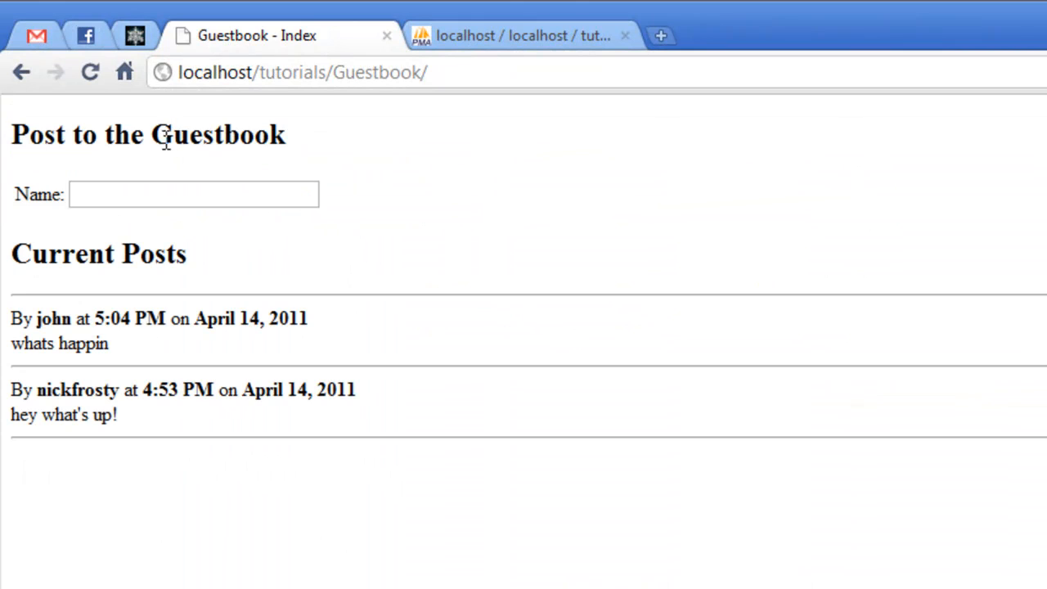
mouse_move(114, 292)
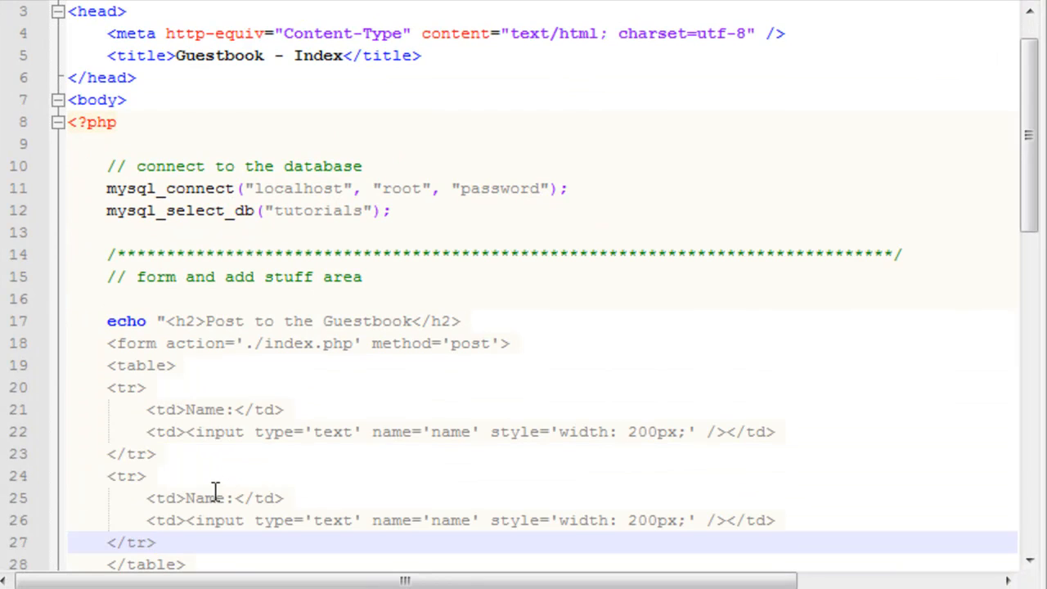
Label the copied form row Email: for the Email field
type("Email")
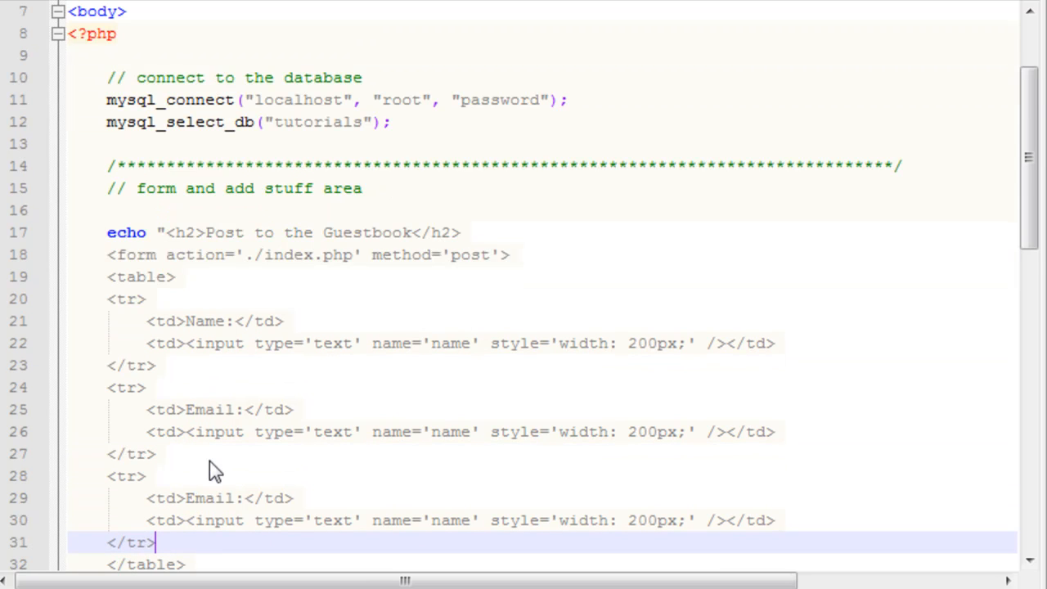
scroll("down", 3)
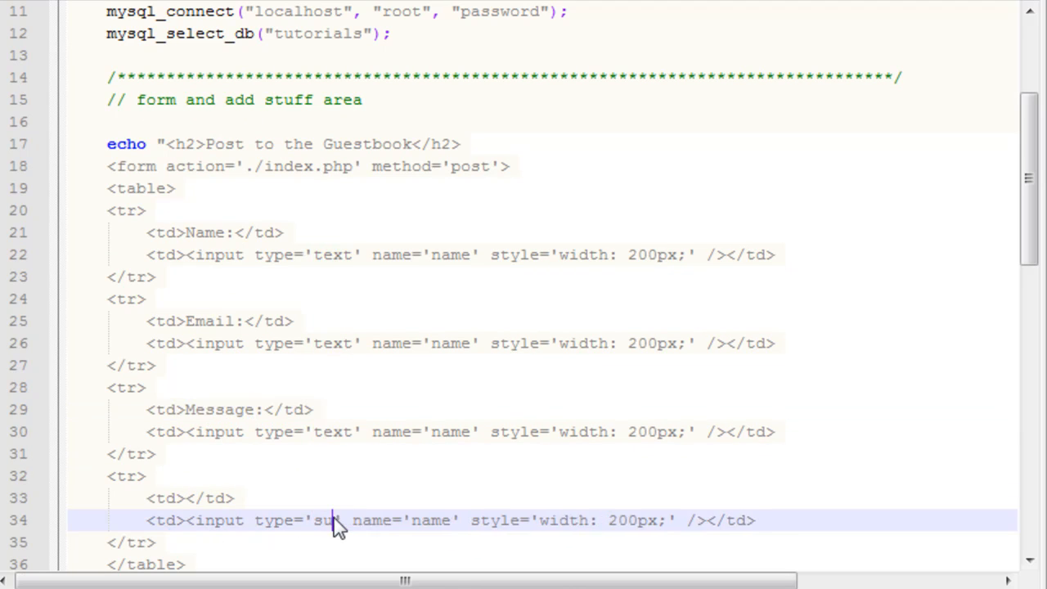
Make the fourth row a submit input named postbtn with value 'Post' and no style attribute
double_click(468, 520)
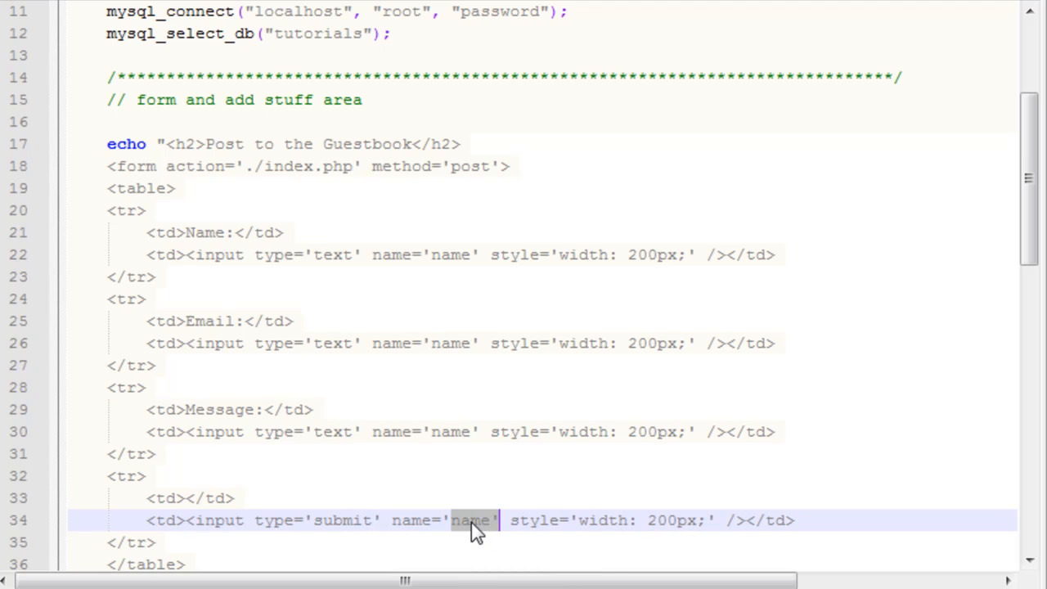
double_click(470, 520)
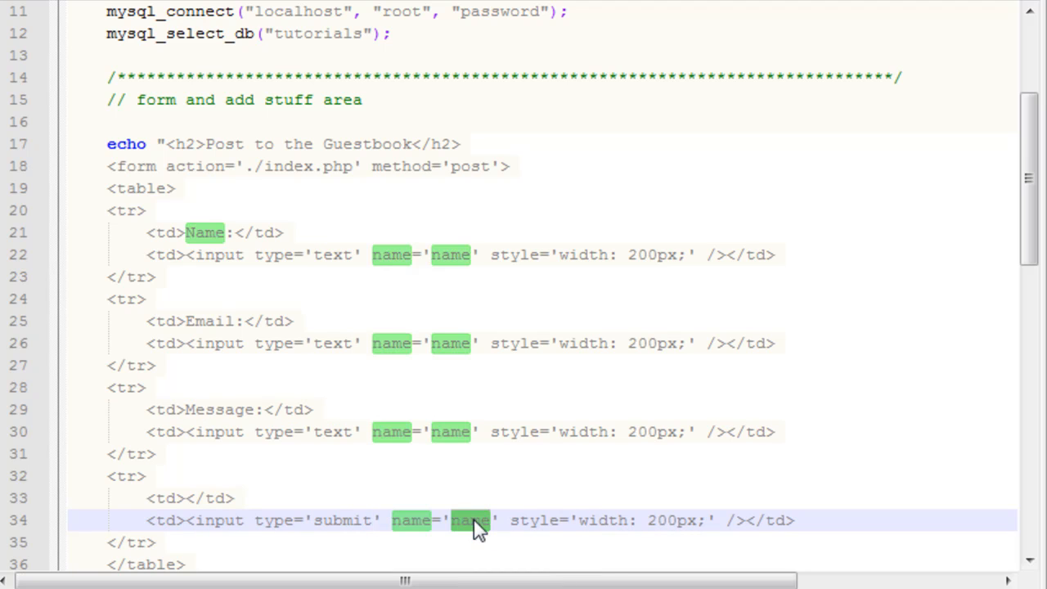
type("post")
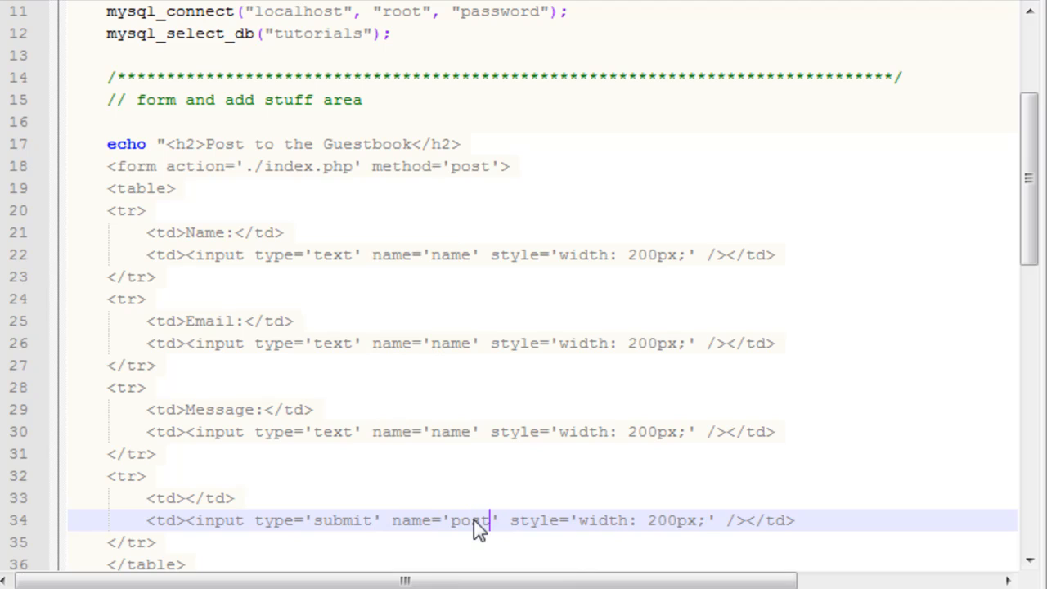
type("btn")
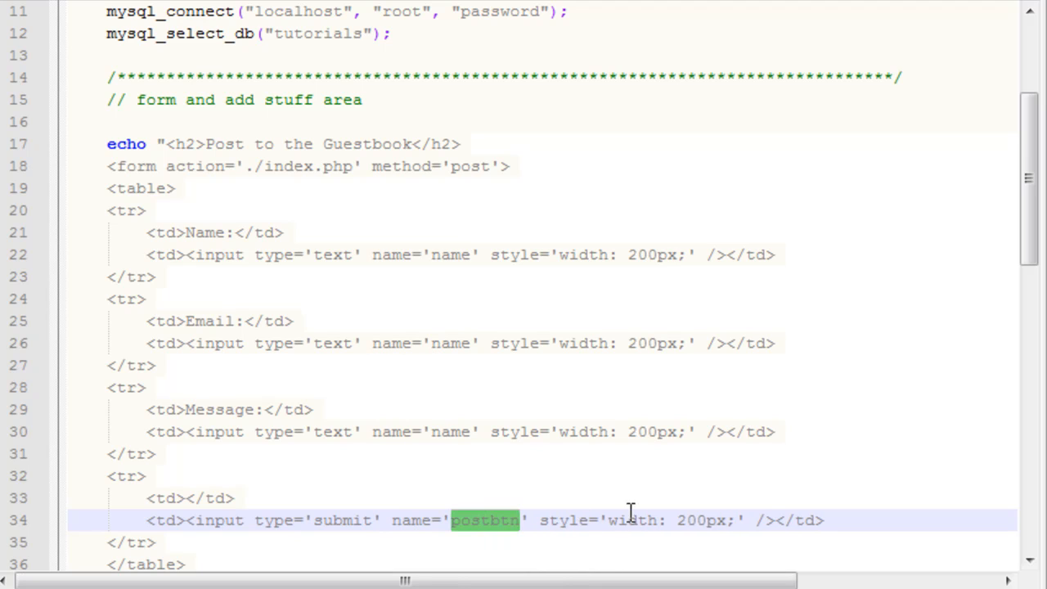
key("Delete")
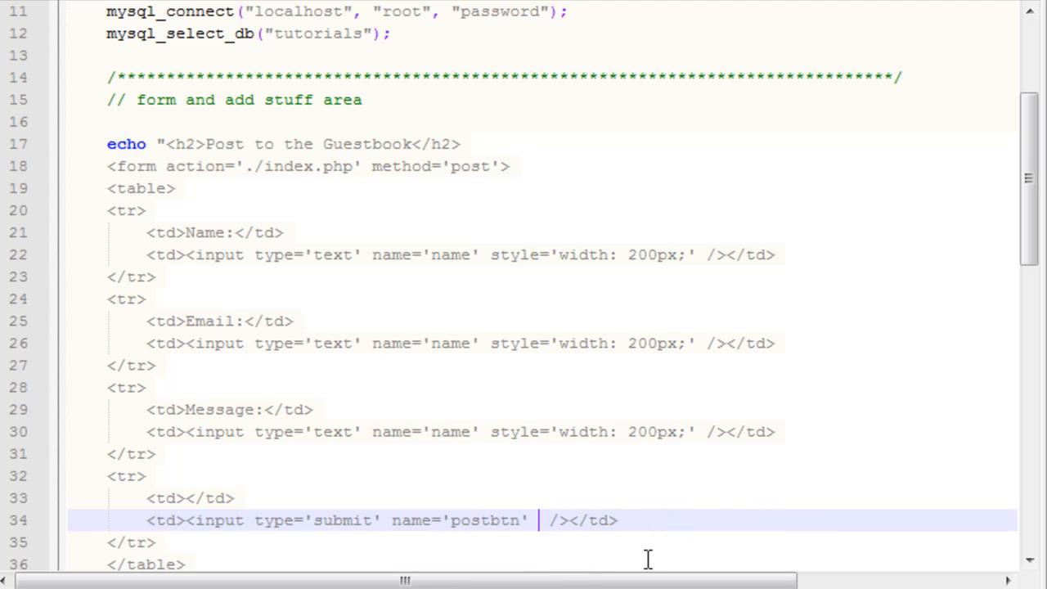
type("value=''")
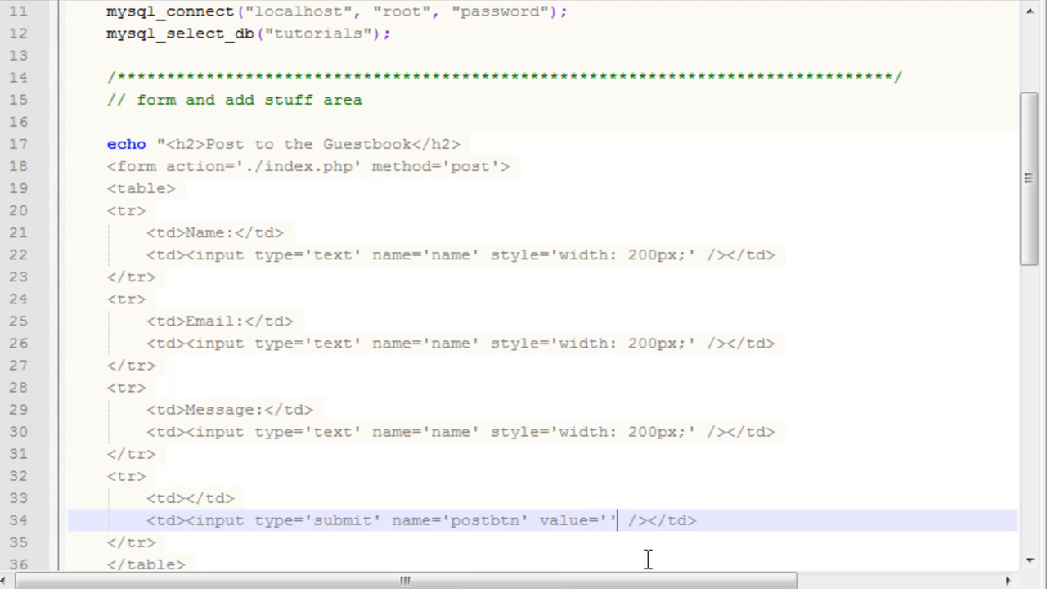
type("Post")
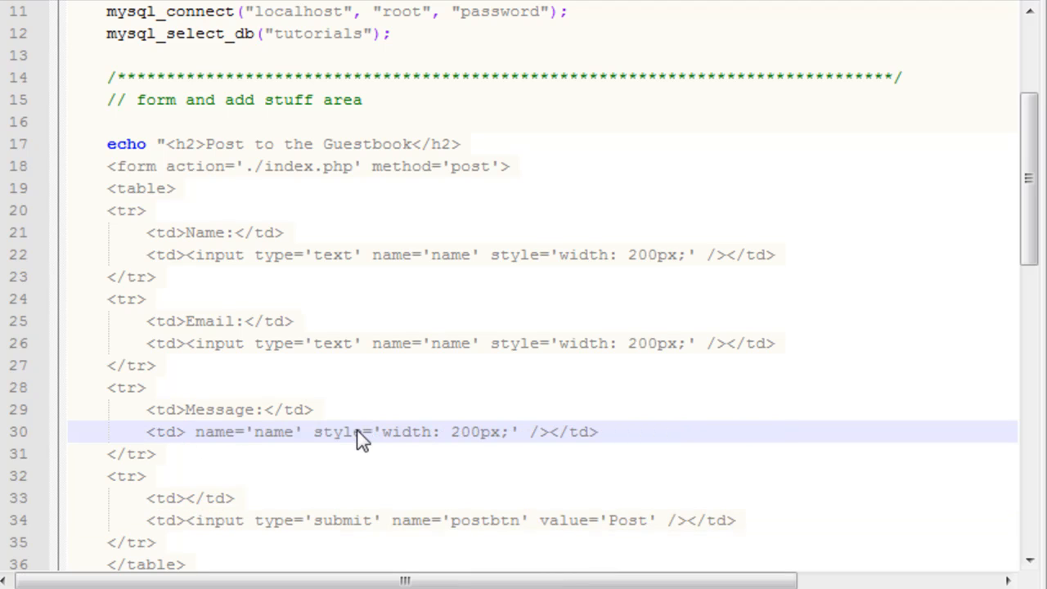
Replace the Message input with a textarea styled 200px wide and 100px high
type("<textar")
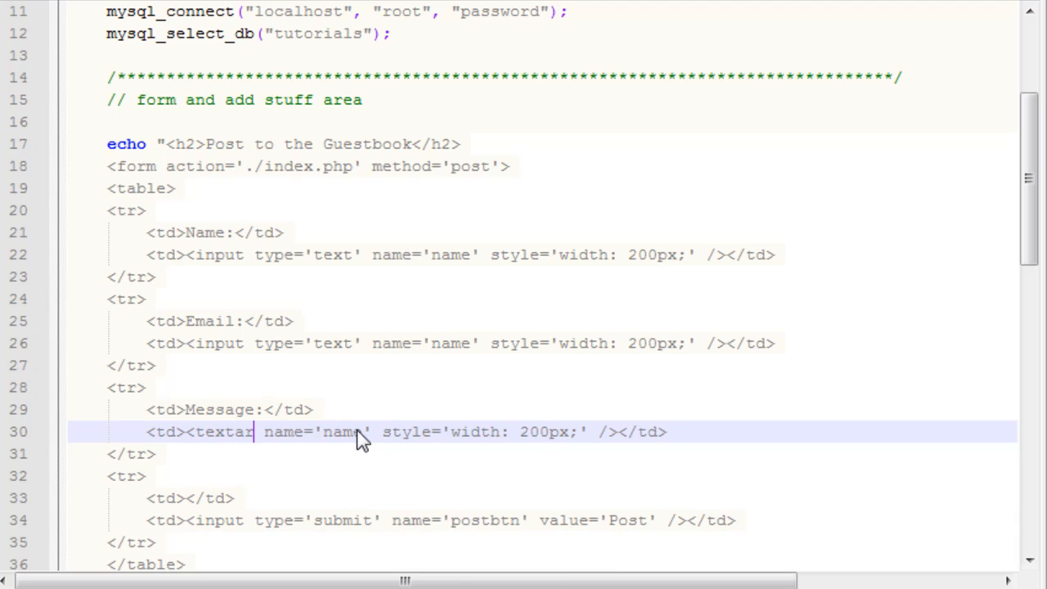
type("ea")
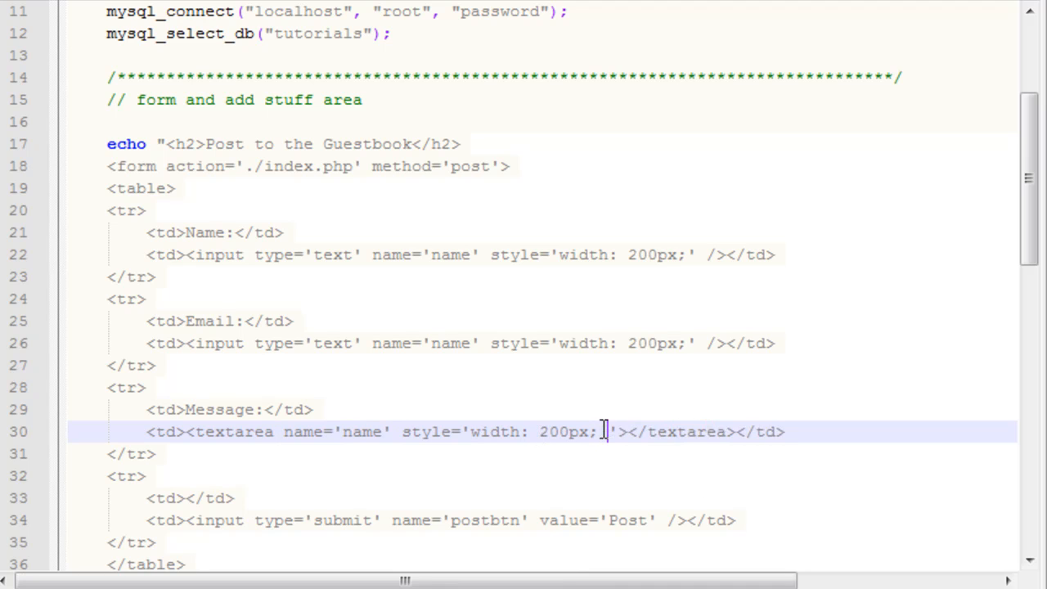
type("heig")
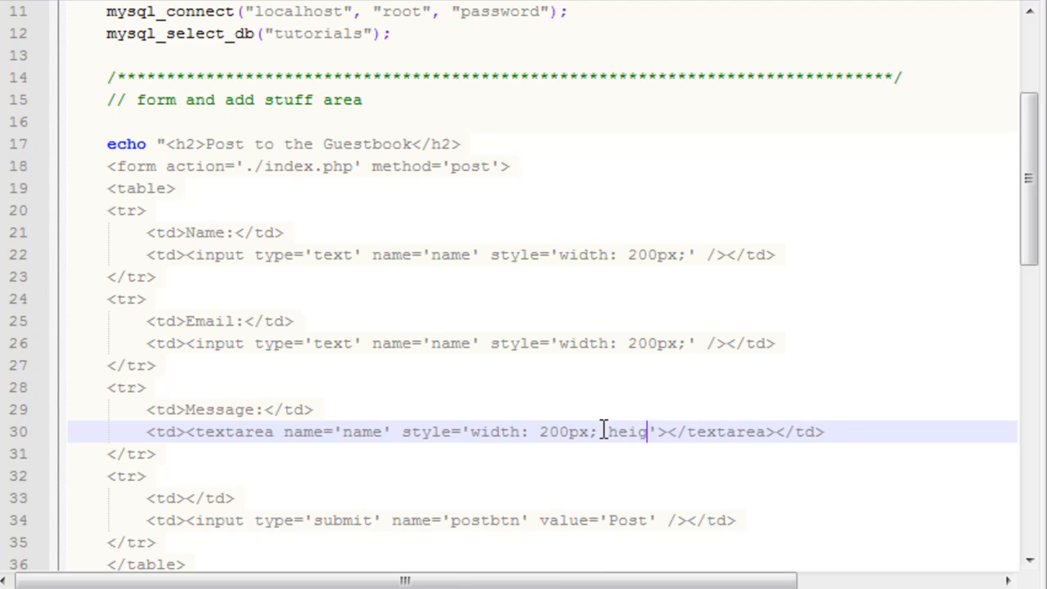
type("ht:")
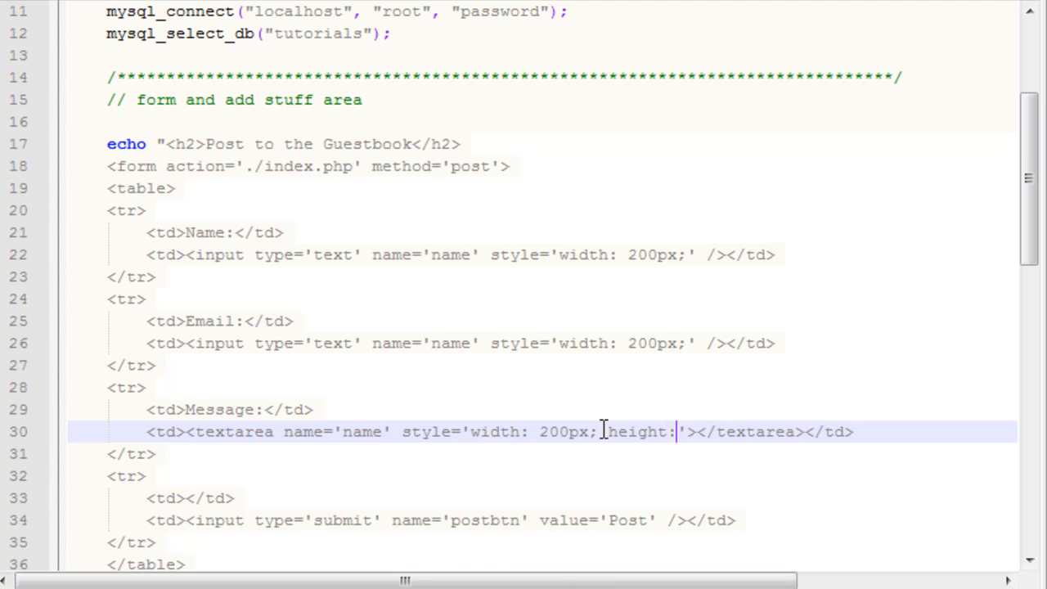
type("100px;")
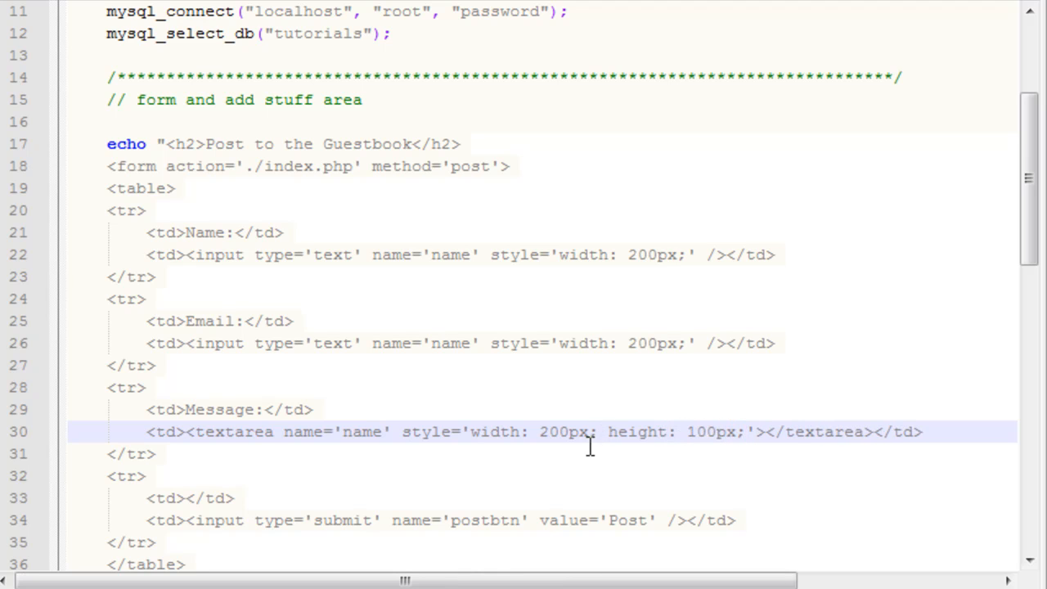
Rename the Email input's name attribute from name to email
double_click(364, 432)
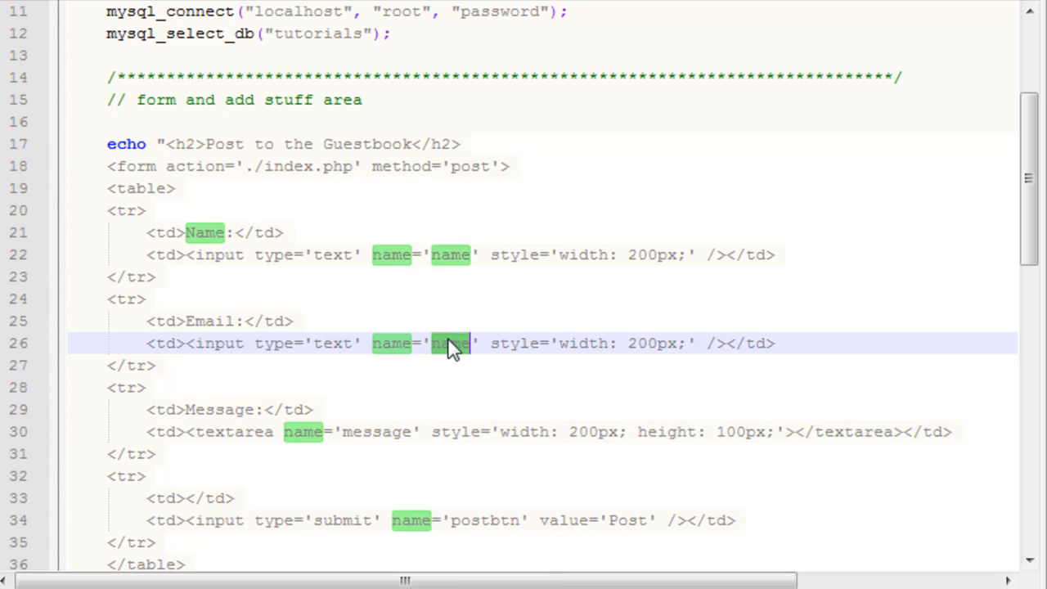
type("email")
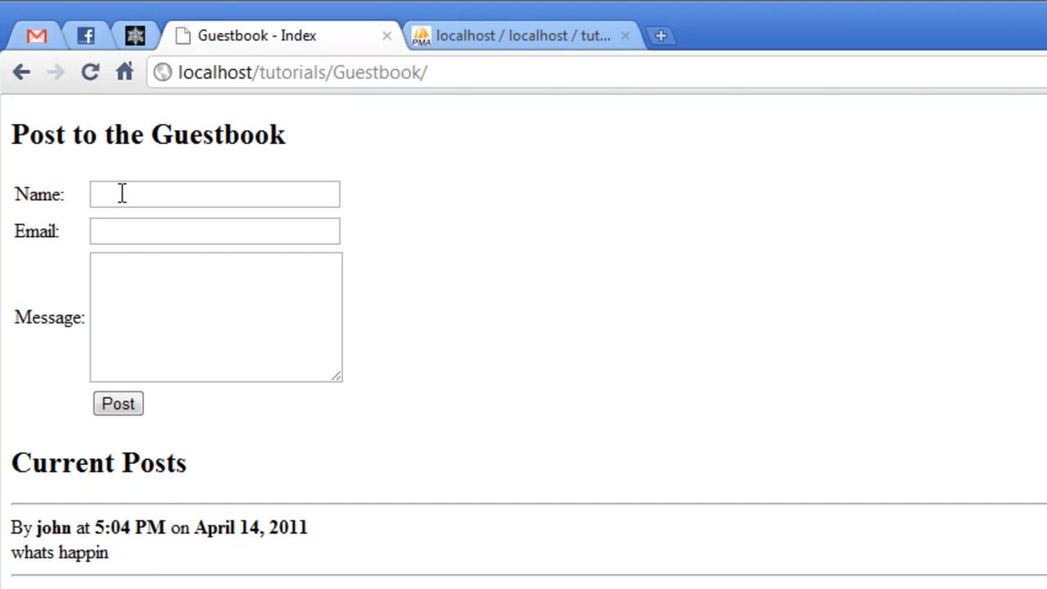
Try the Name field of the guestbook form in Chrome
left_click(215, 317)
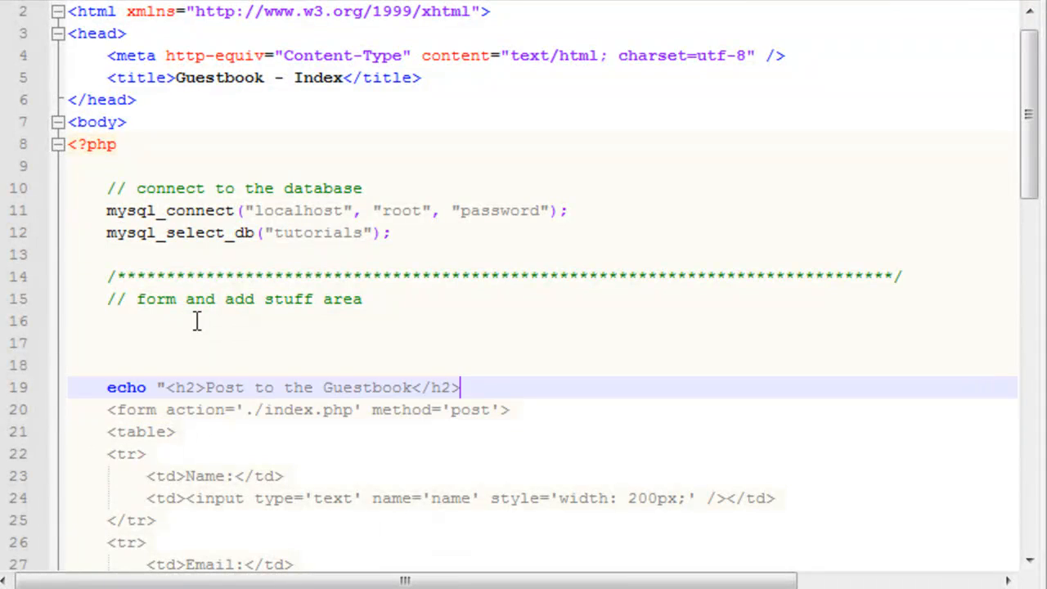
Close the heading echo with "; and start an if block checking $_POST['postbtn']
type("\";")
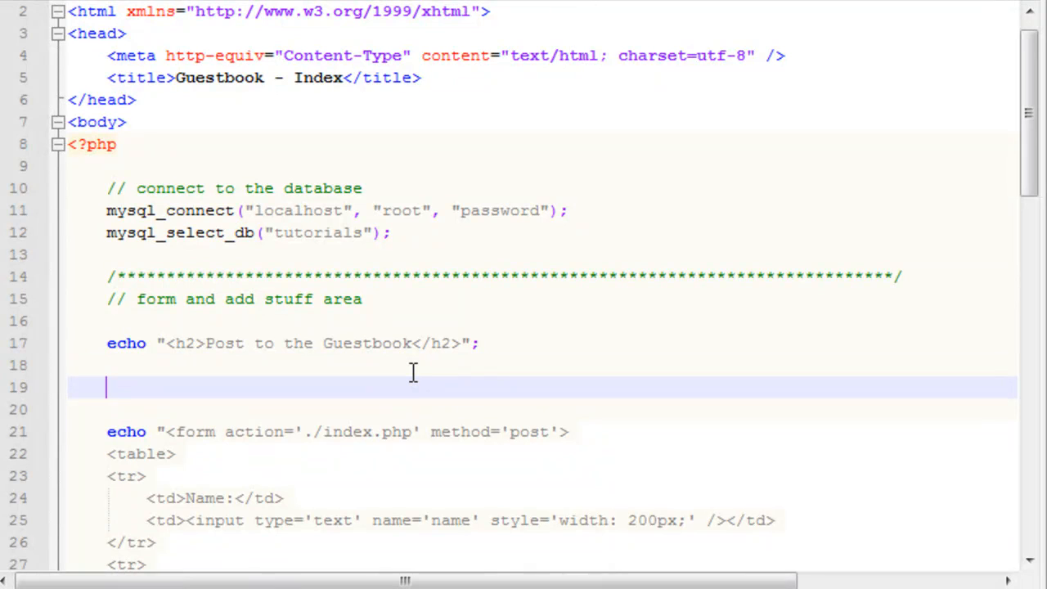
type("if (){}")
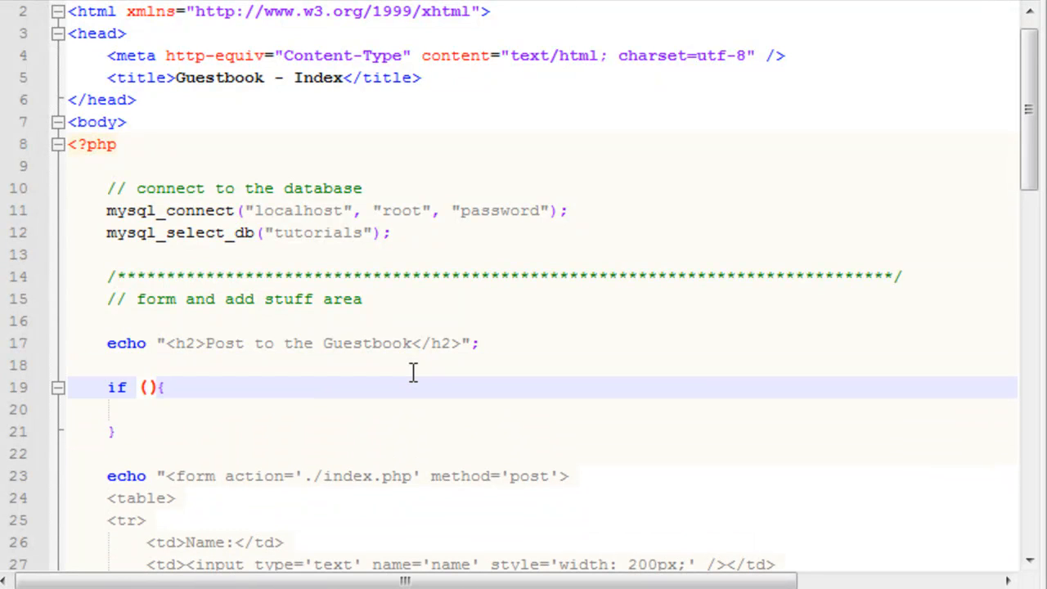
type("$_POST[]")
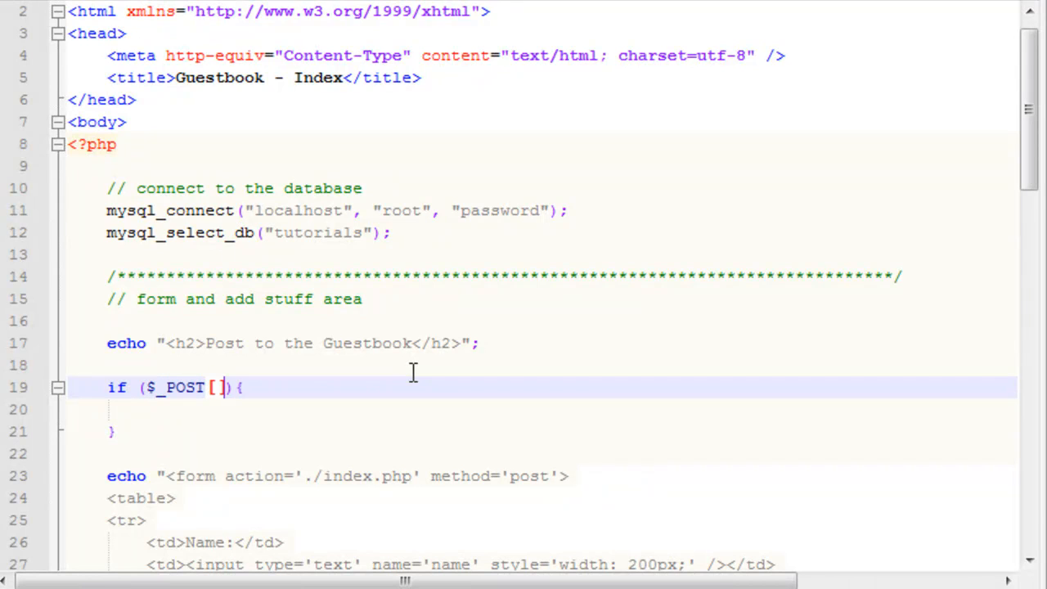
type("''")
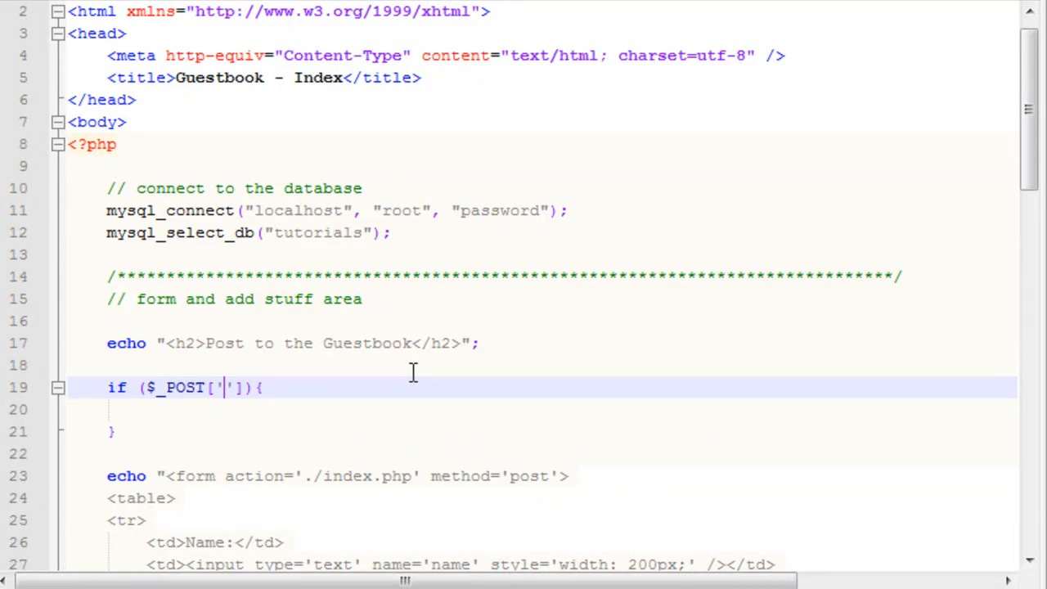
type("postbt")
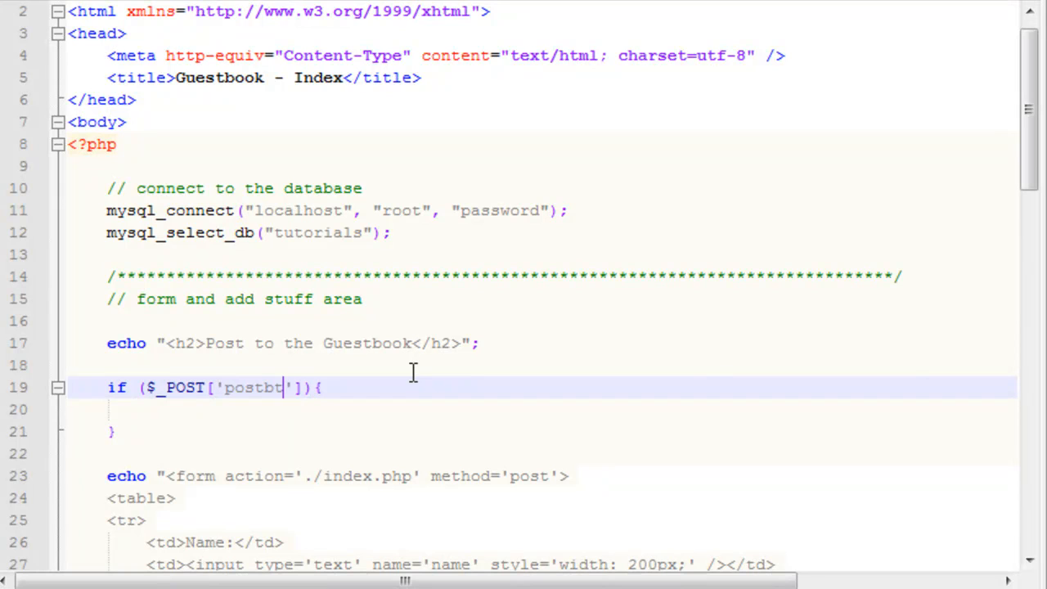
type("n")
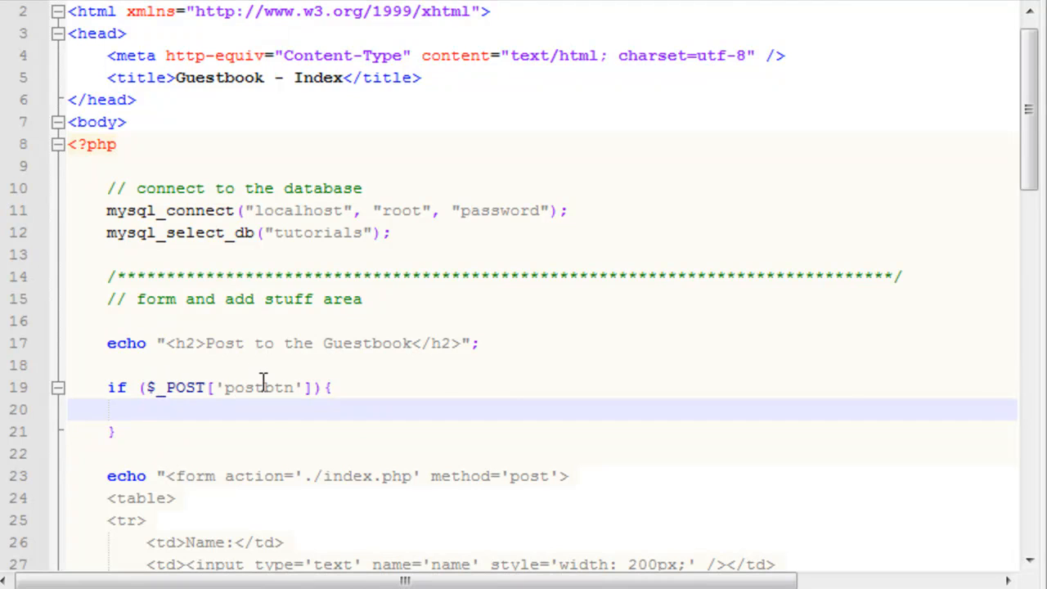
mouse_move(270, 420)
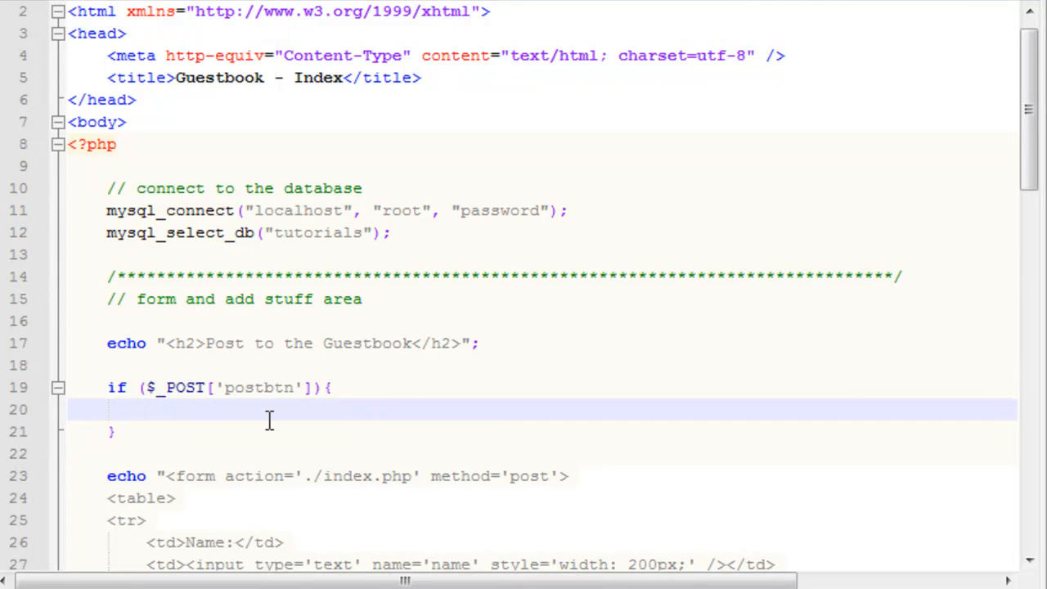
Inside the block, assign $name = $_POST[...]; as the first posted-value variable
type("$")
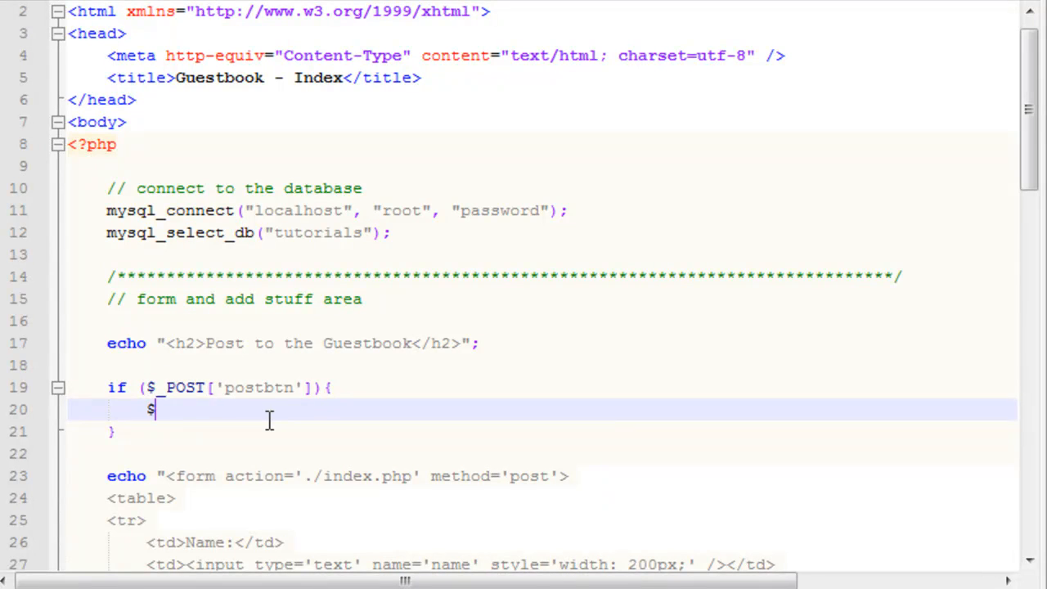
type("name = $")
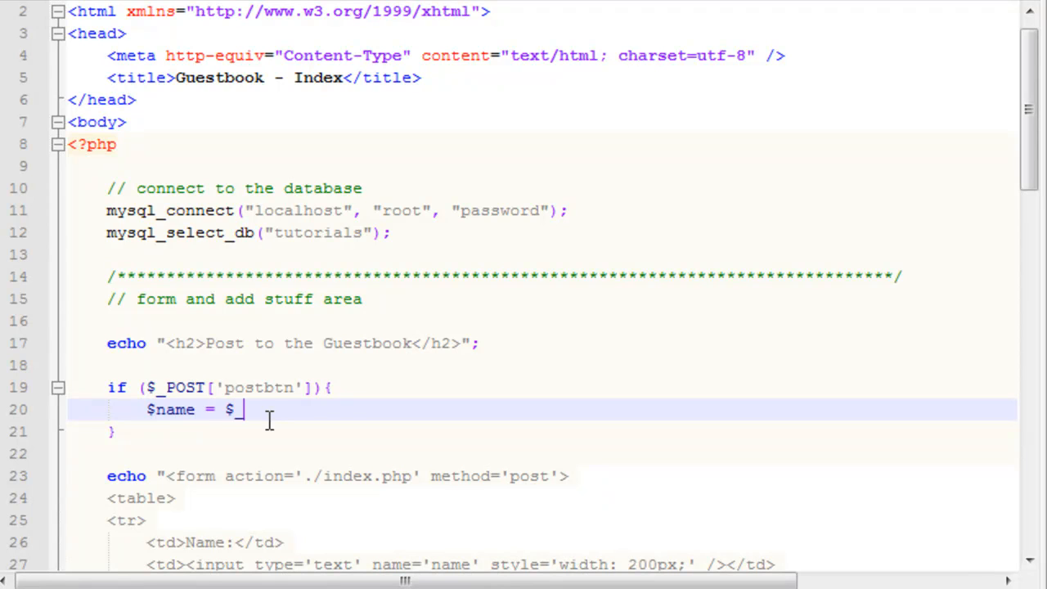
type("_POST[];")
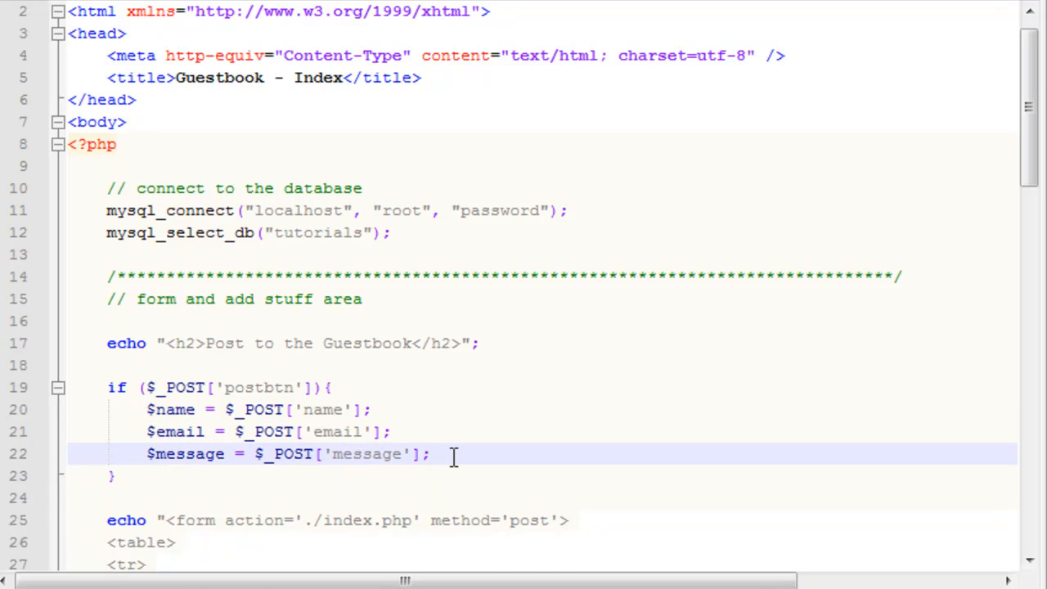
Write a nested if with an else branch echoing a message
type("if (){}")
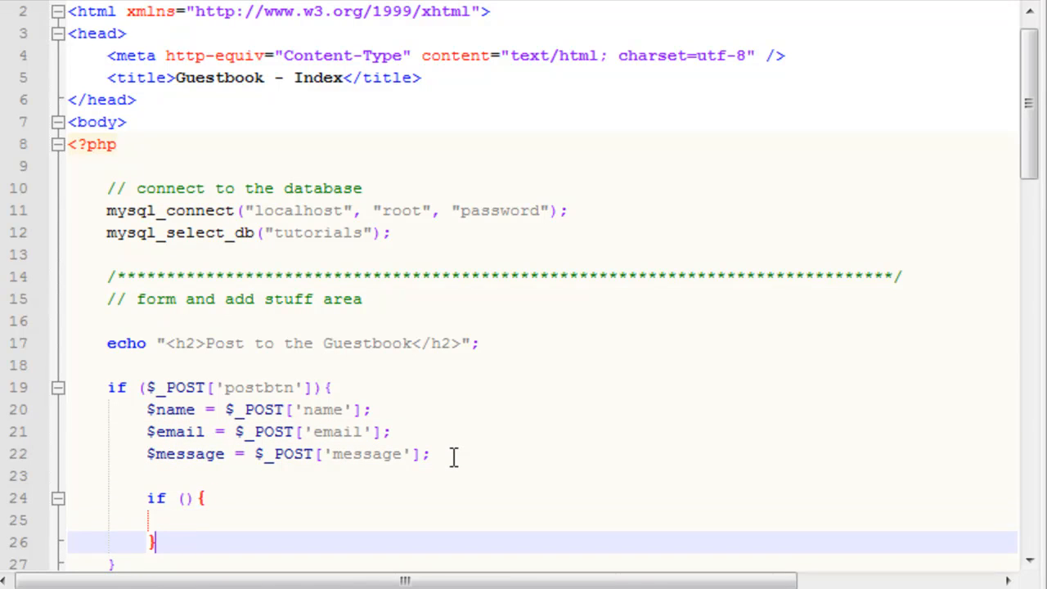
type("echo")
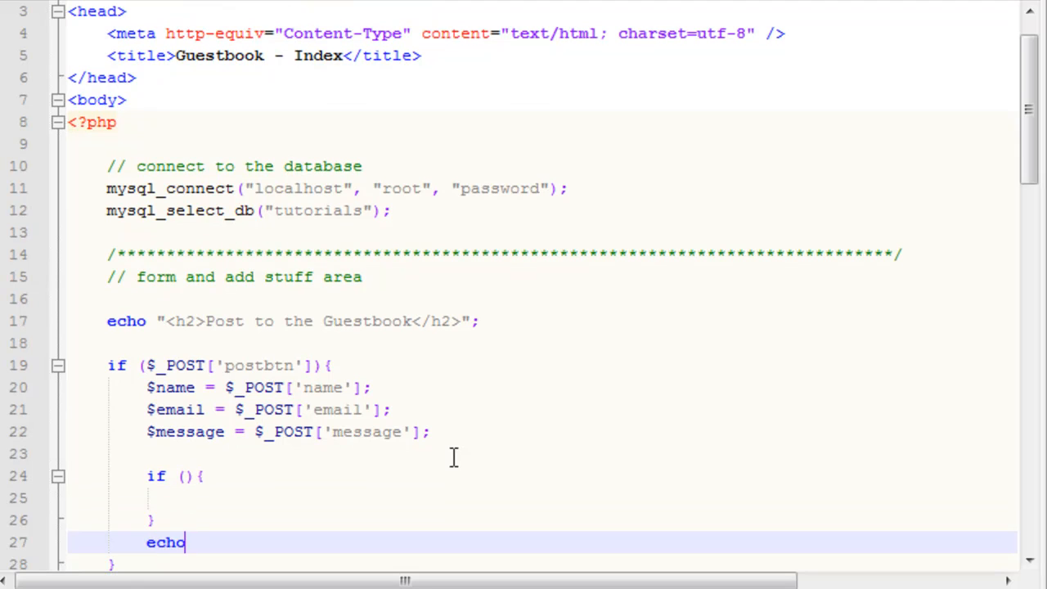
type("else")
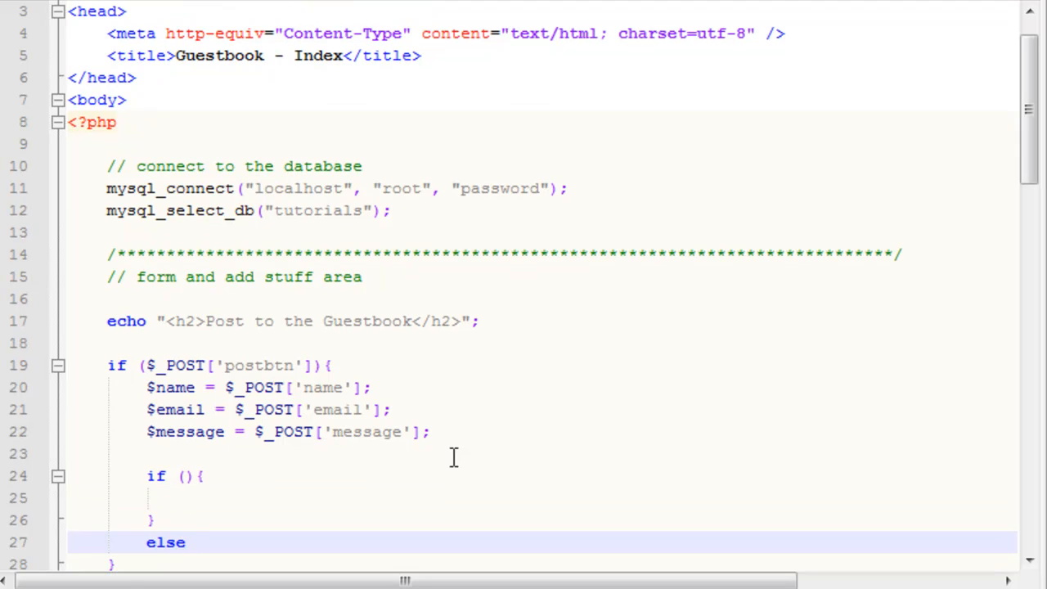
type("echo \"\"")
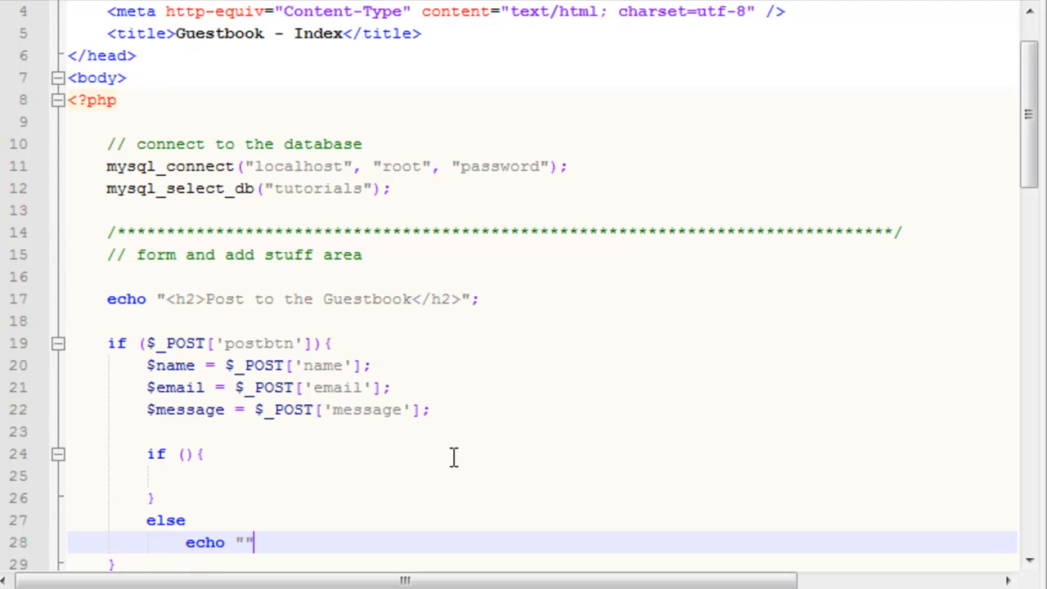
type(";")
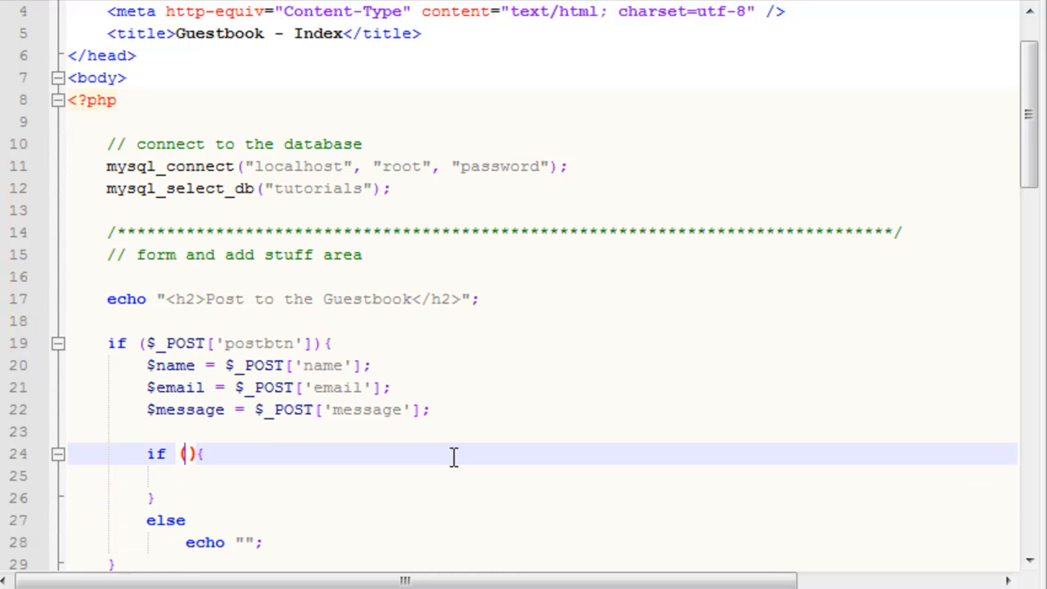
Set the condition to $name && $email && $message
type("$name")
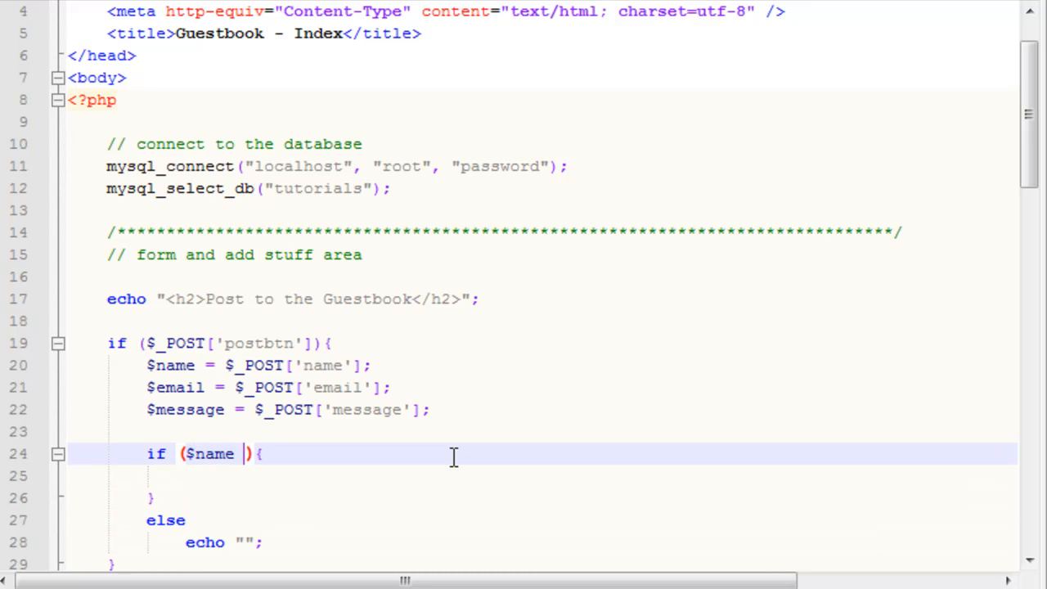
type("&&")
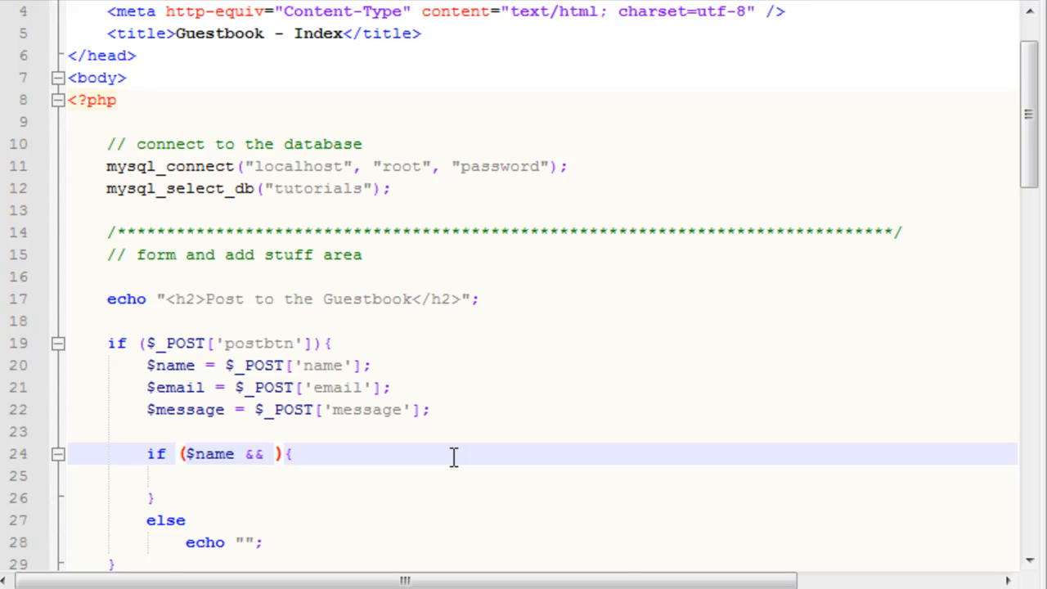
type("$email &&")
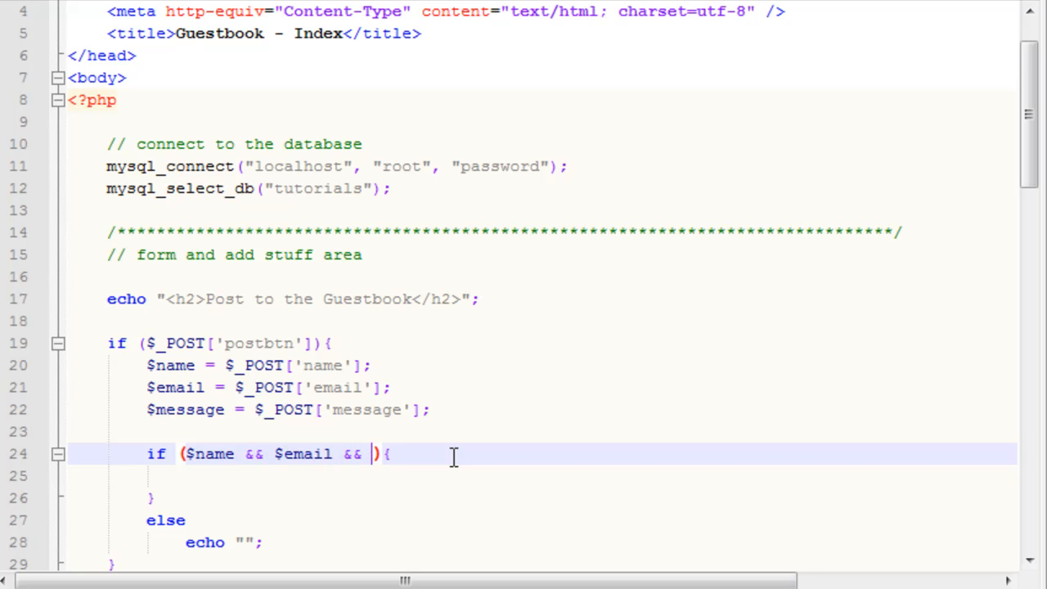
type("$mes")
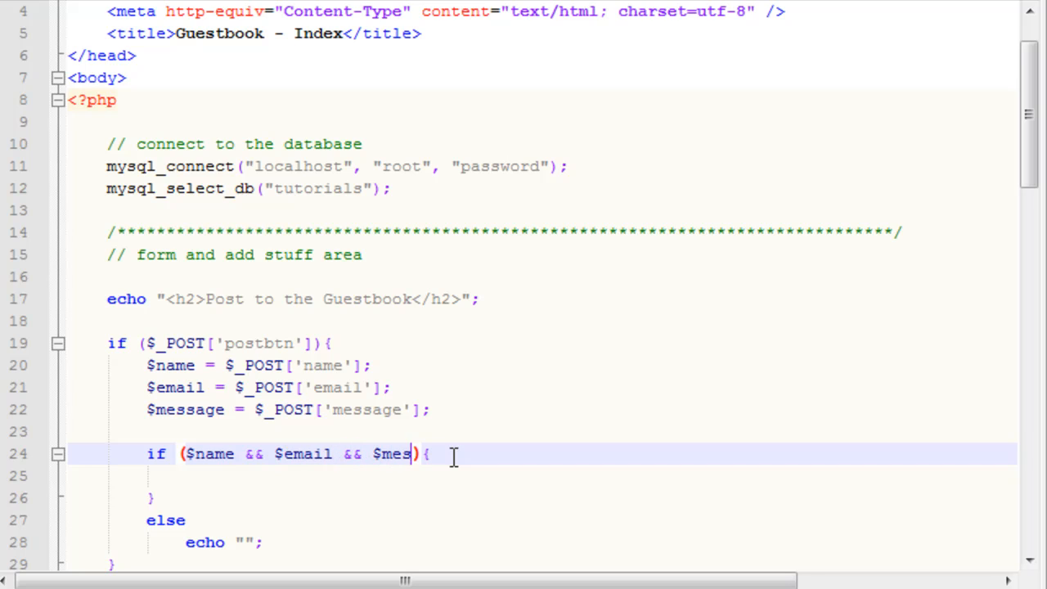
type("sage")
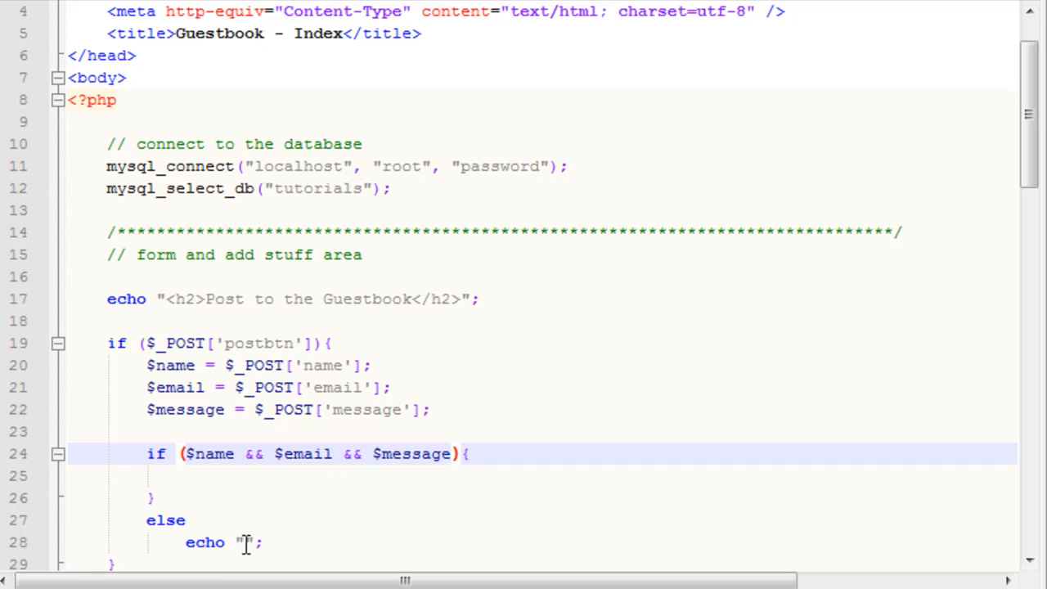
Fill the else message 'You did not enter in all the required info.' and fix the did typo
type("You ddi not")
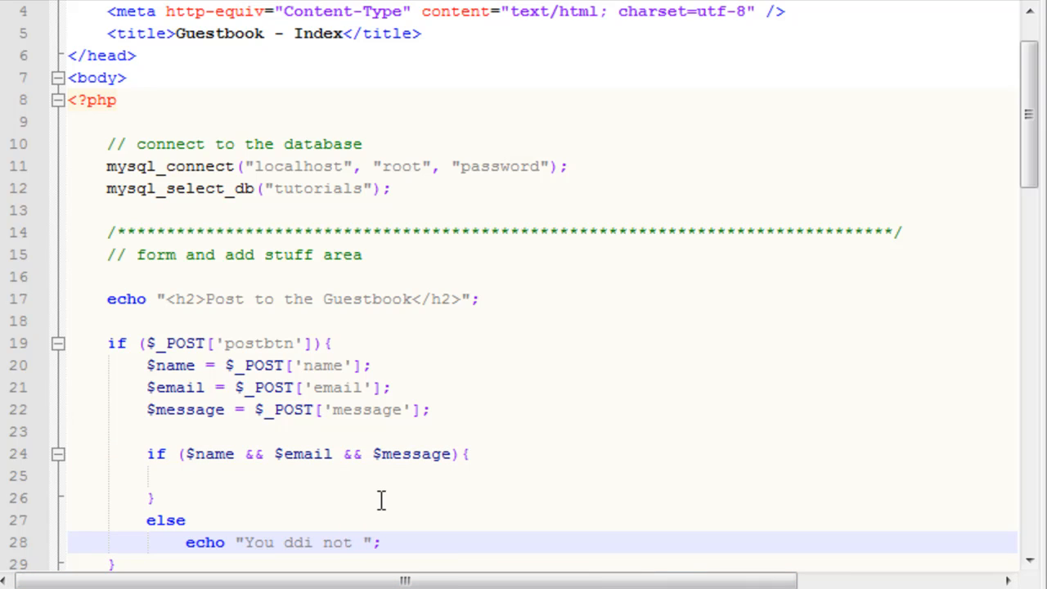
type("enter in all the required")
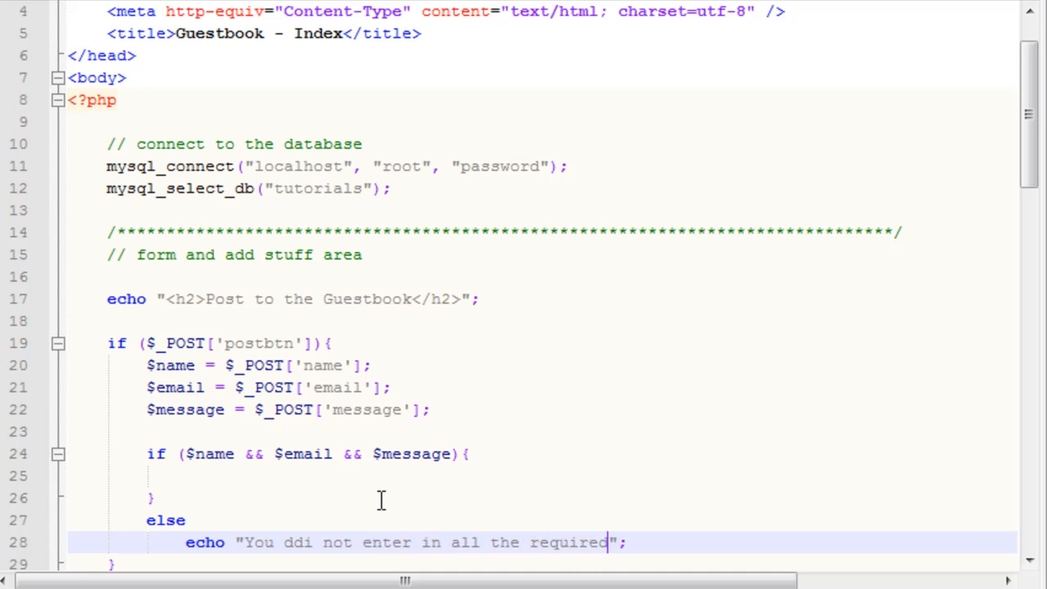
type("info.")
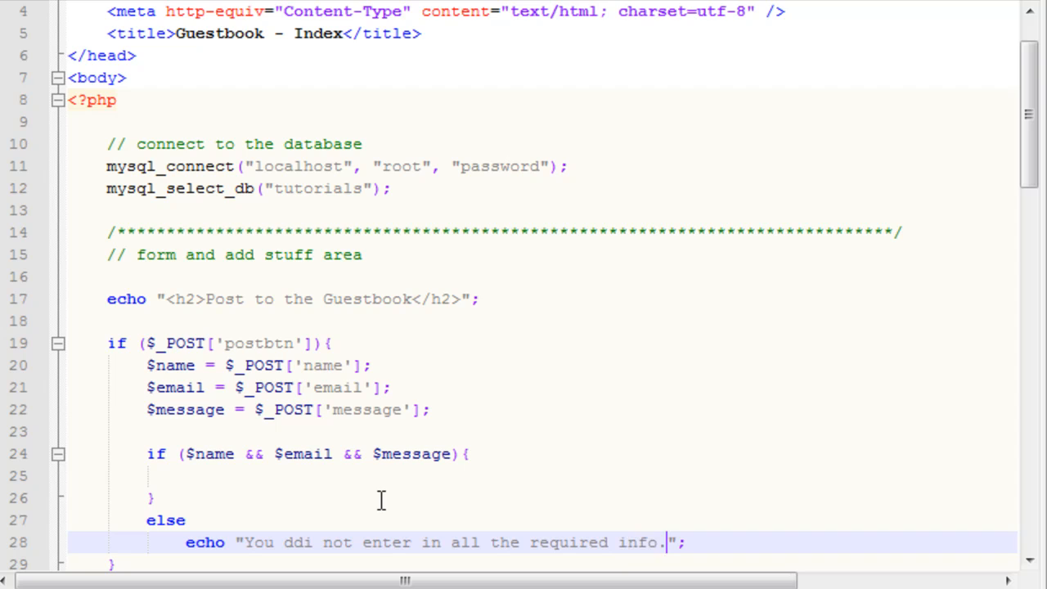
mouse_move(411, 466)
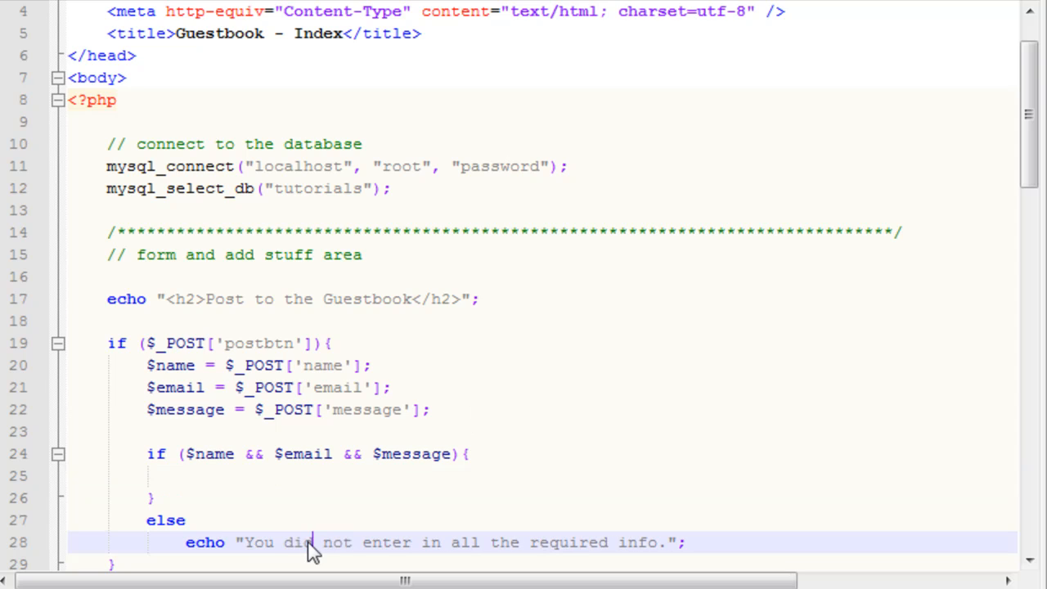
left_click(275, 476)
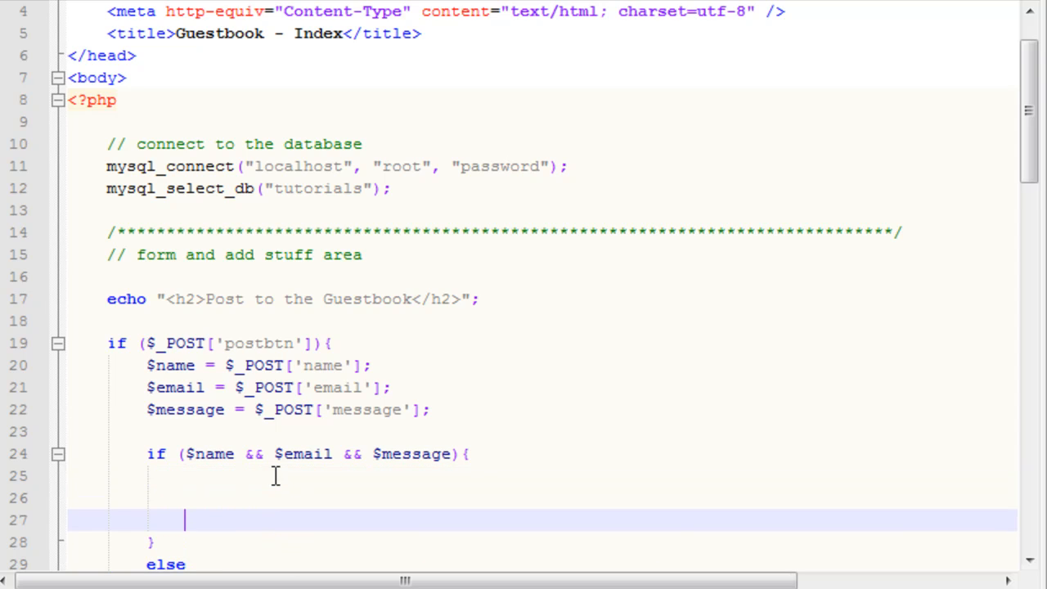
Start a comment inside the nested if and begin wrapping the posted values in striptags()
key("backspace")
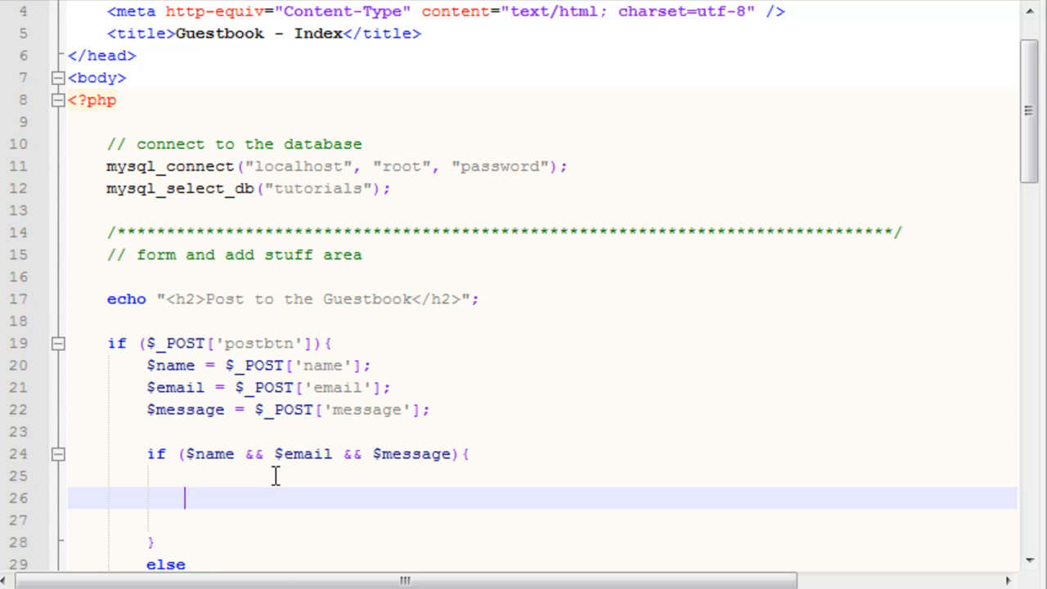
type("//")
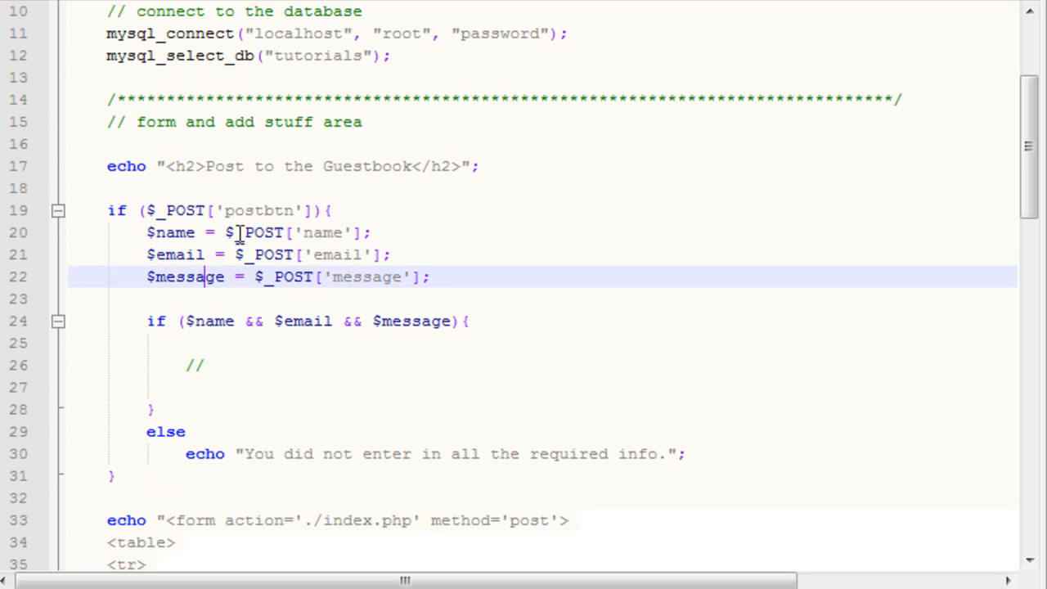
type("striptags(")
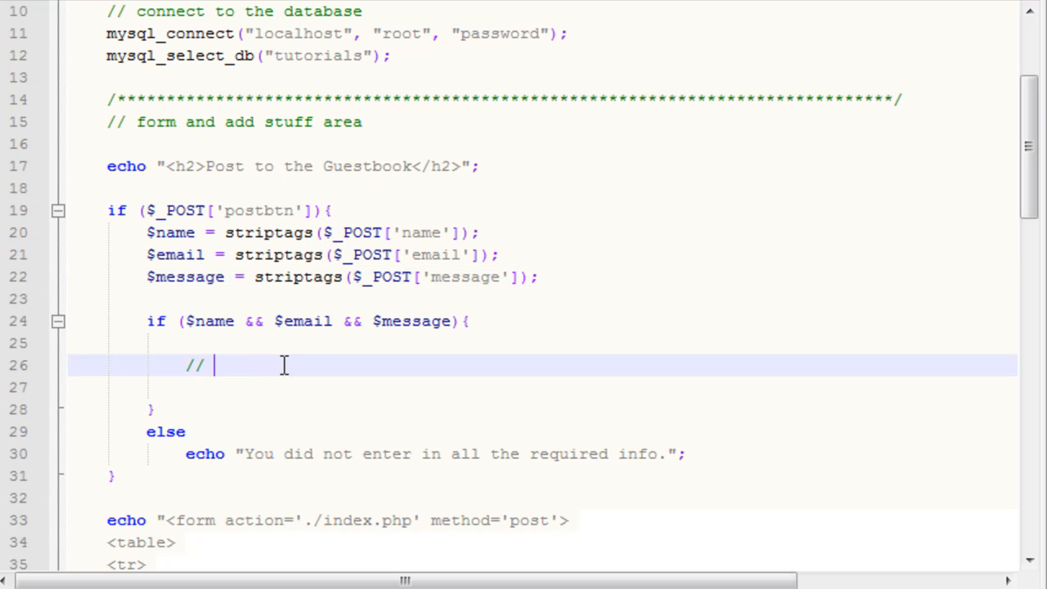
Comment '// add to the db' and write mysql_query("INSERT INTO guestbook VALUES (...)")
type("add to the db")
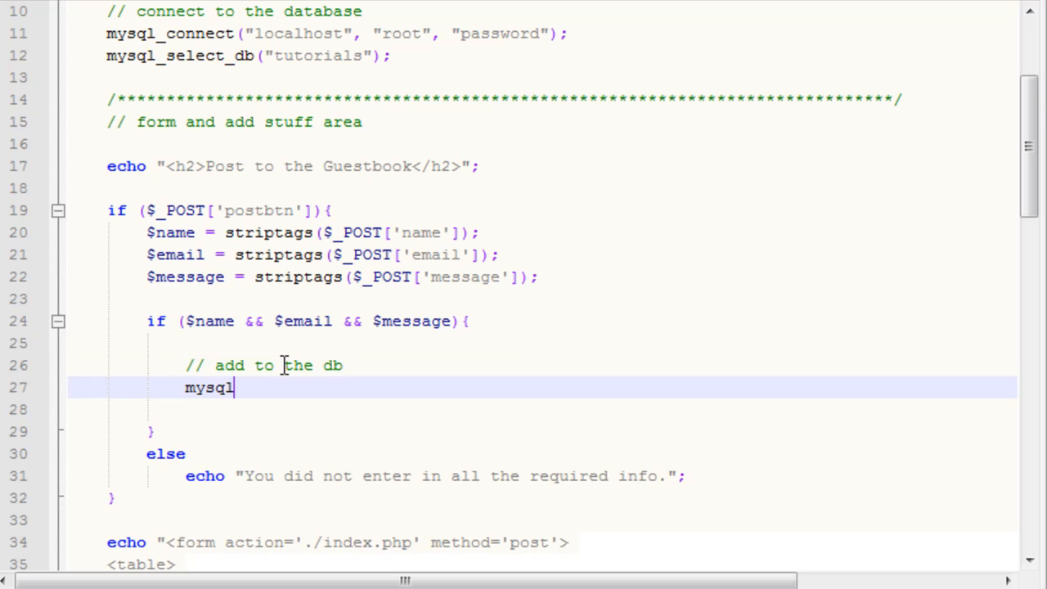
type("_query()")
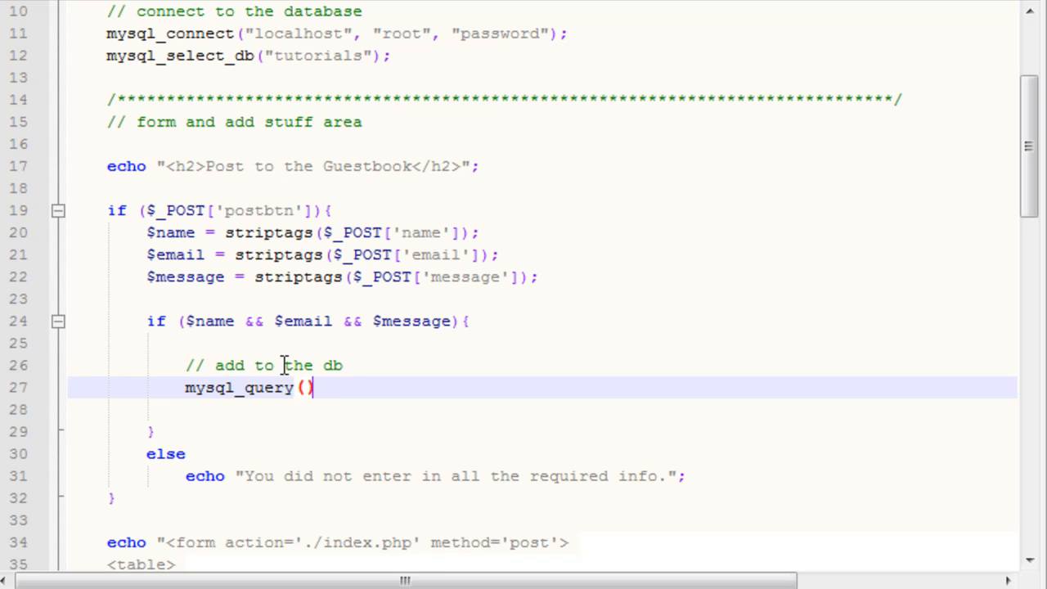
type("\"\"")
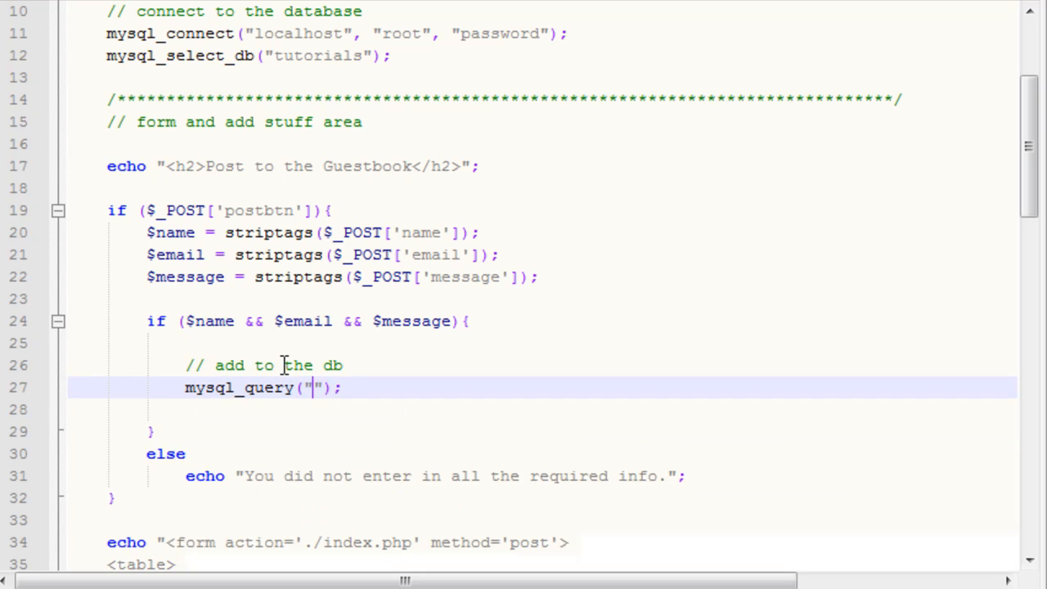
type("INSERT INTO")
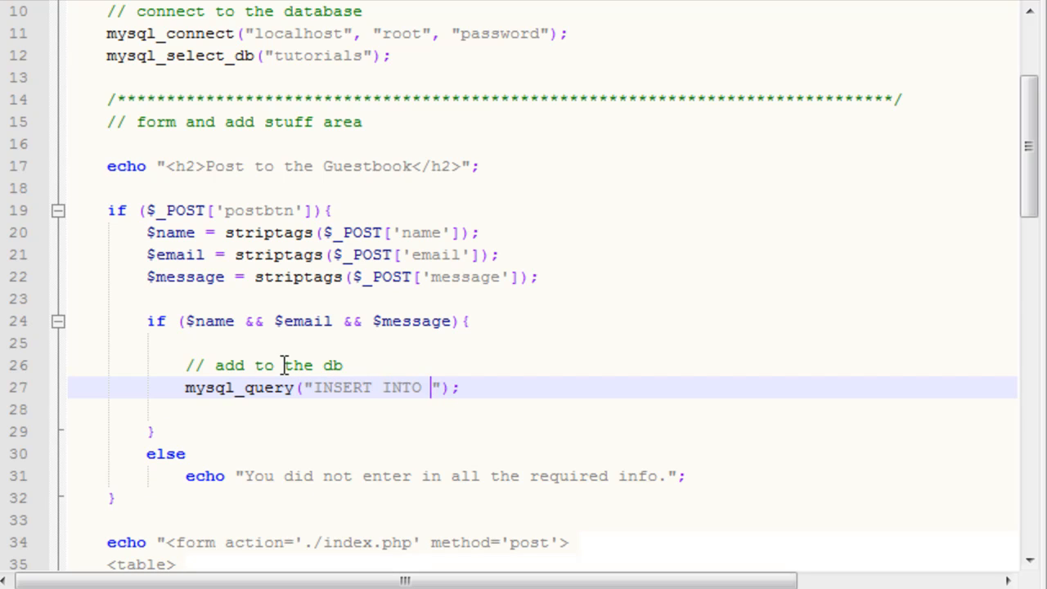
type("guestbook")
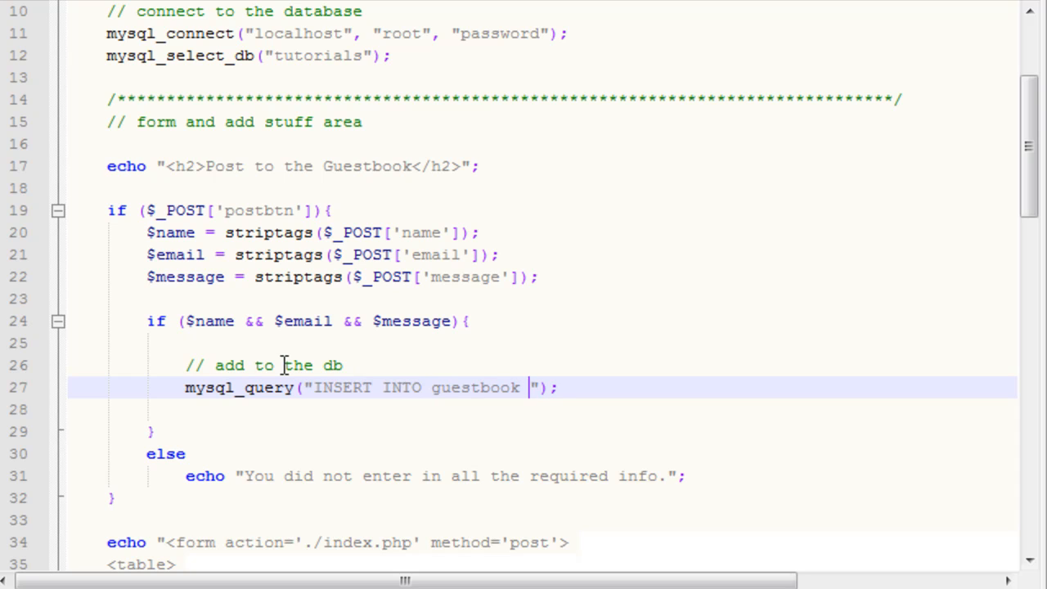
type("V")
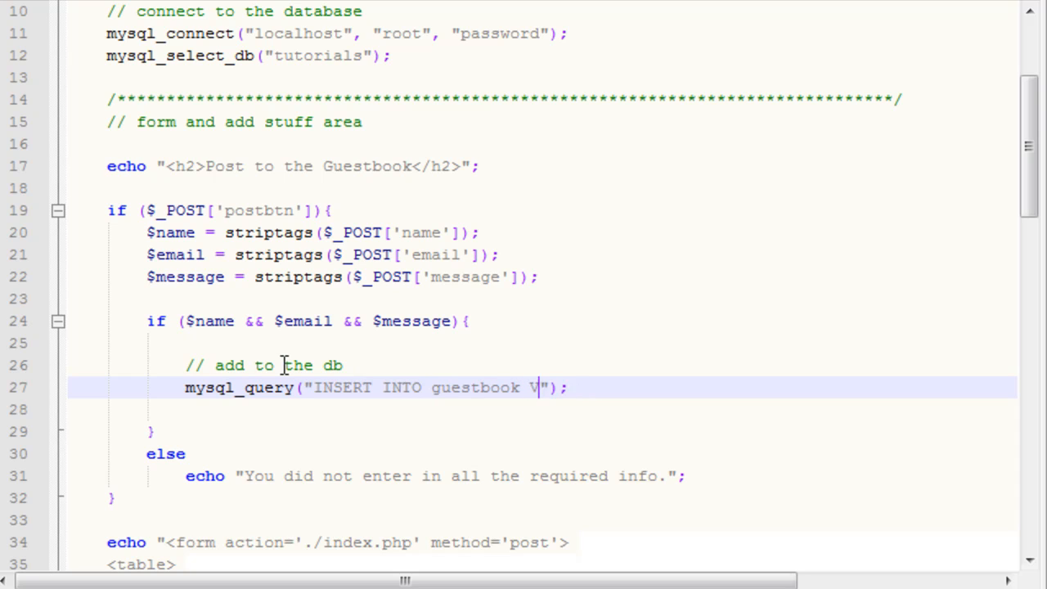
type("ALUES ()")
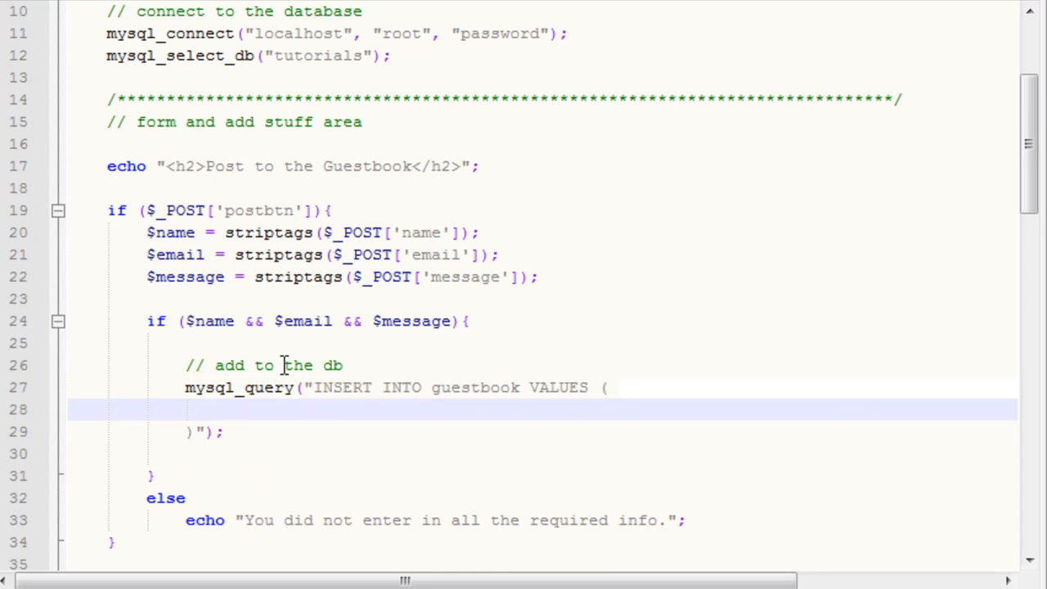
type("'', '")
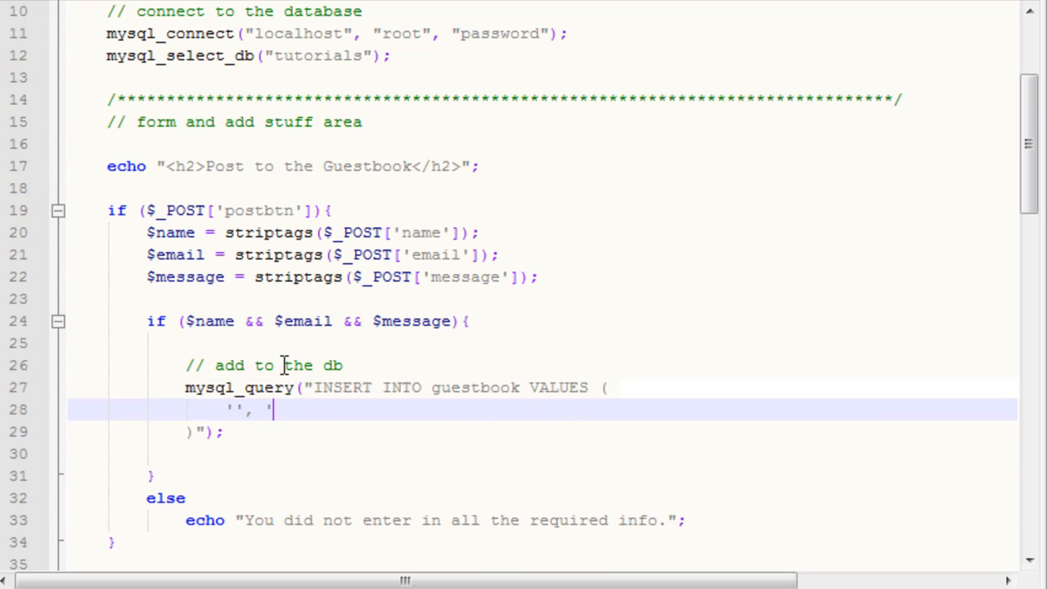
type("'',")
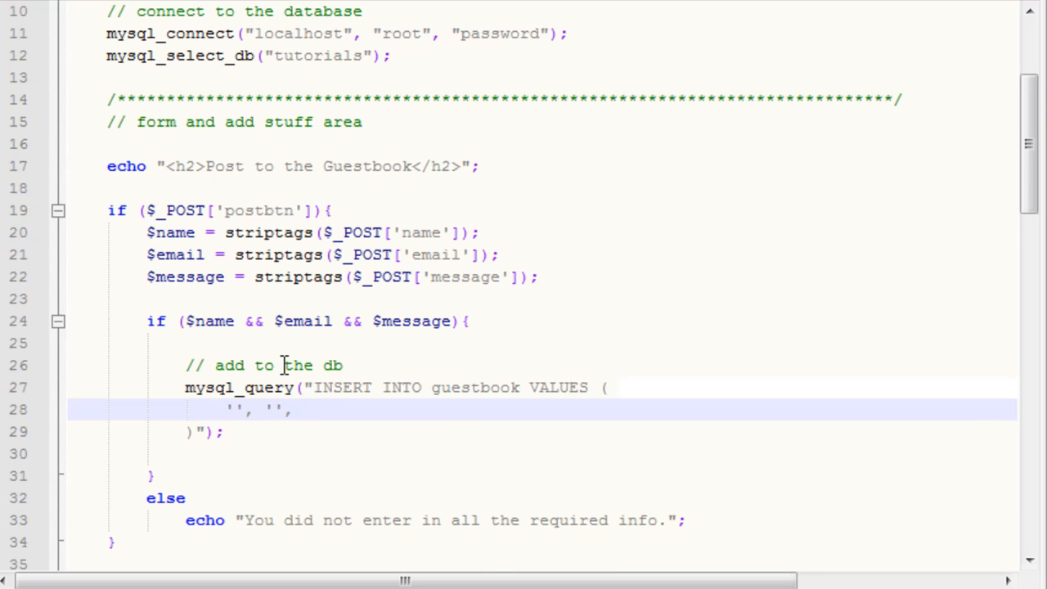
Fill the values list with '', '$name', '$email', '$message', '$time', '$date', '$ip'
left_click(233, 409)
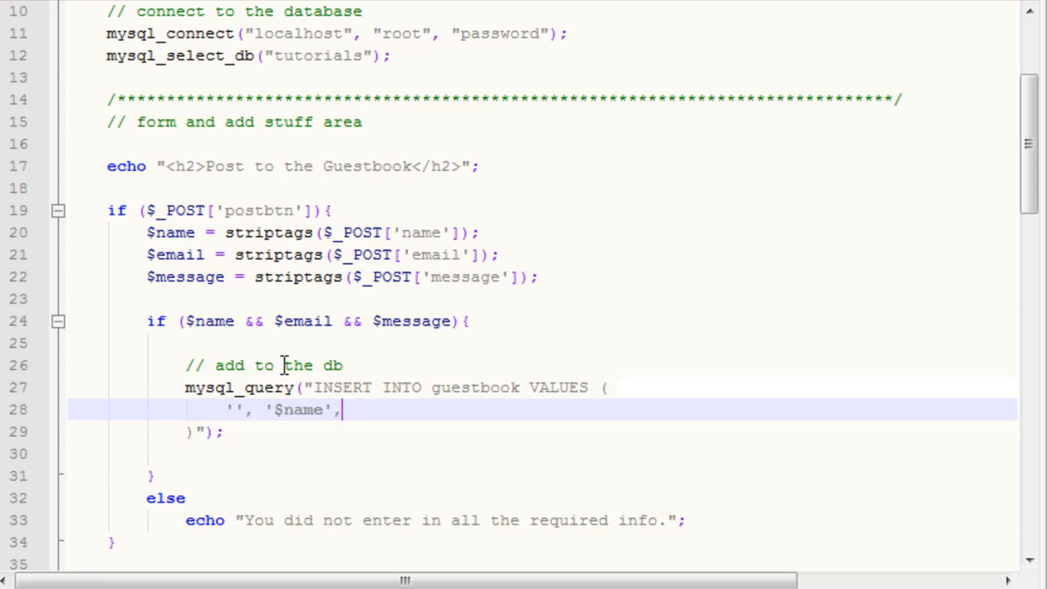
type("'',")
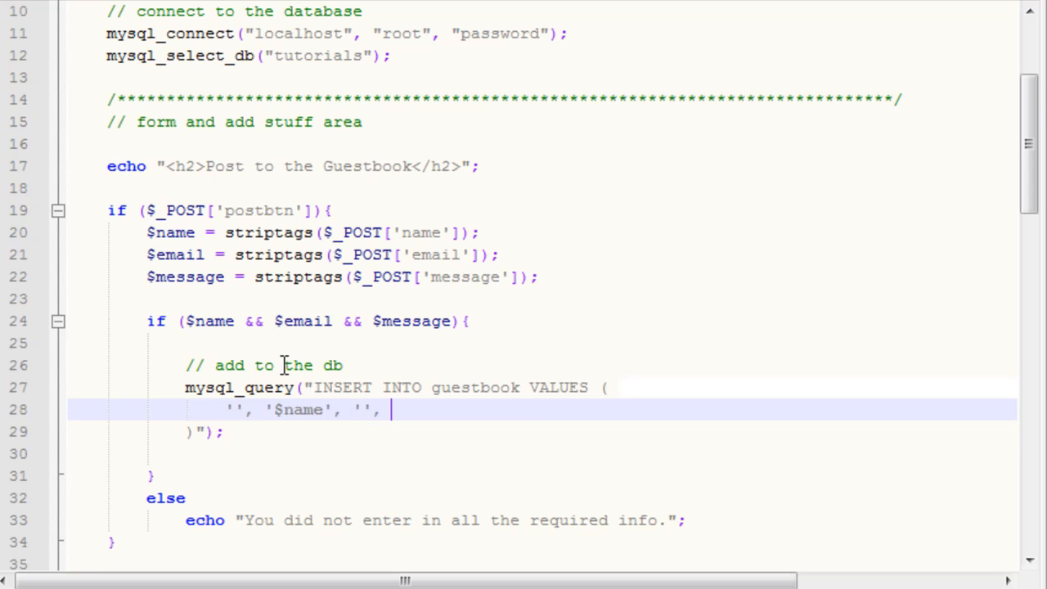
type("'', '', '', '")
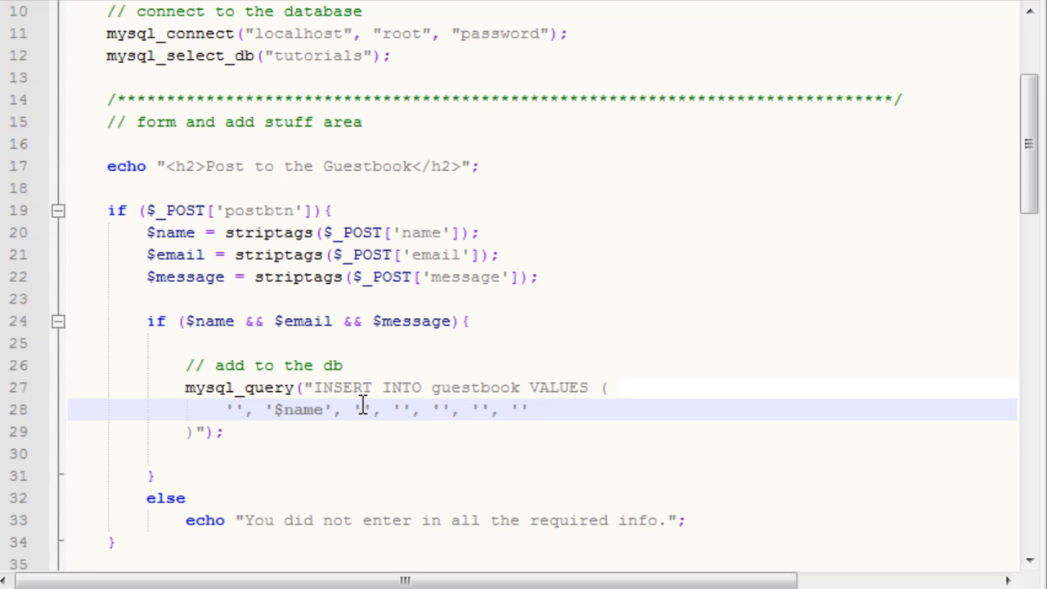
type("$email")
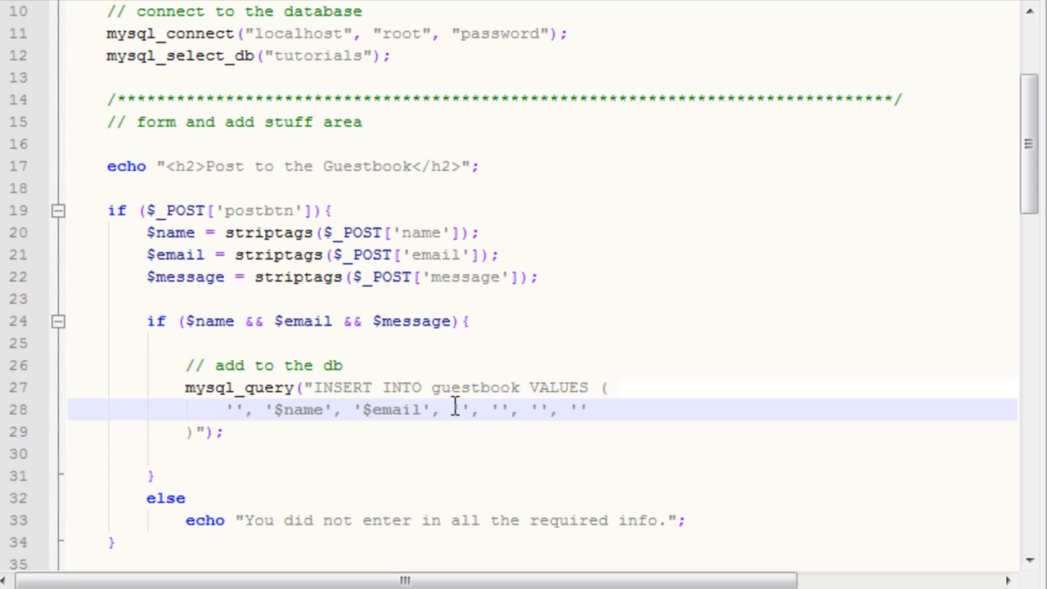
type("$s")
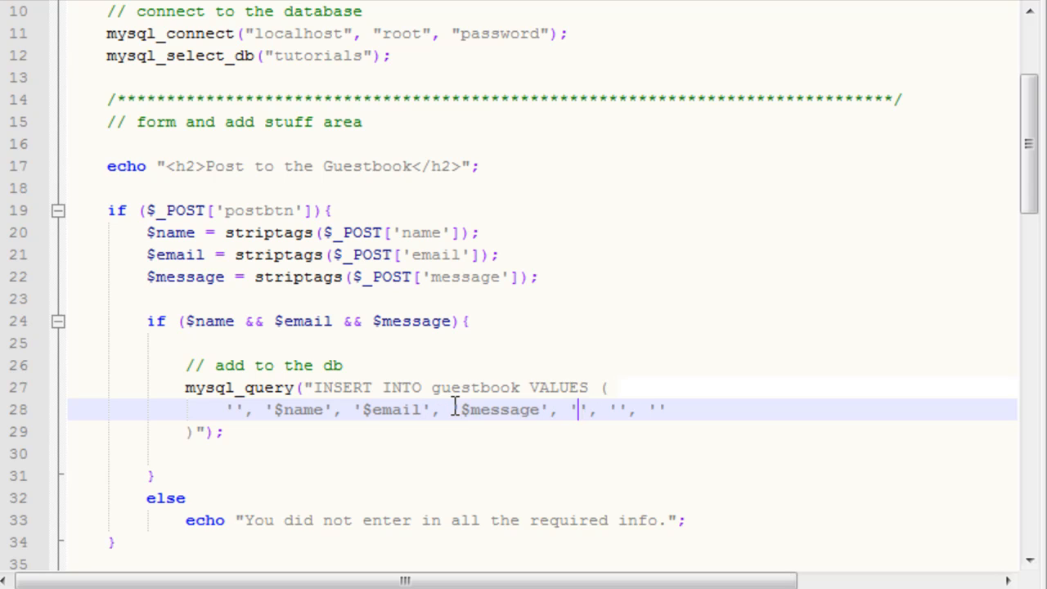
type("$time', '$date")
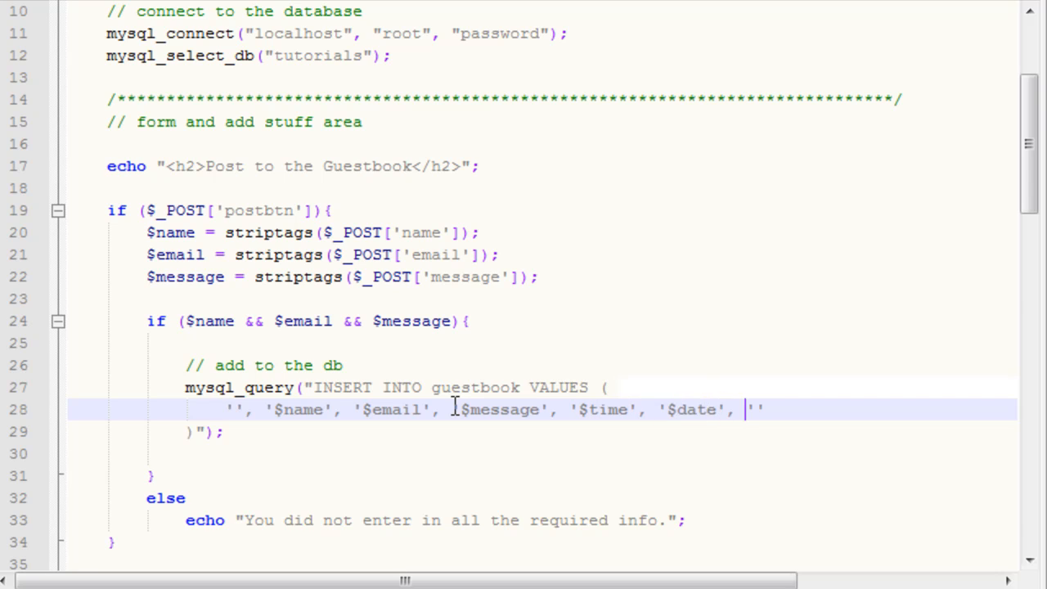
type("$ip")
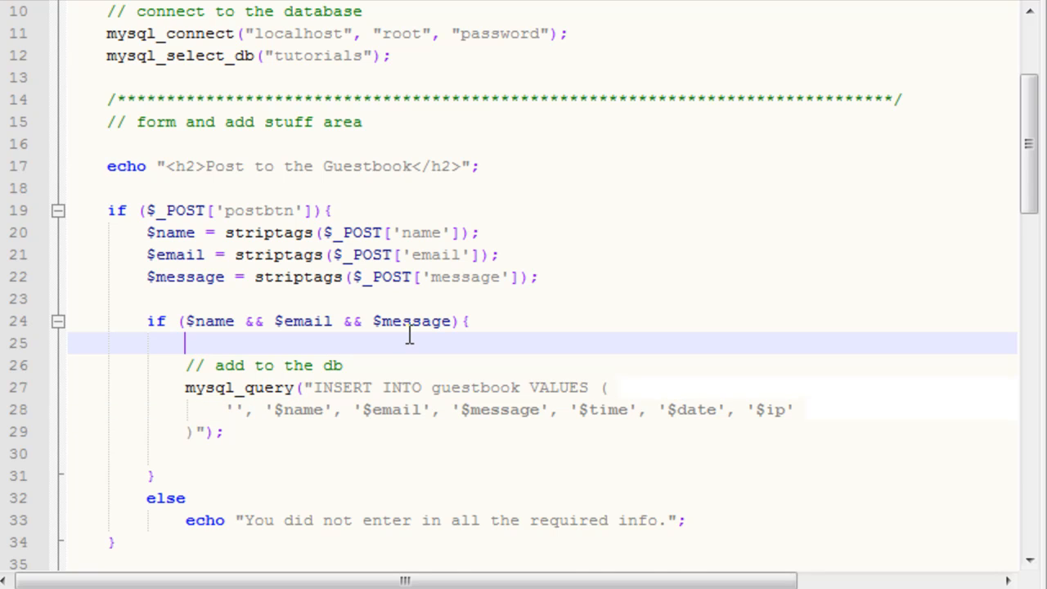
type("$")
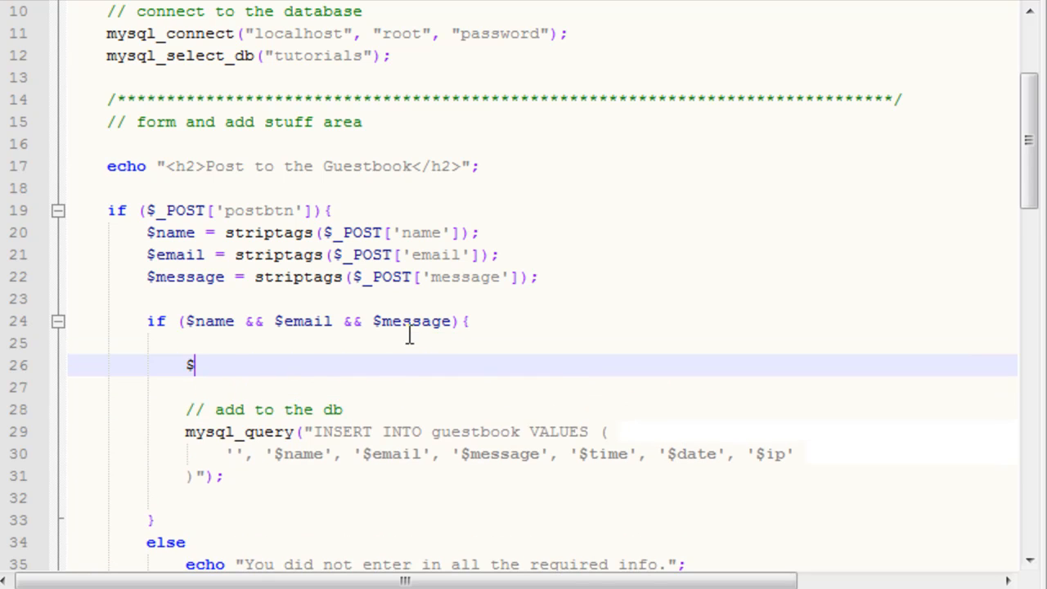
Define $time with date() and $ip from $_SERVER['REMOTE_ADDR'] before the insert
type("time =")
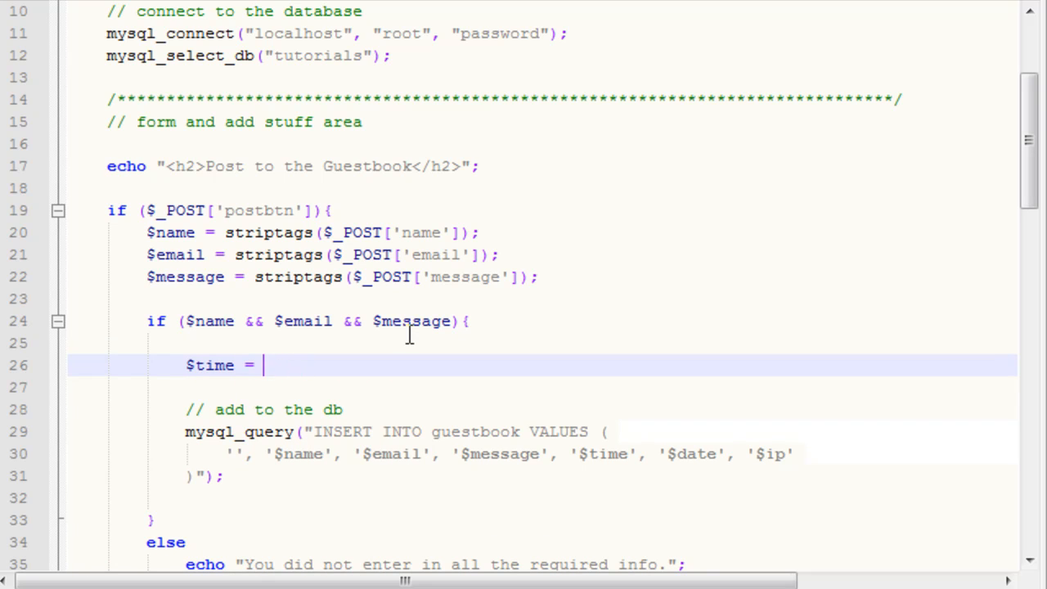
type("date();")
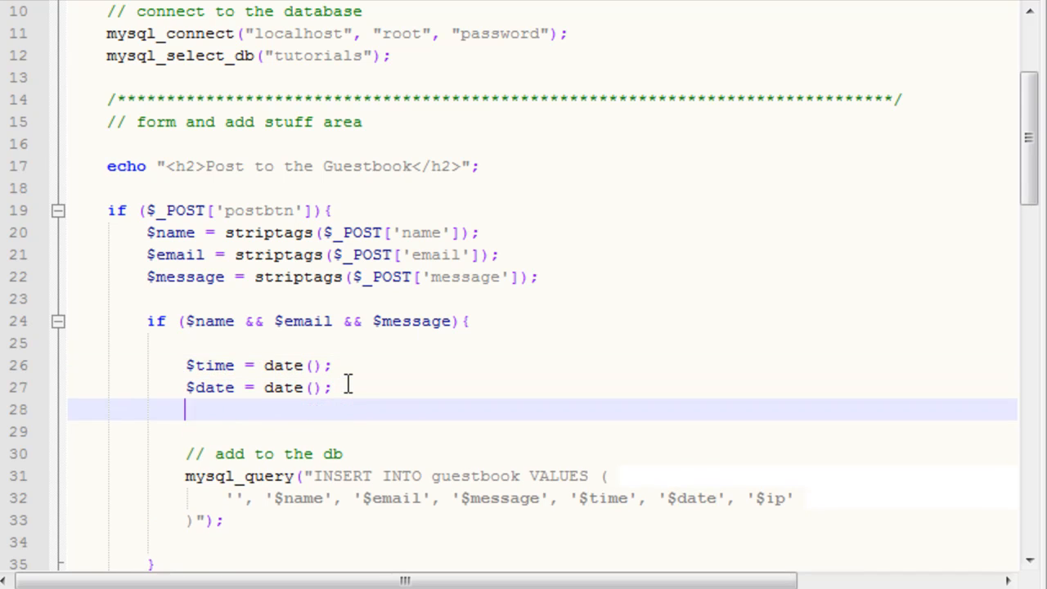
type("$ip =")
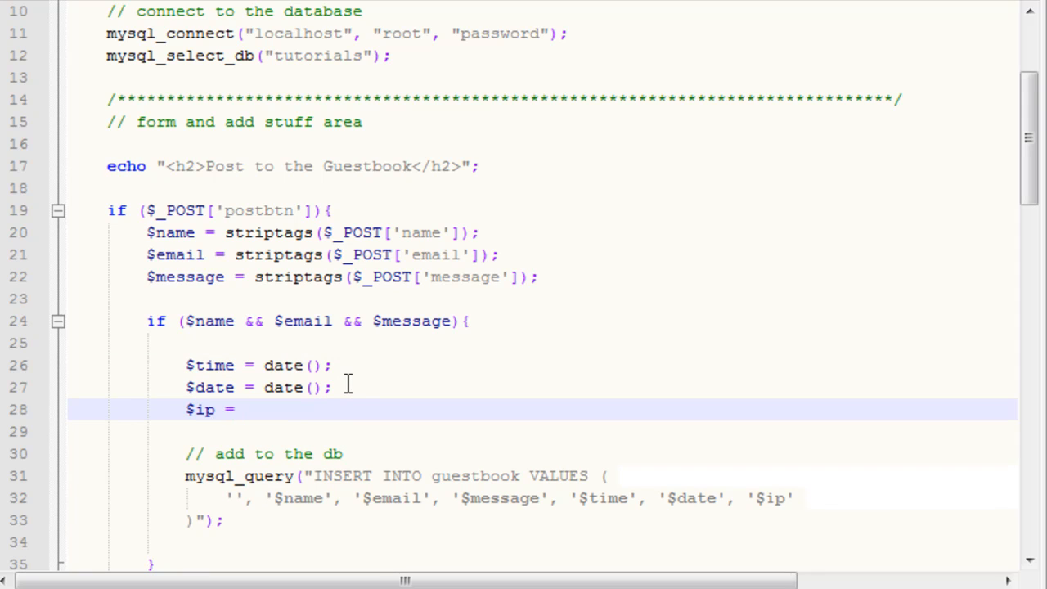
type("$_SERVER[];")
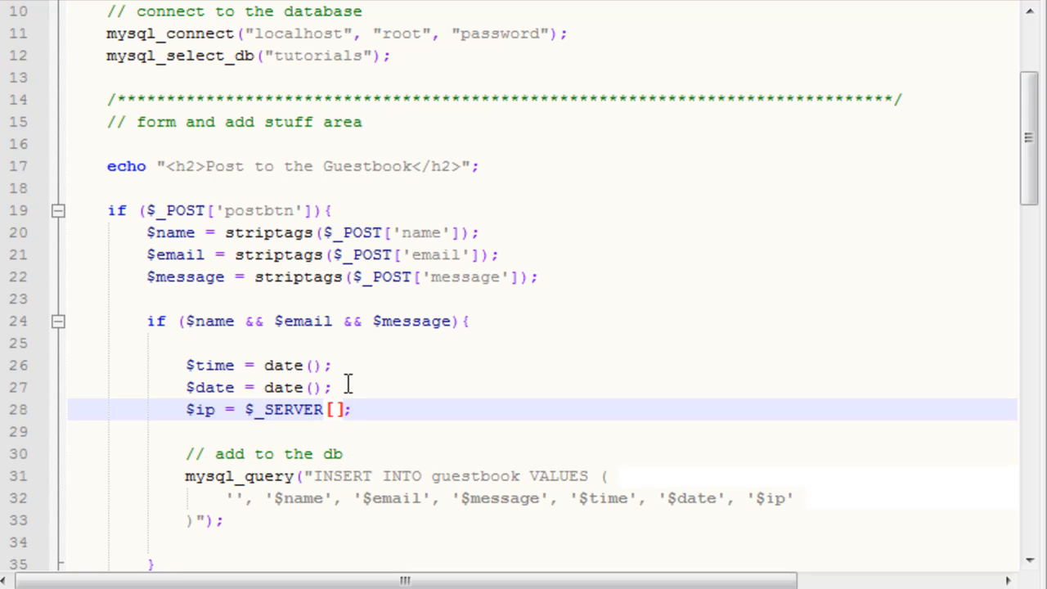
type("'")
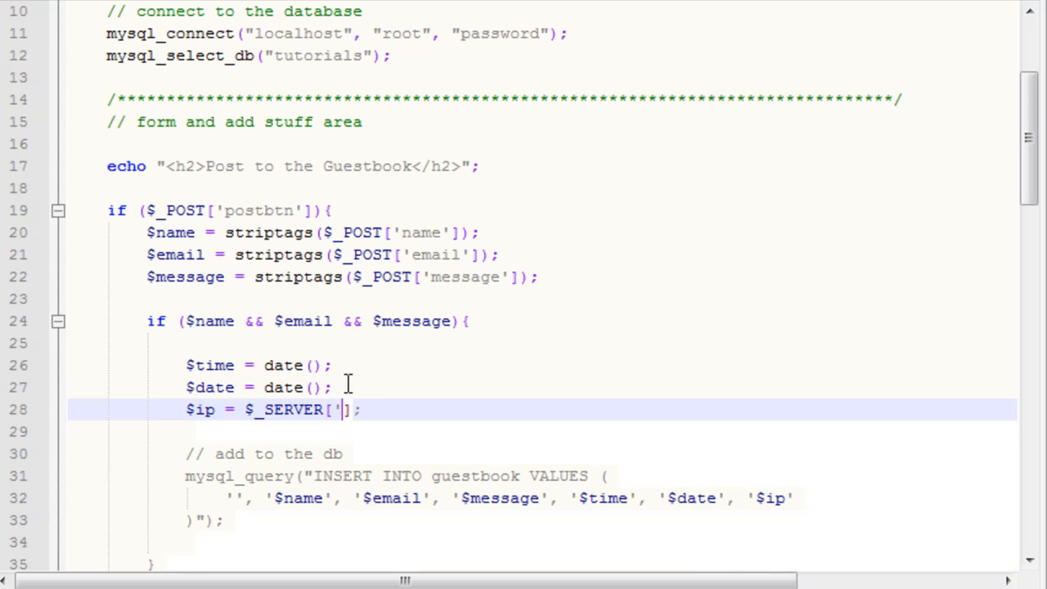
type("RE")
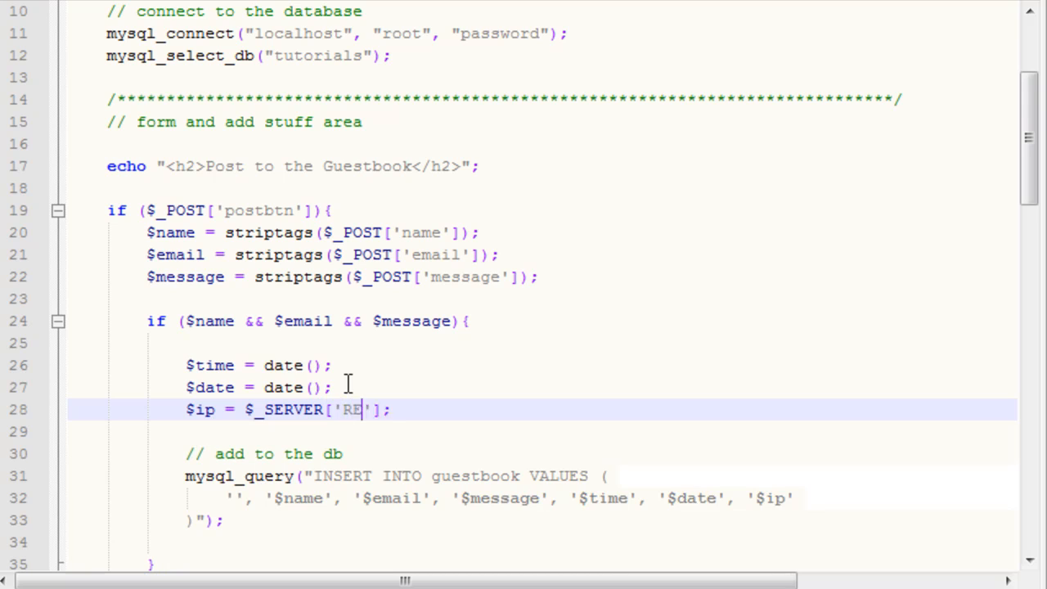
type("MOTE_ADDR")
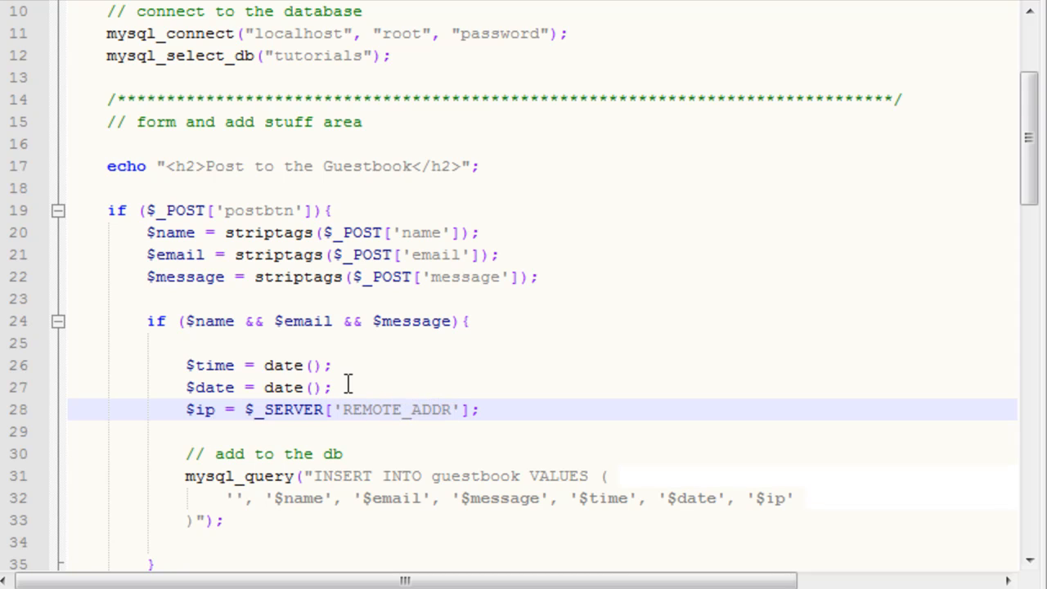
mouse_move(376, 420)
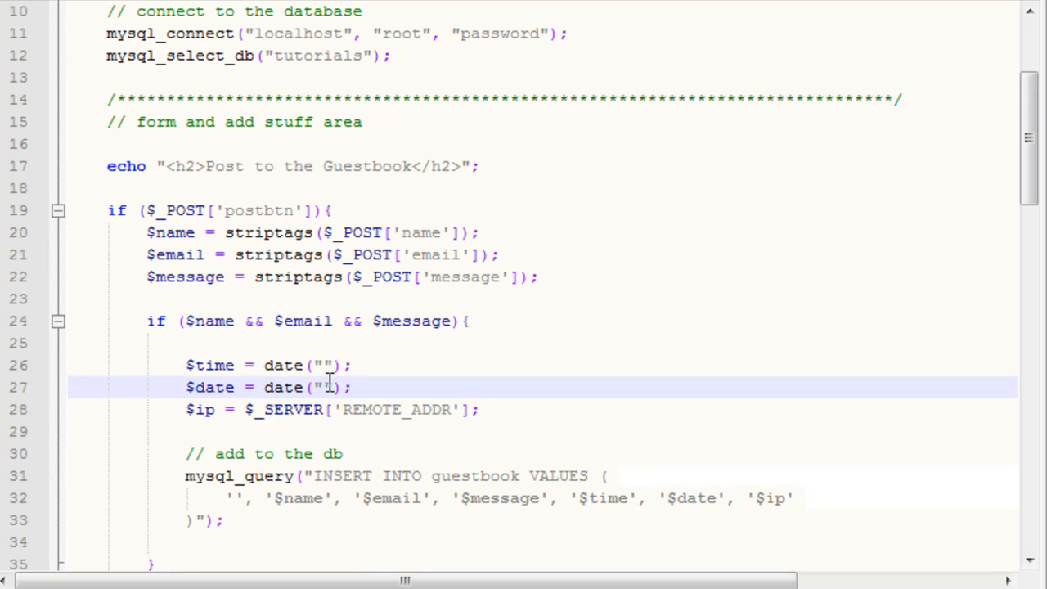
type("R")
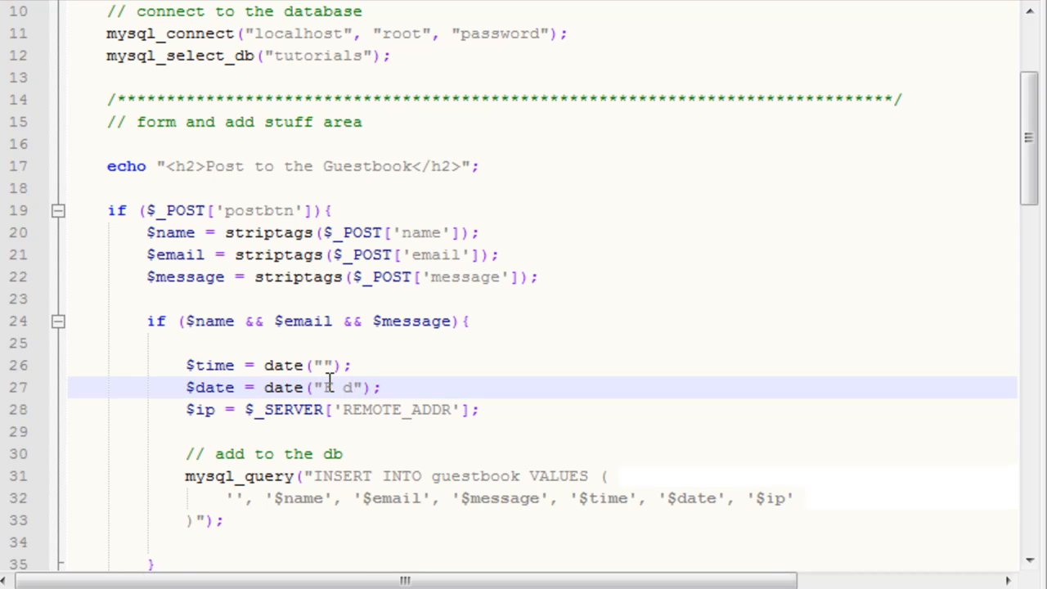
type(", Y")
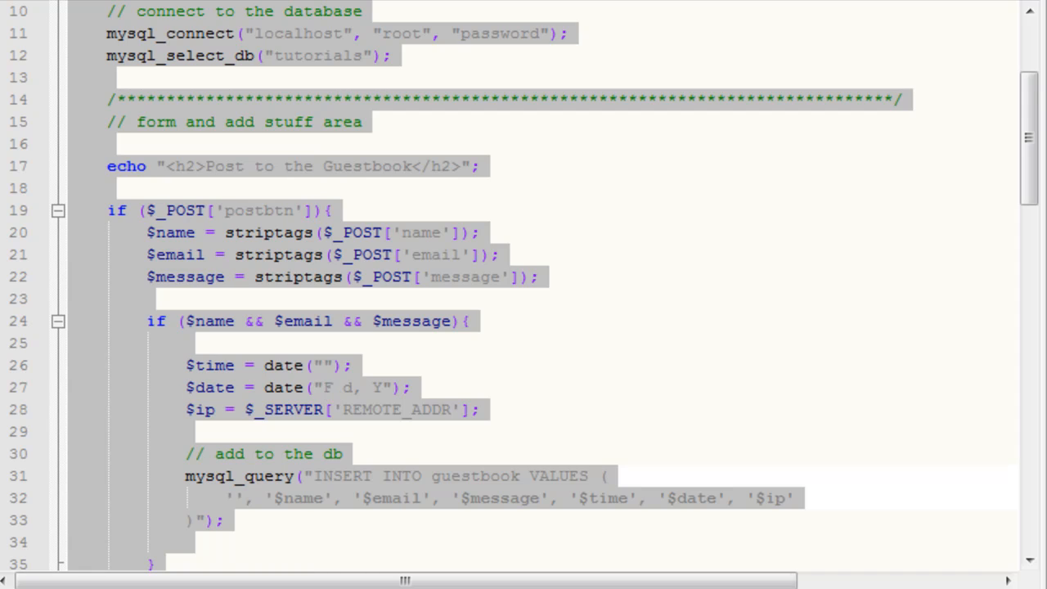
mouse_move(396, 356)
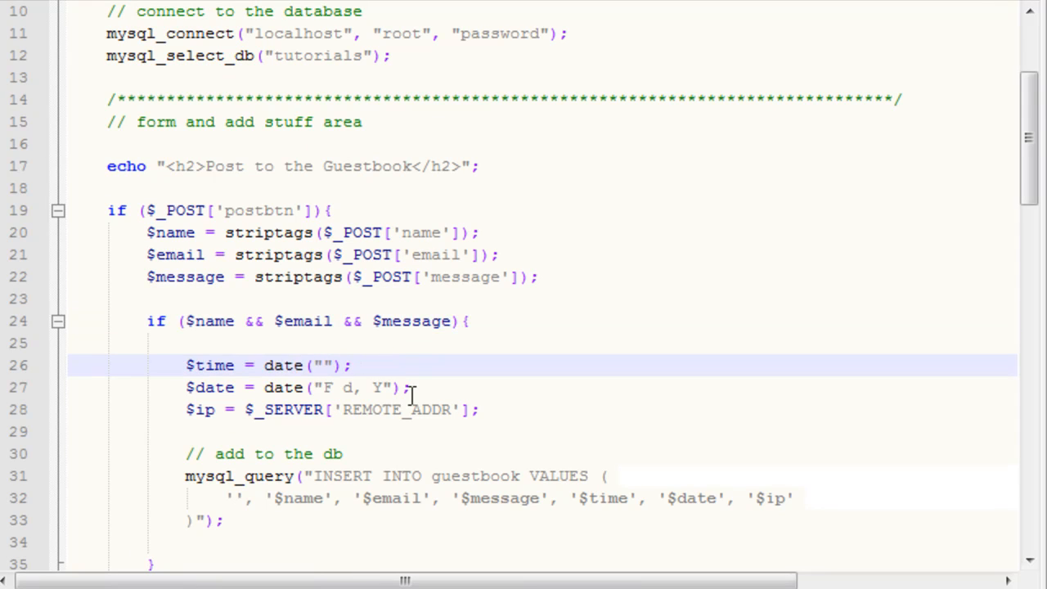
Format the time as "h:i A" and echo "Your post has been added." after the insert
type("h:")
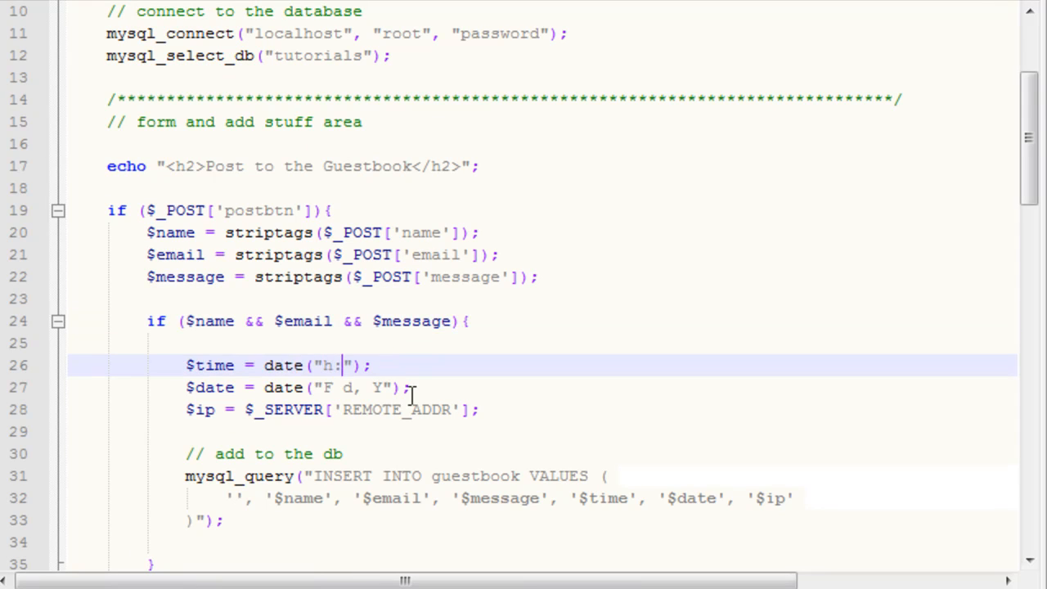
type("i A")
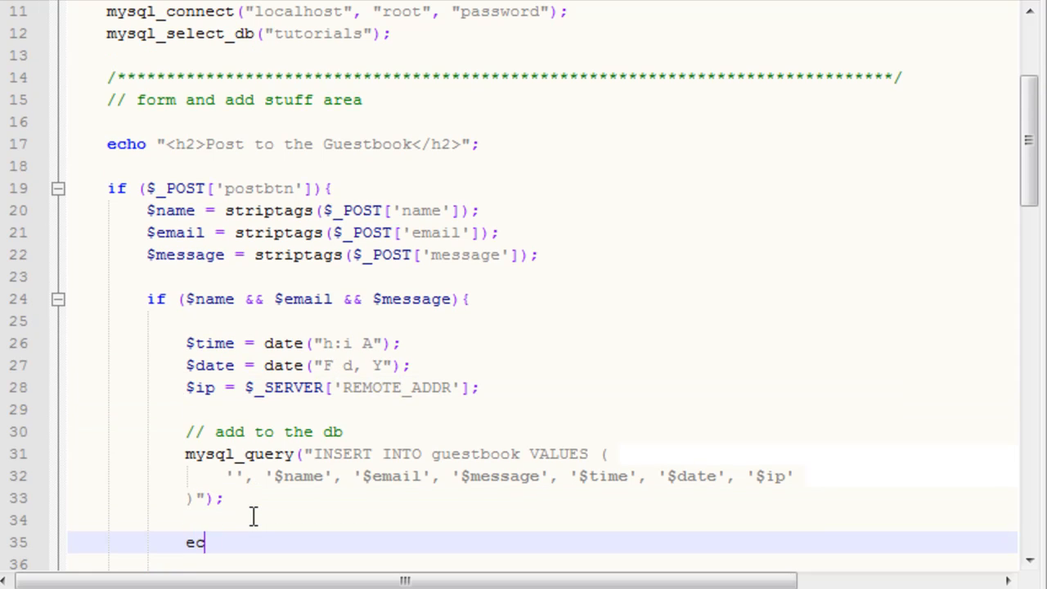
type("ho \"\";")
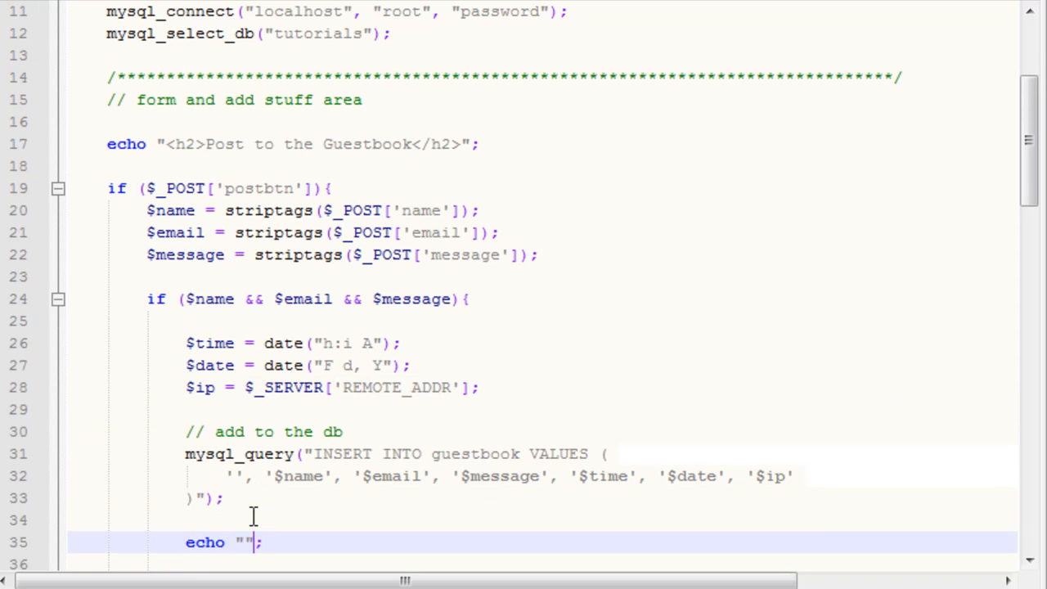
type("Your post has been add")
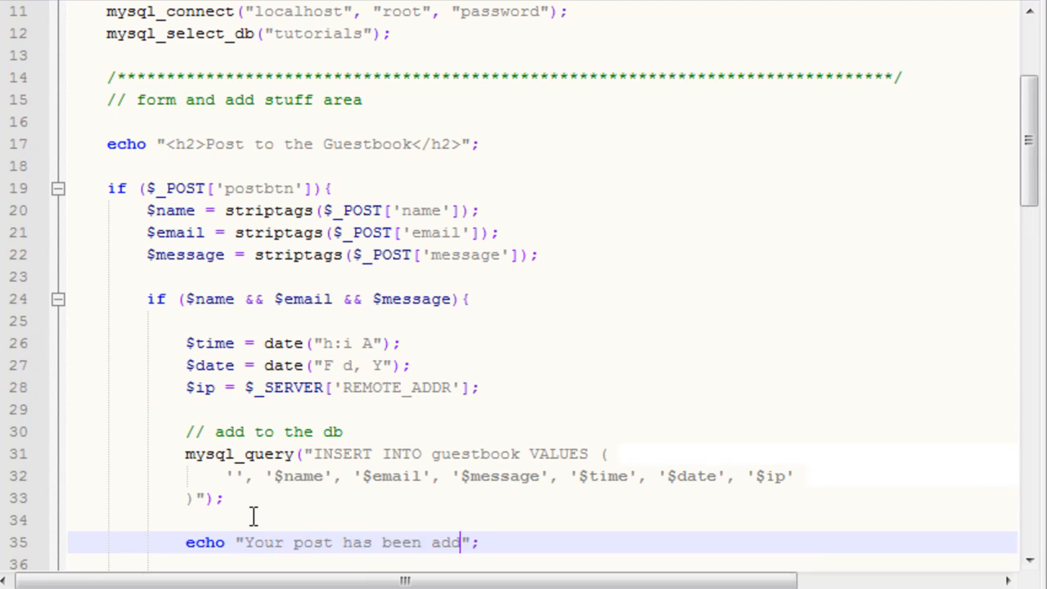
type("ed.")
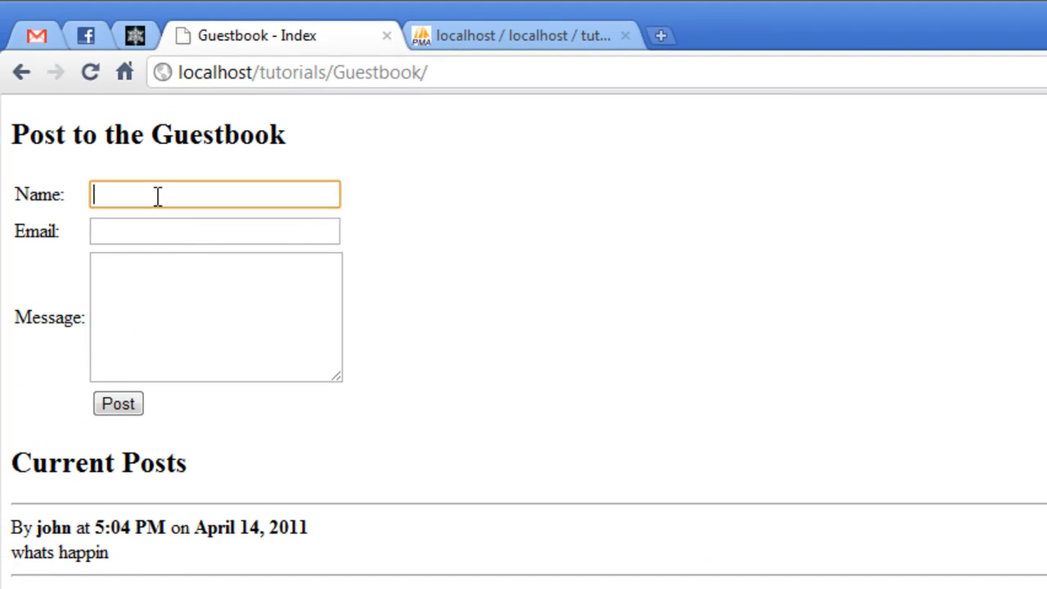
Post as timmy with a dummy email and a two-line 'hello there / new line' message
type("t")
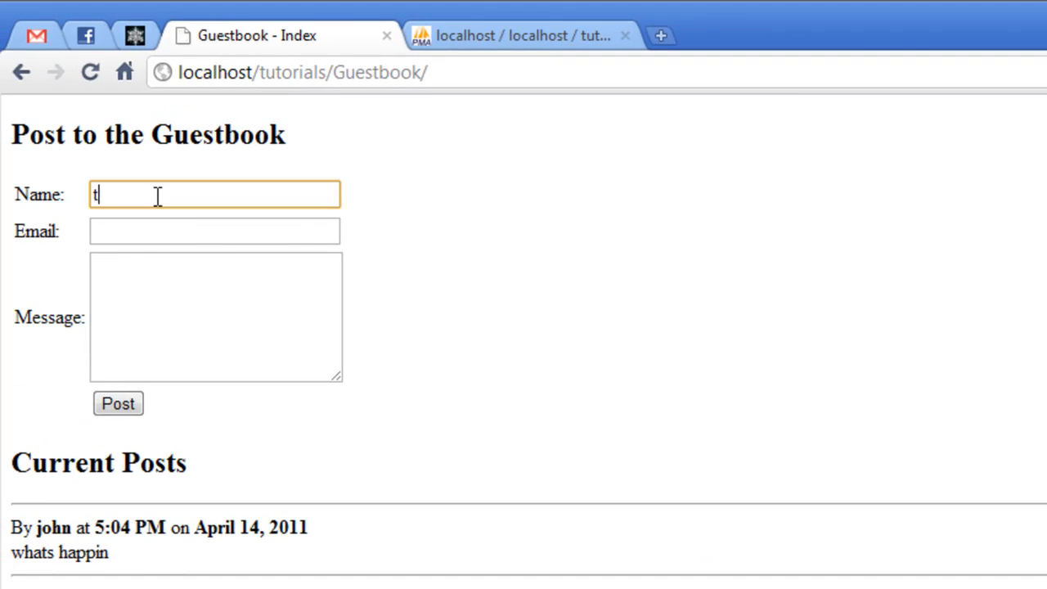
type("immy")
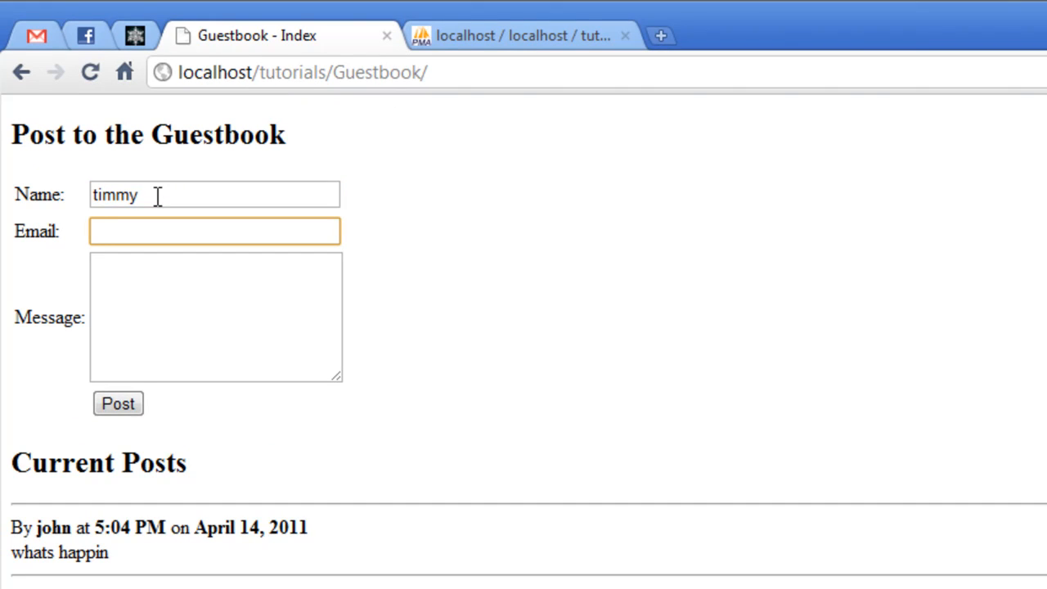
type("oubioub")
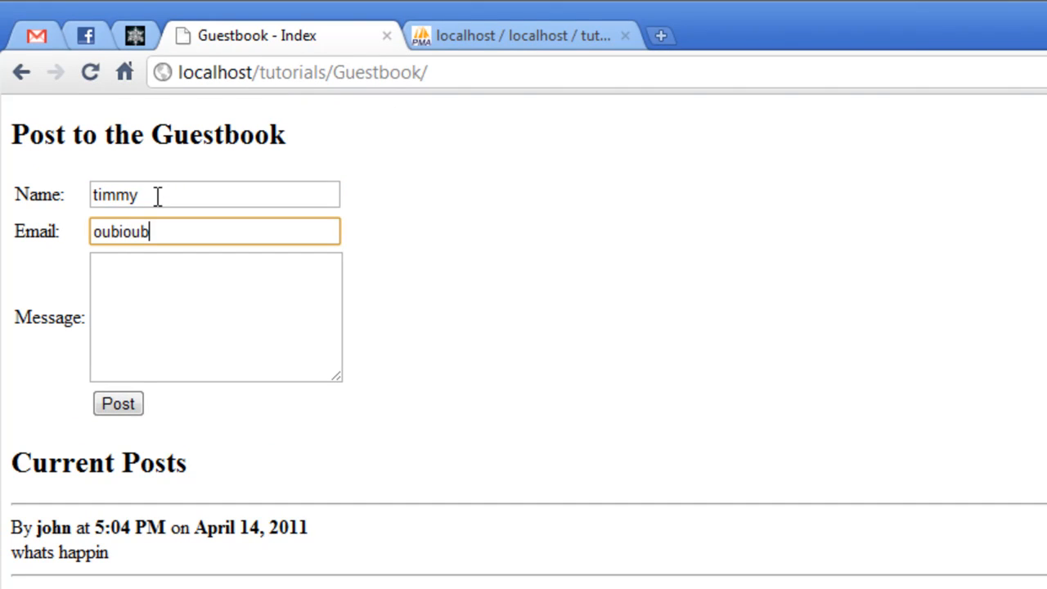
left_click(215, 317)
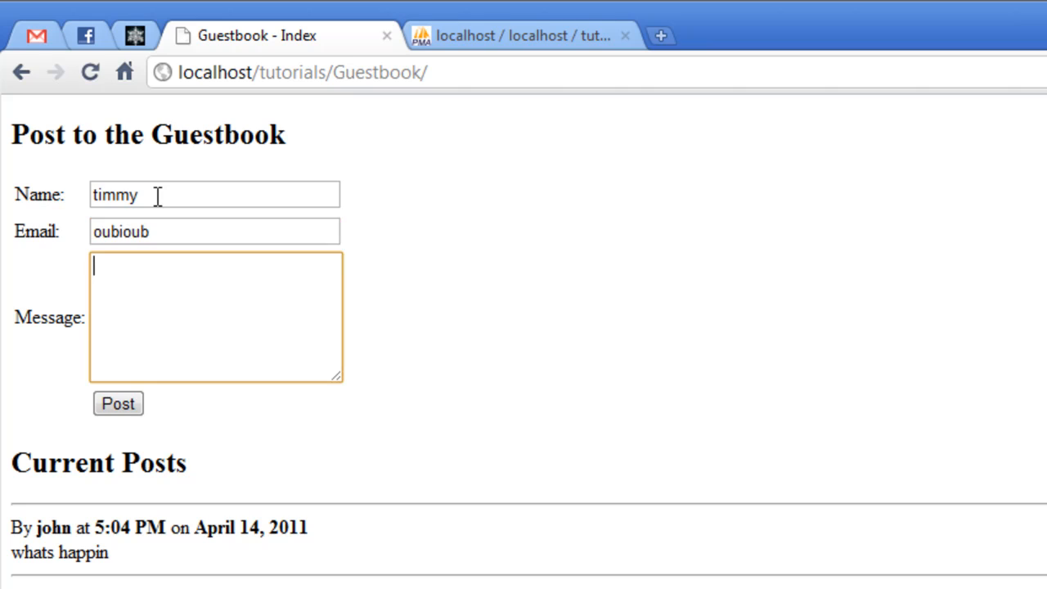
type("hello there")
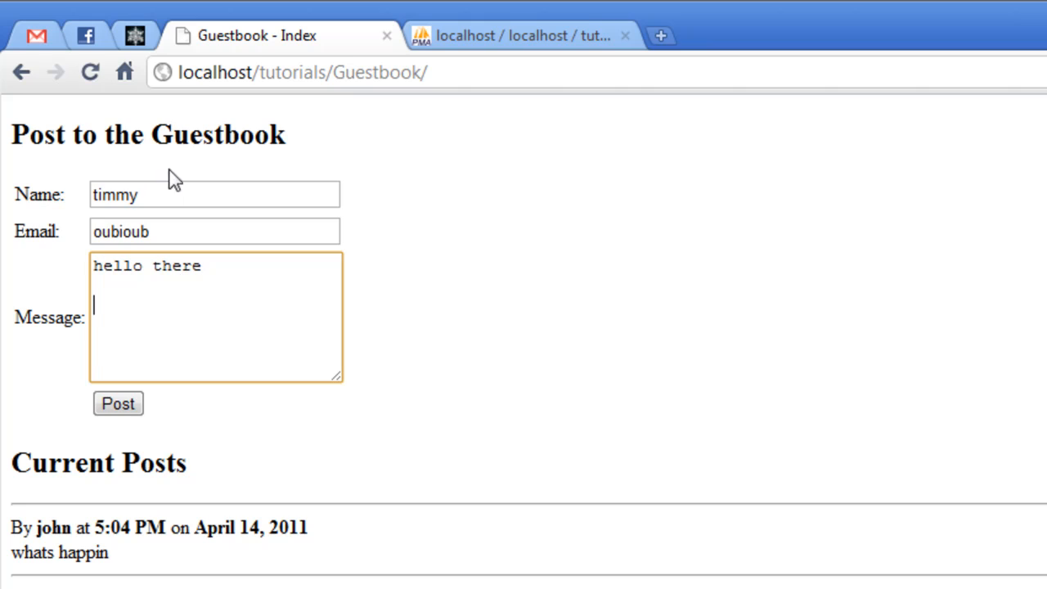
type("a")
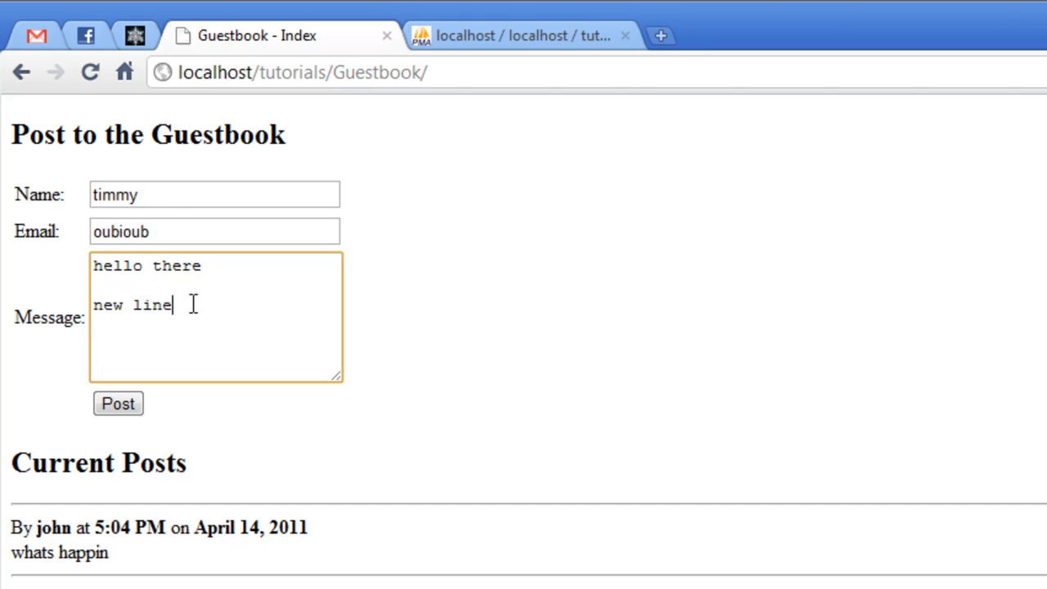
left_click(118, 403)
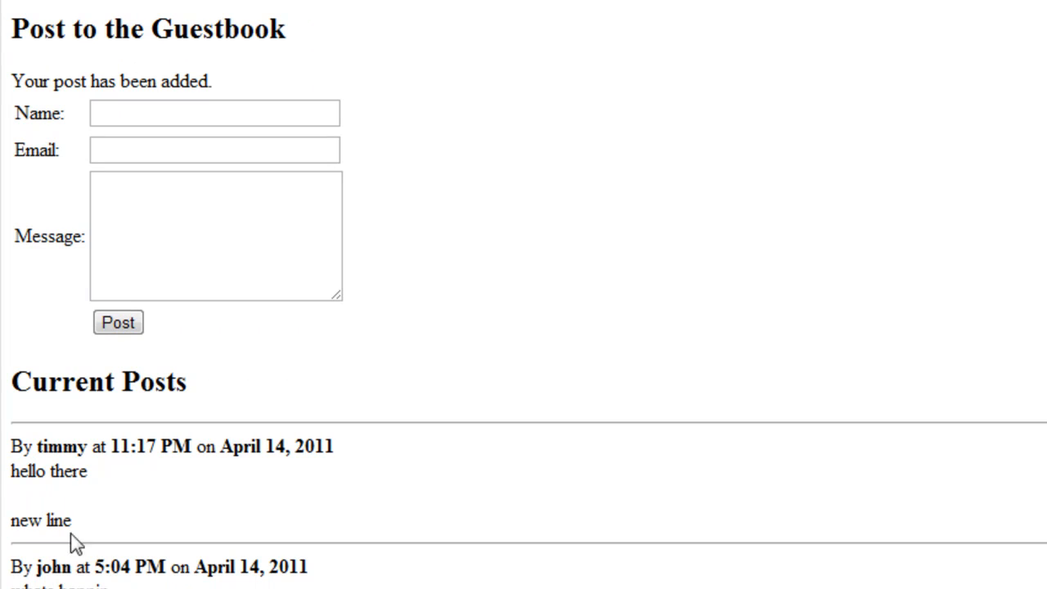
mouse_move(110, 531)
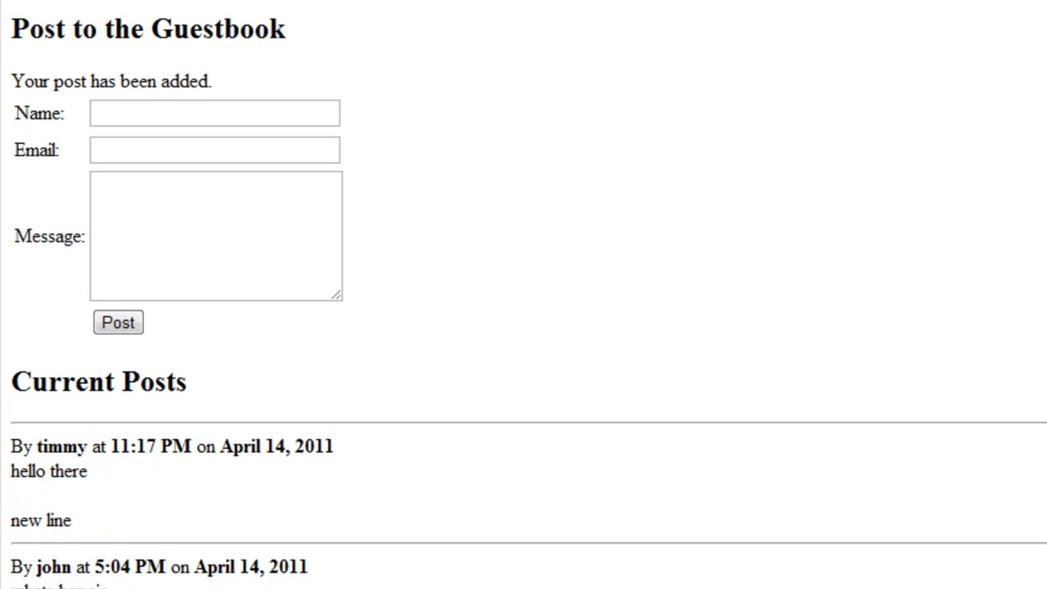
Enter name 'iygvoiyg' and a <body style='background-color: black;'> tag as the message
left_click(215, 113)
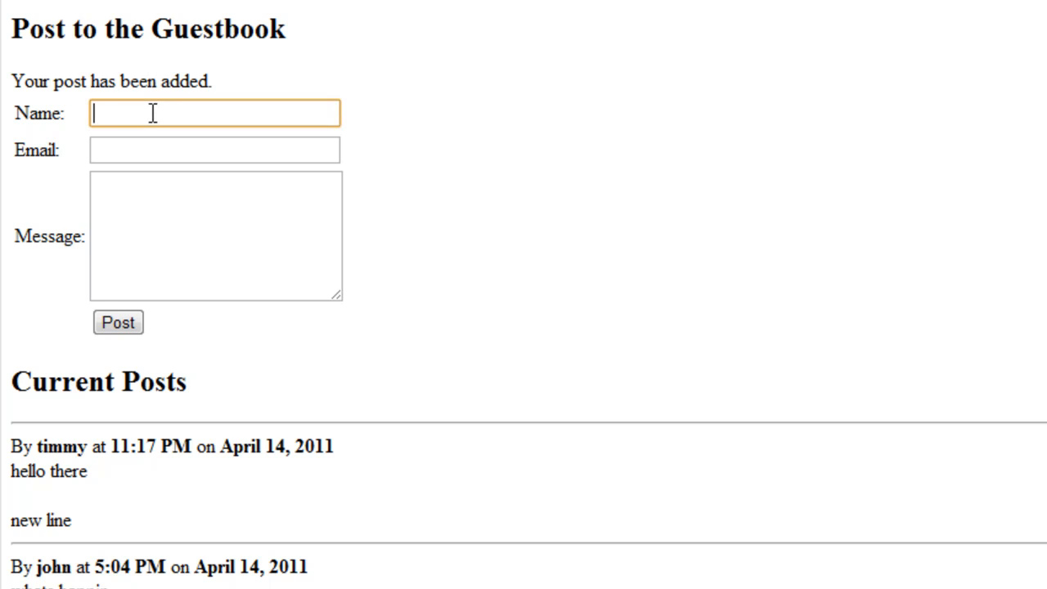
type("iygvoiyg")
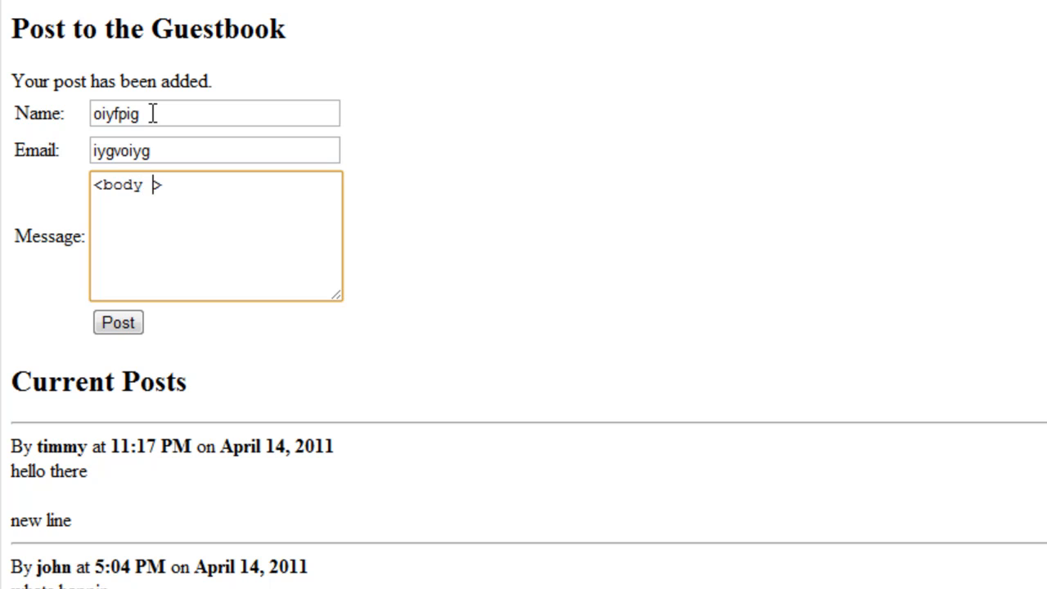
type("style='")
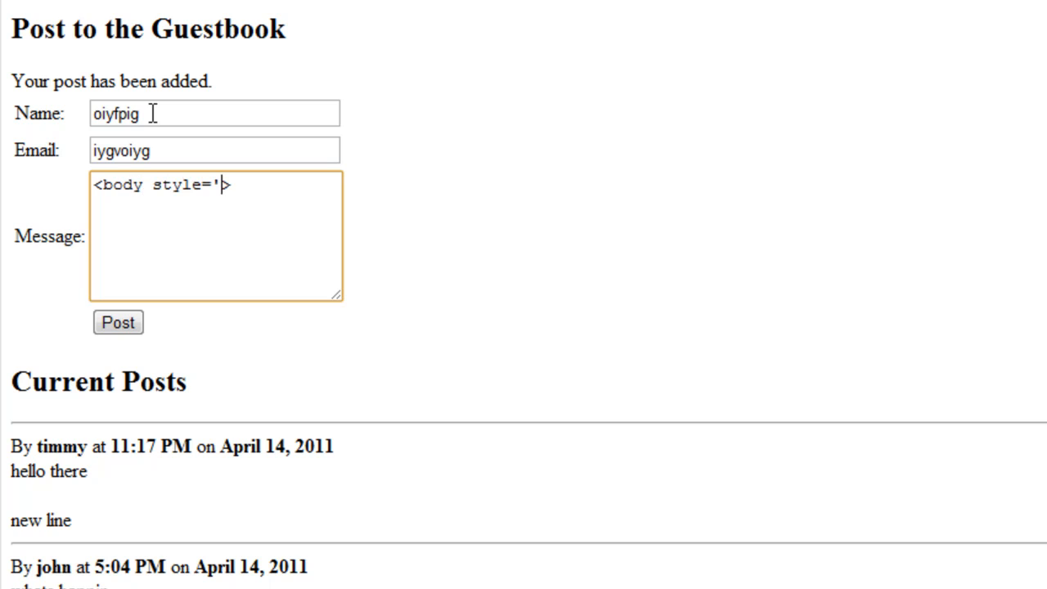
type("backgroun")
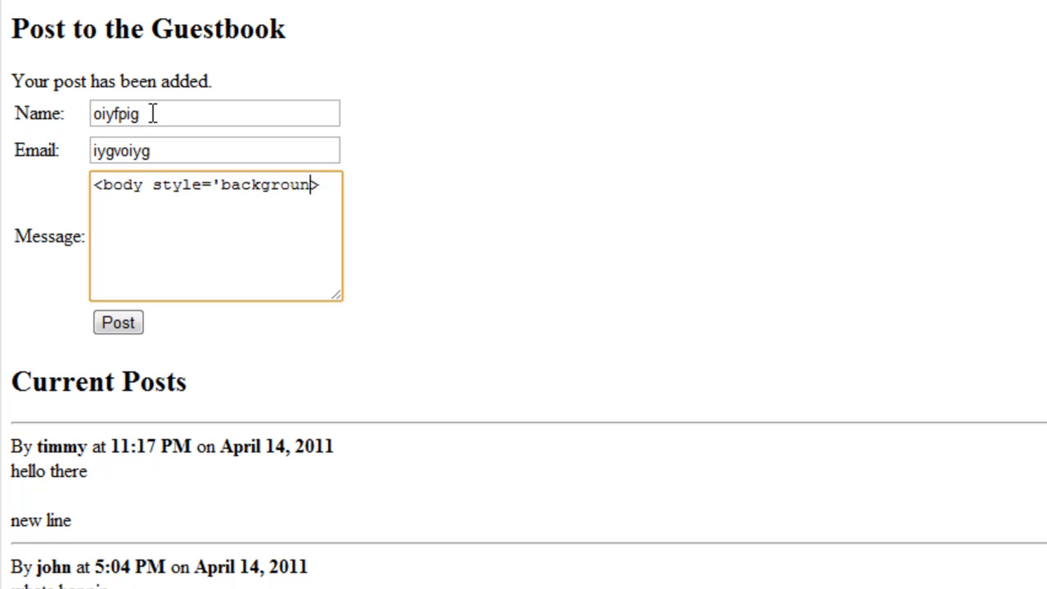
type("-color>")
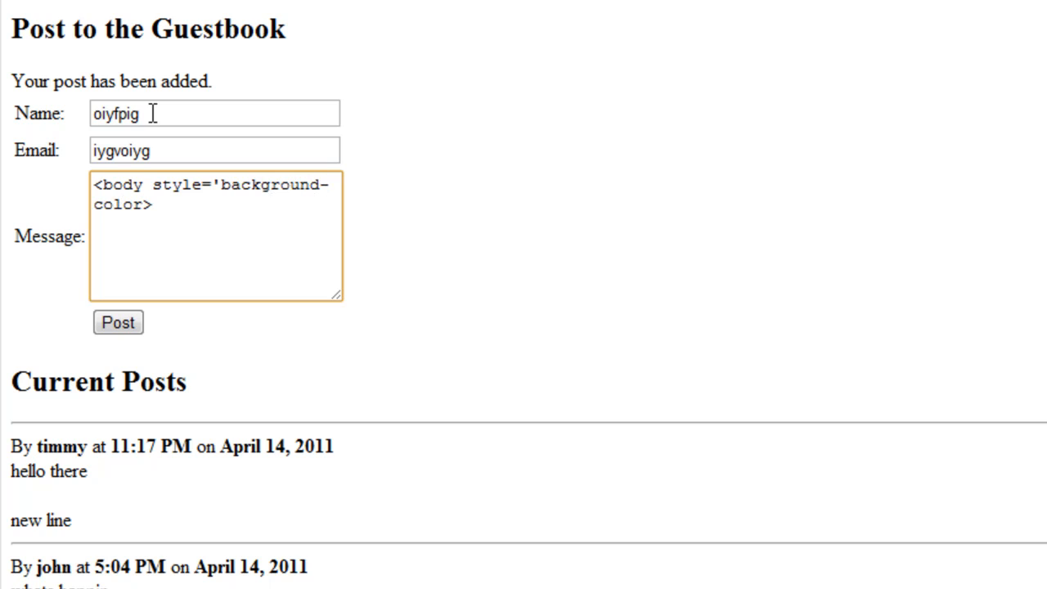
type("blank;")
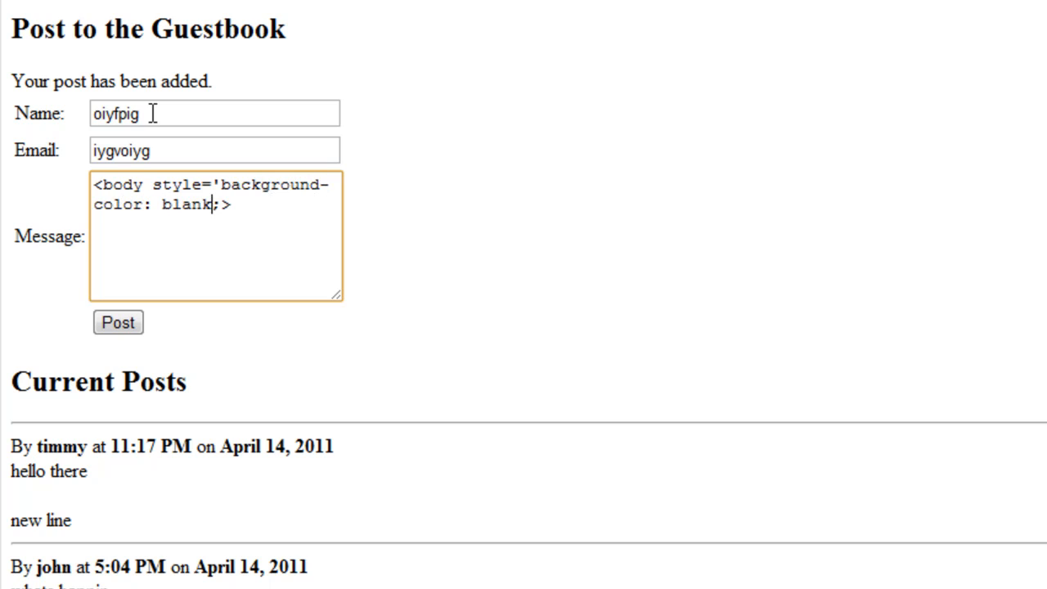
key("Backspace")
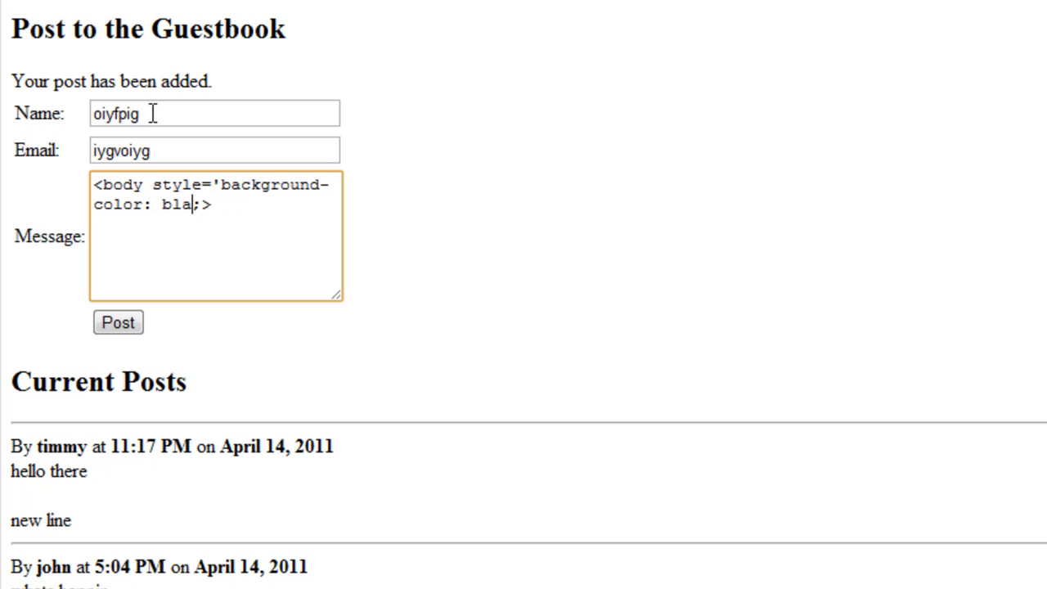
type("ck")
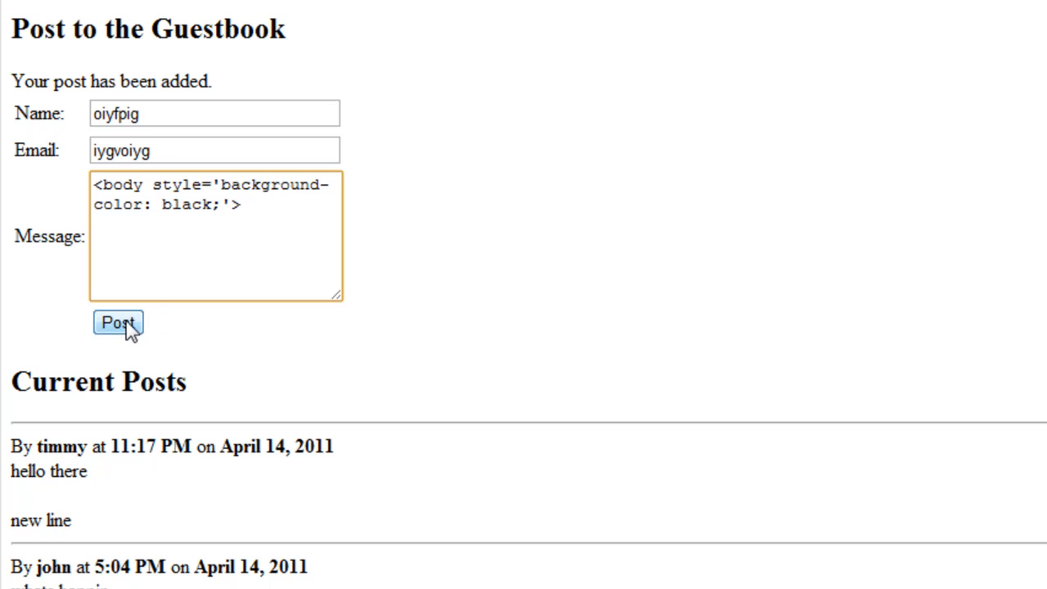
Submit the post and get "You did not enter in all the required info."
left_click(117, 322)
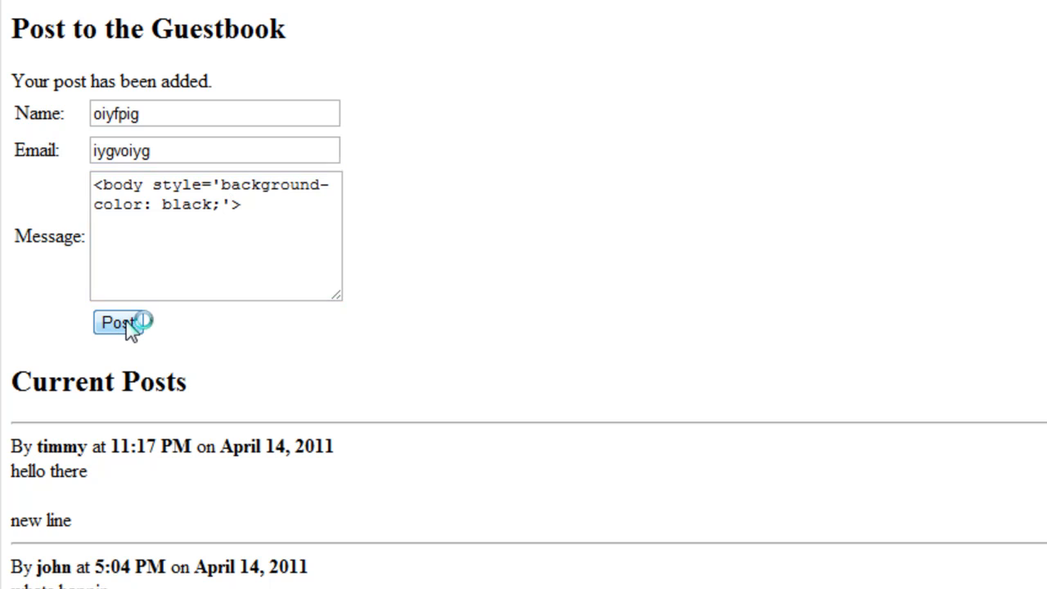
left_click(118, 322)
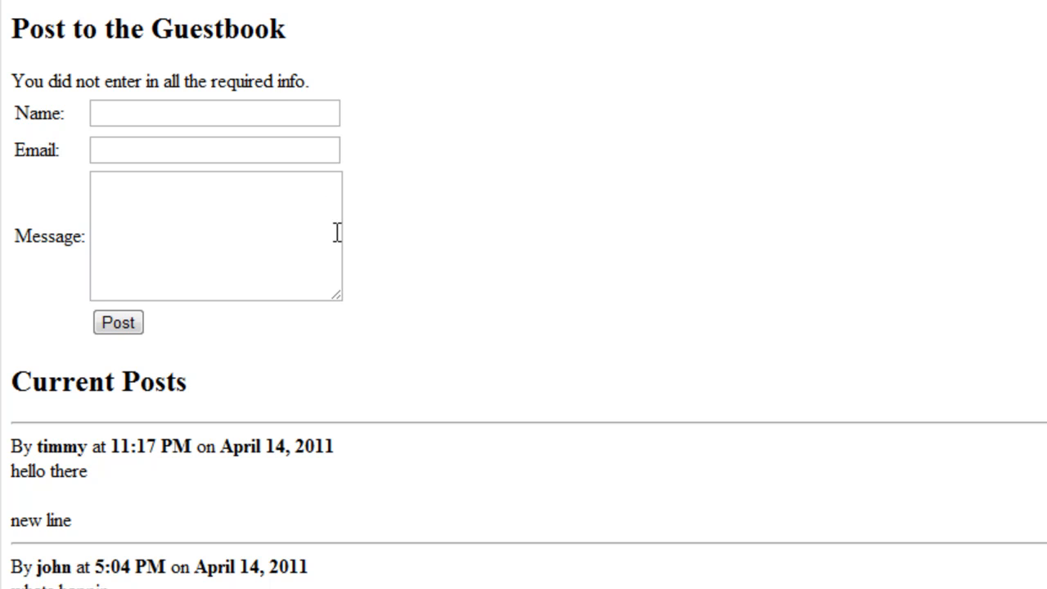
left_click(118, 323)
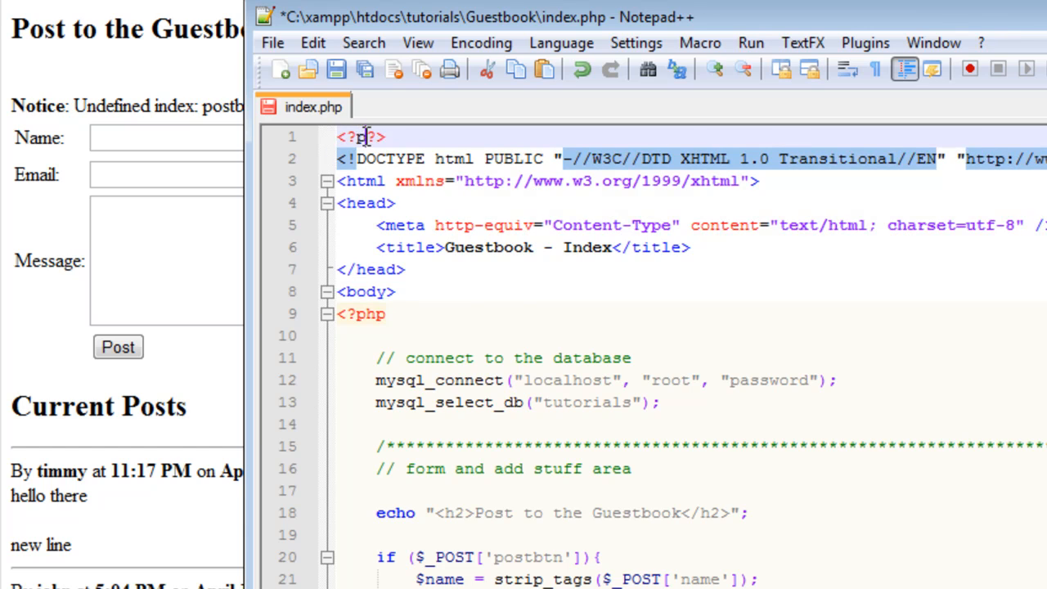
Add error_reporting (E_ALL ^ E_NOTICE); inside the top PHP block of index.php
key("Enter")
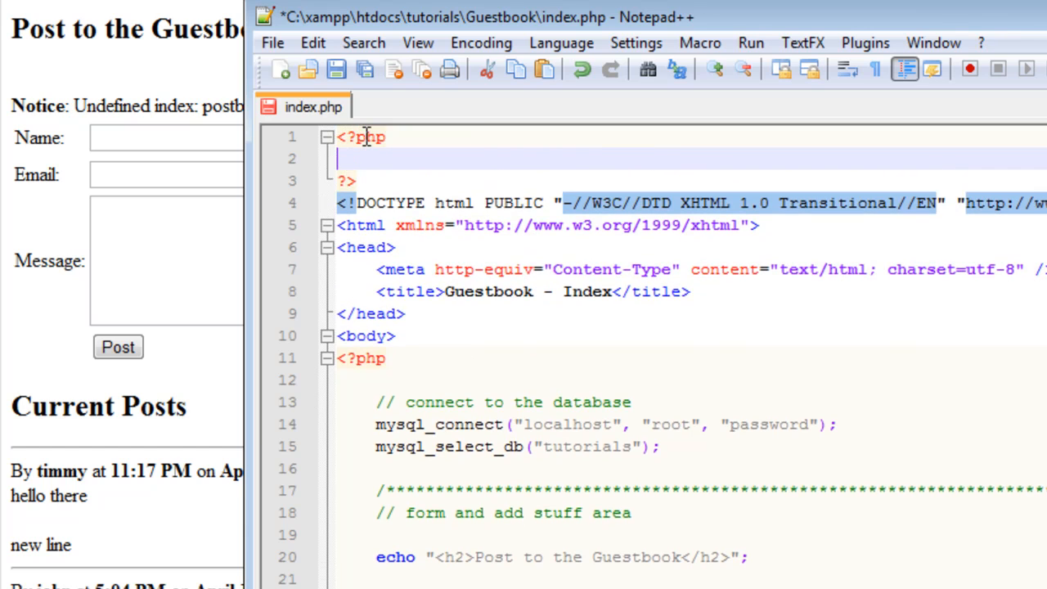
type("error_reporting (E_ALL ^ E_NOTICE);")
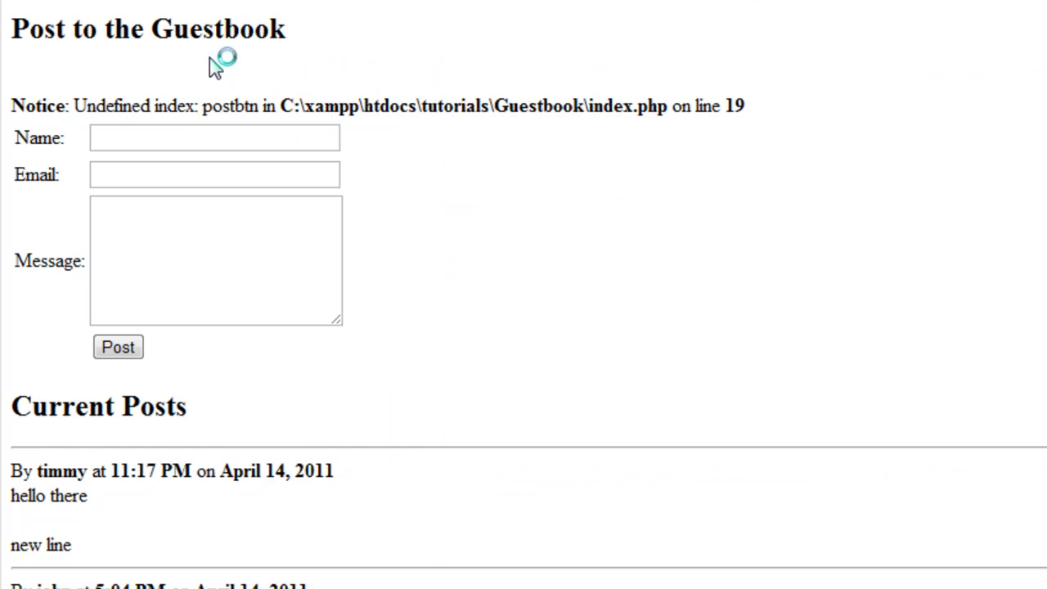
Reload the guestbook page to confirm the undefined postbtn notice is gone
left_click(118, 347)
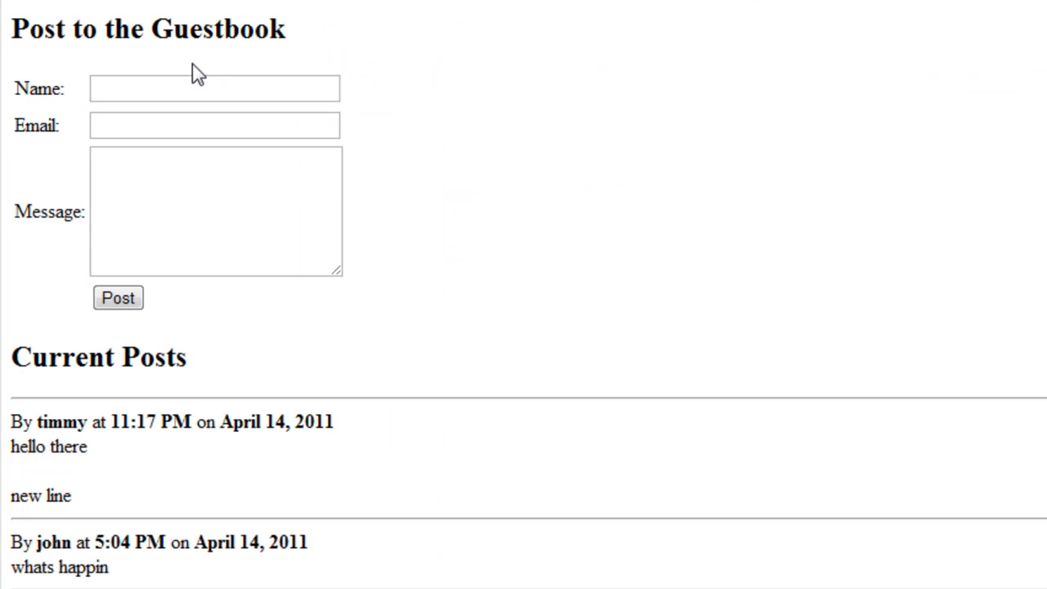
mouse_move(457, 123)
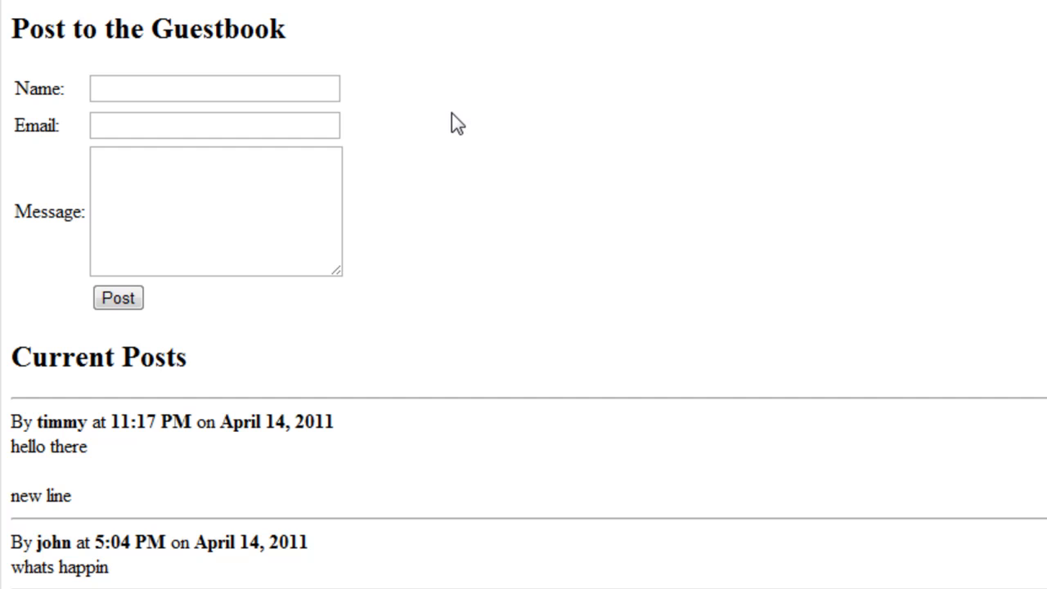